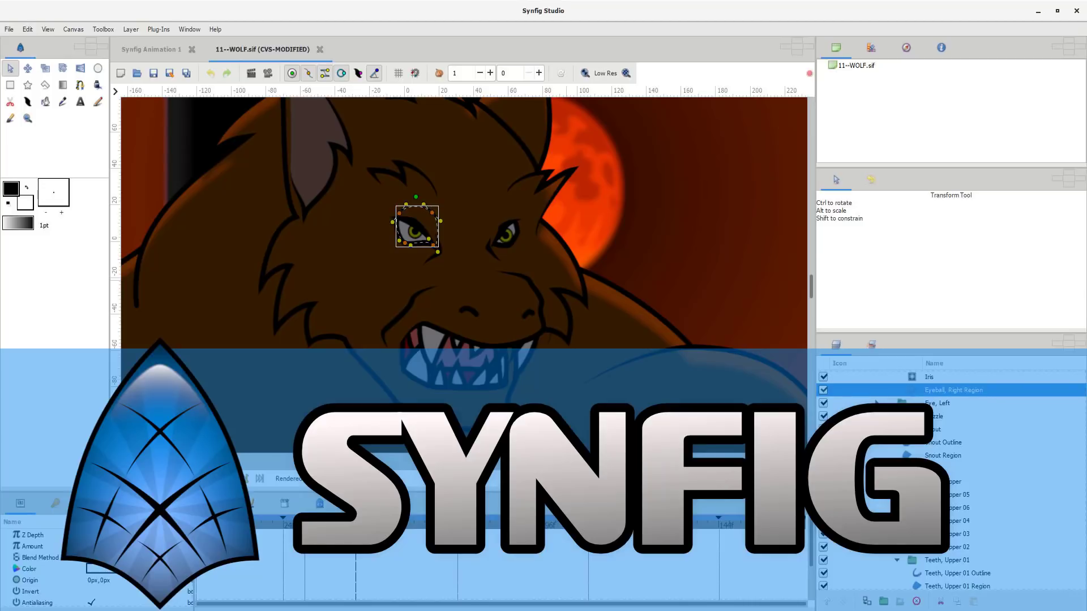
# Switch to the Synfig Studio home page tab and go to its Gumroad download page.
pyautogui.press('alt+tab')
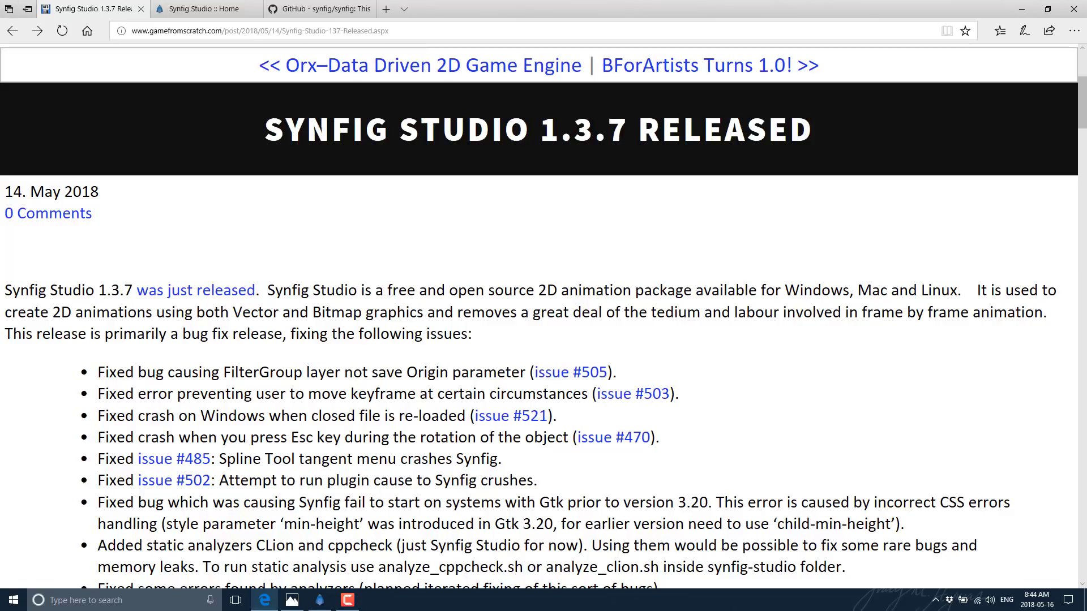
pyautogui.click(205, 9)
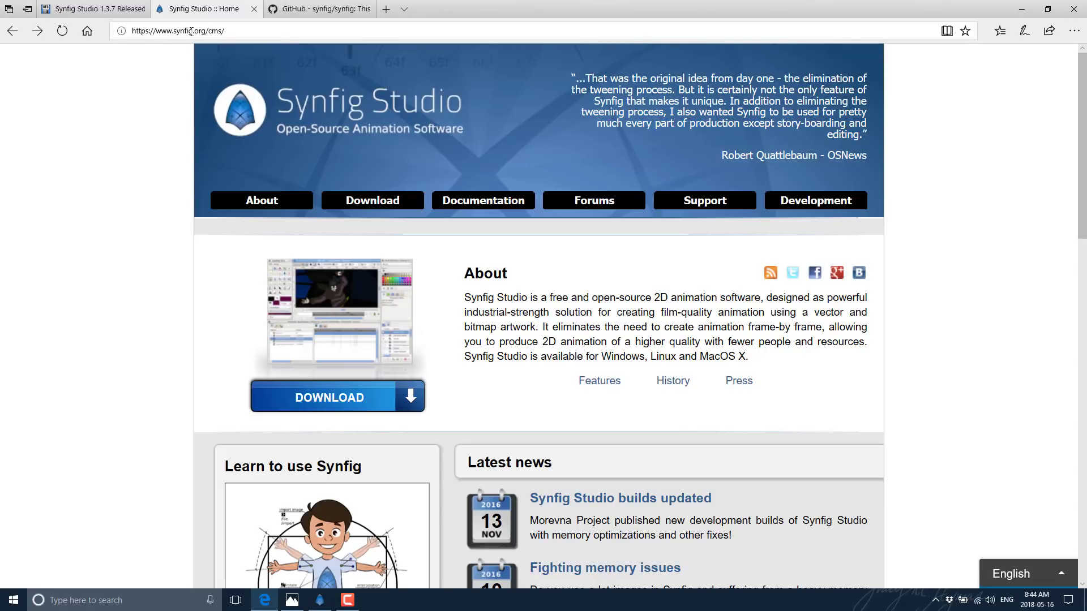
pyautogui.moveTo(315, 112)
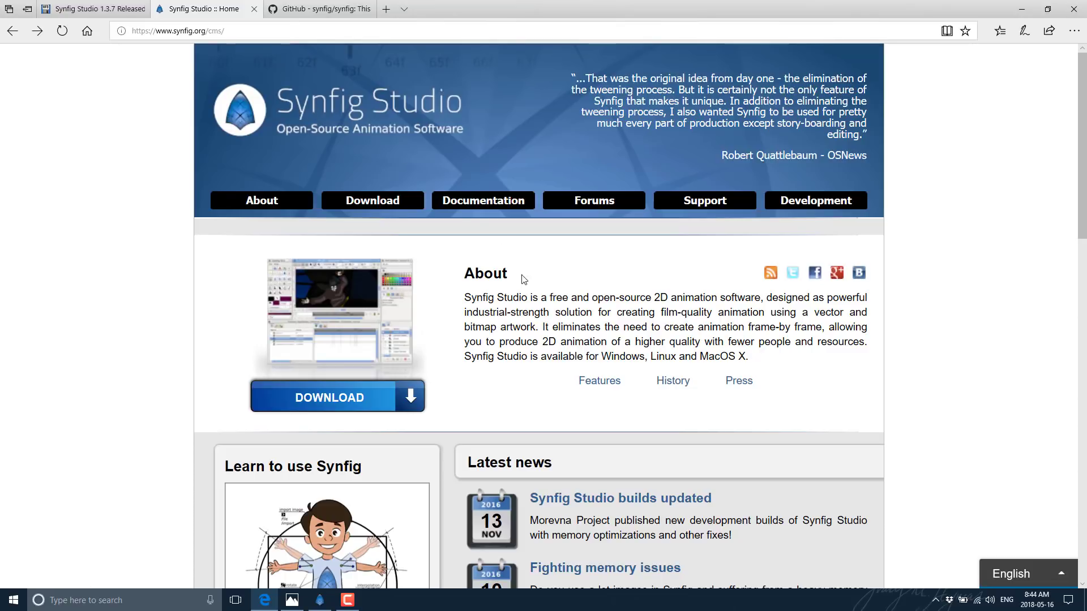
pyautogui.click(373, 200)
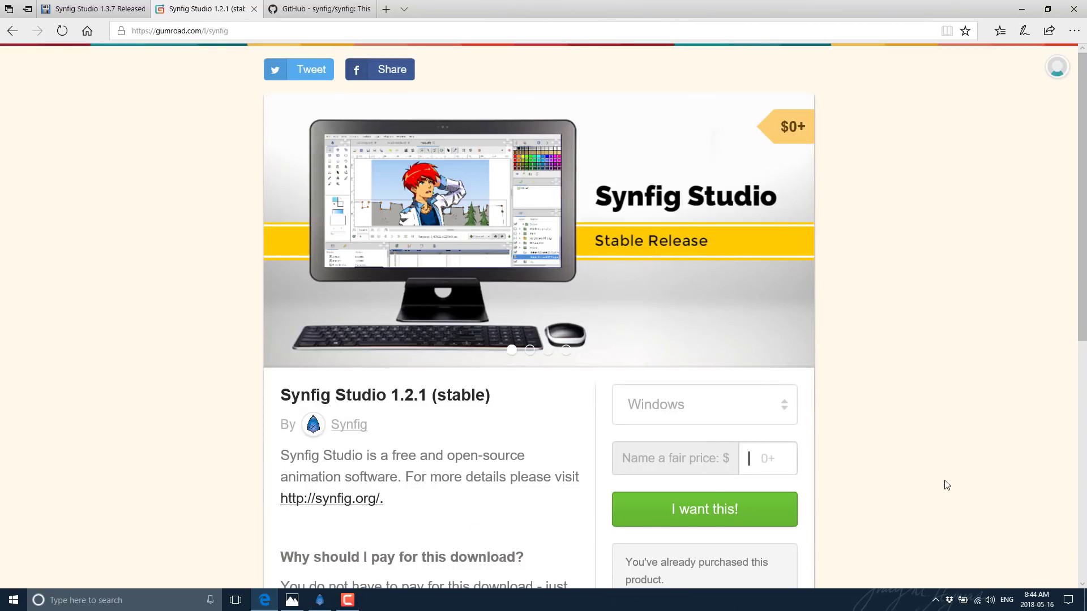
# Start the free Gumroad checkout for Synfig Studio 1.2.1 and scroll to the email field.
pyautogui.click(703, 509)
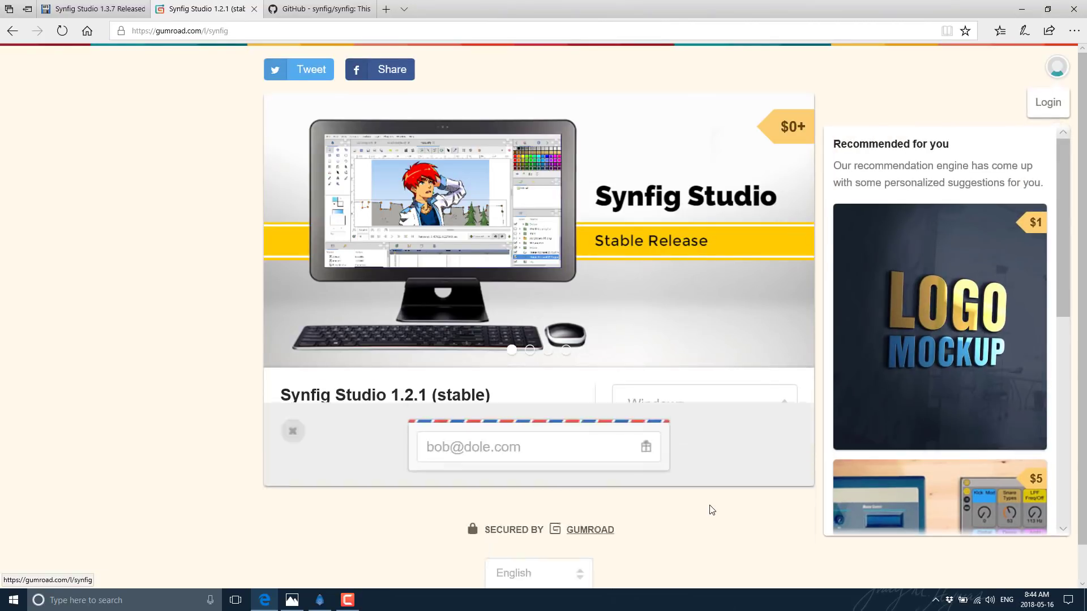
pyautogui.scroll(-3)
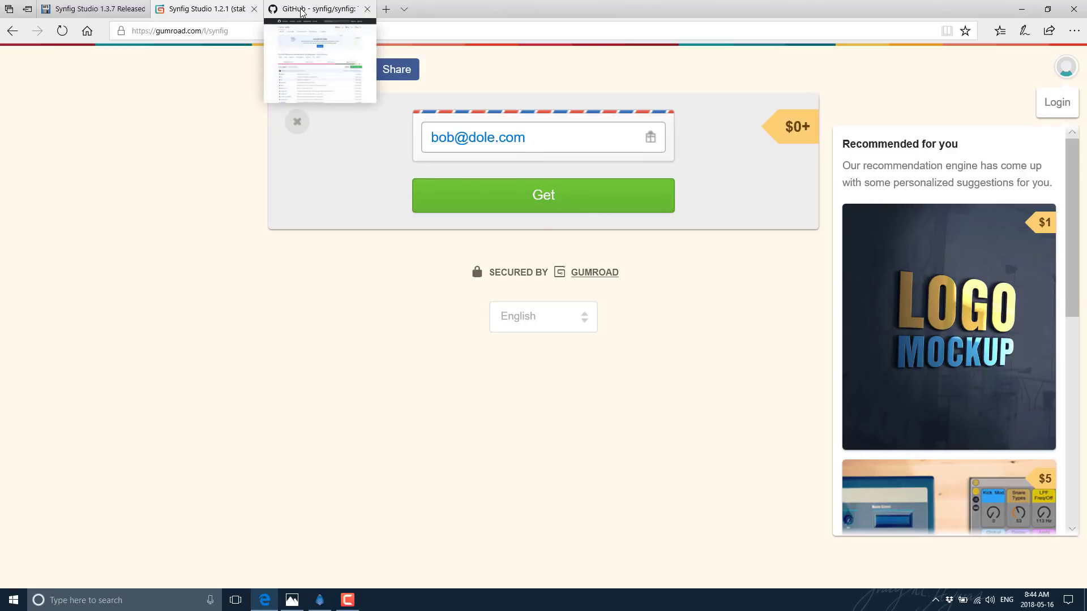
# Switch to the GitHub synfig/synfig repository tab.
pyautogui.click(315, 9)
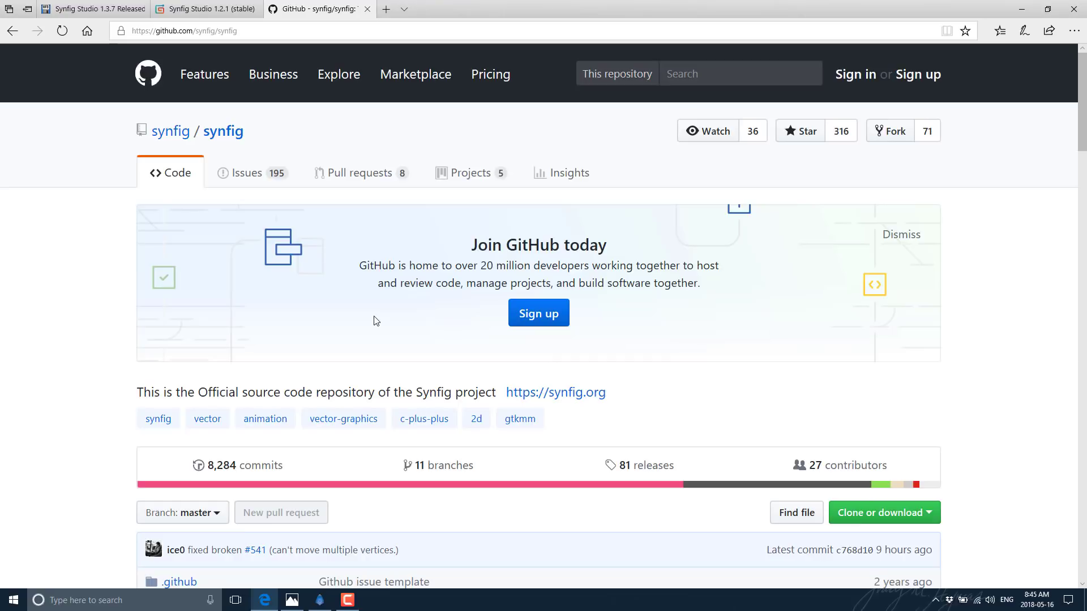
pyautogui.moveTo(209, 583)
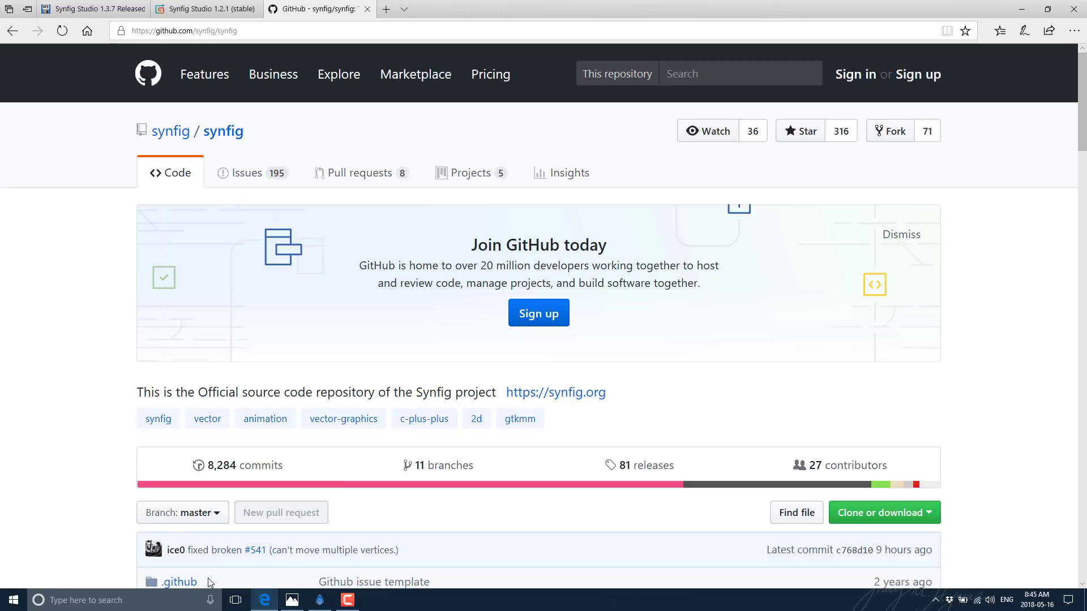
# Switch to the empty Synfig Studio window from the taskbar.
pyautogui.click(319, 600)
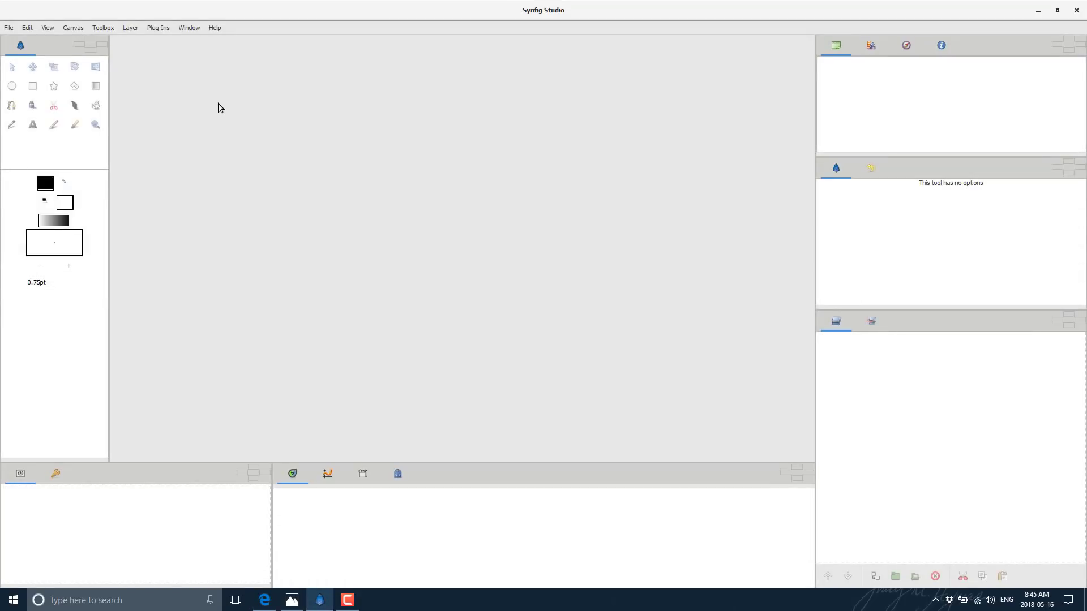
pyautogui.moveTo(408, 351)
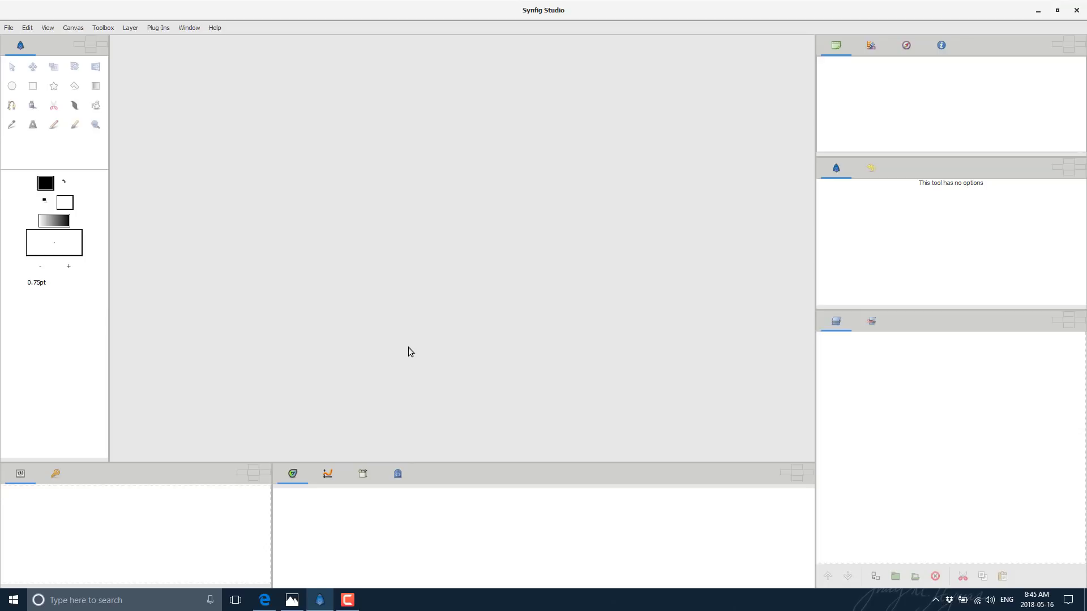
pyautogui.moveTo(187, 258)
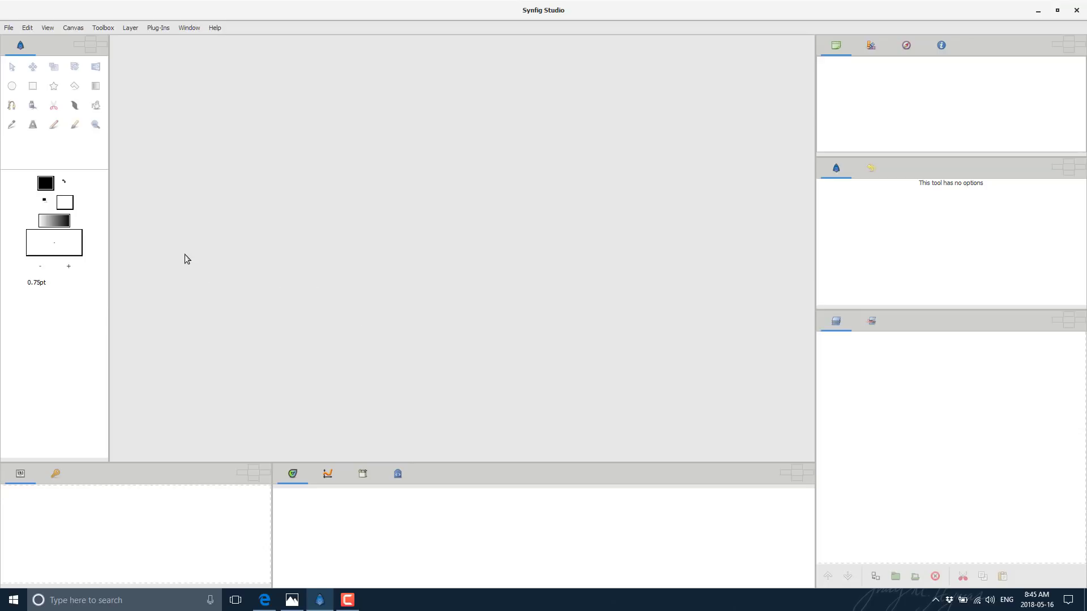
pyautogui.moveTo(225, 268)
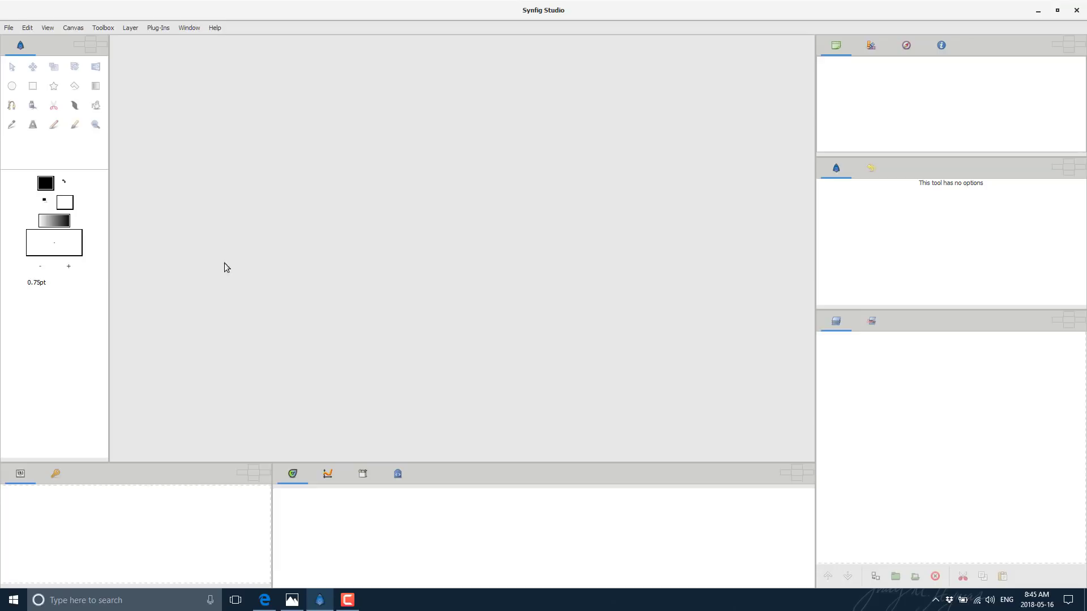
pyautogui.moveTo(333, 217)
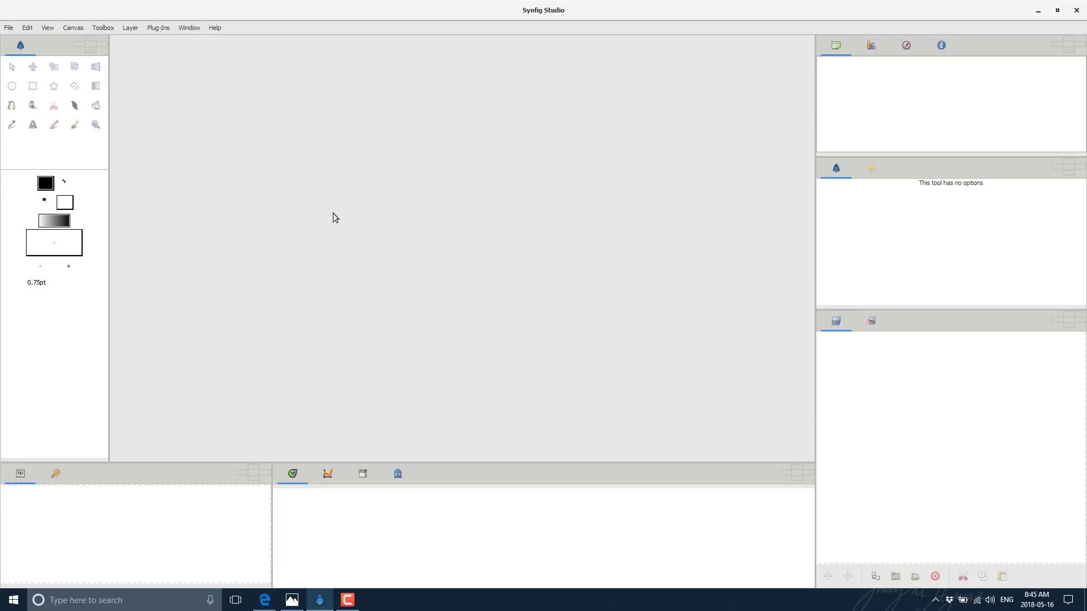
pyautogui.moveTo(61, 119)
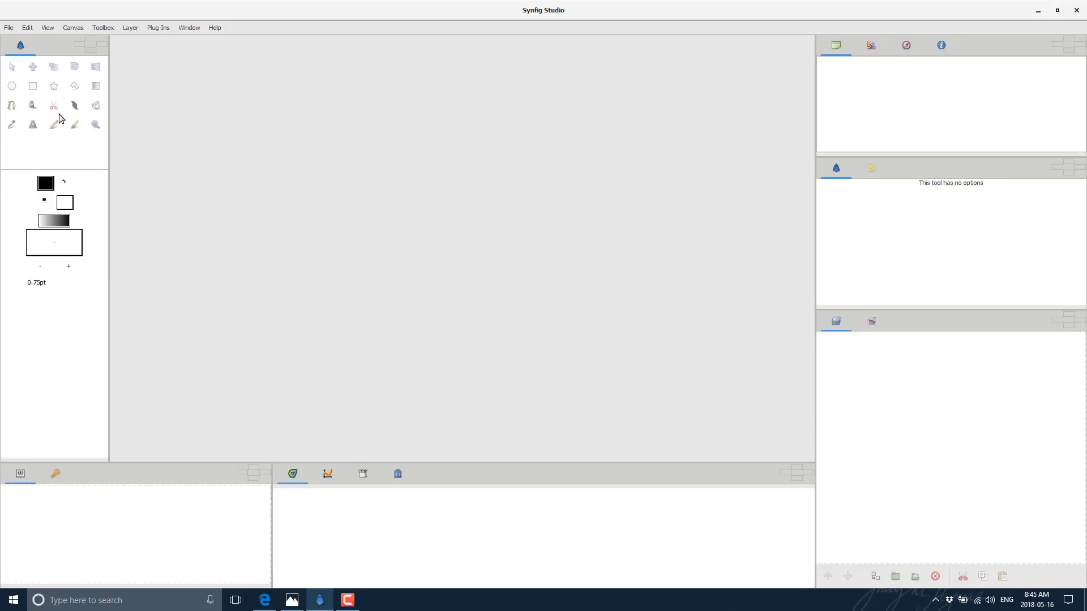
pyautogui.moveTo(291, 250)
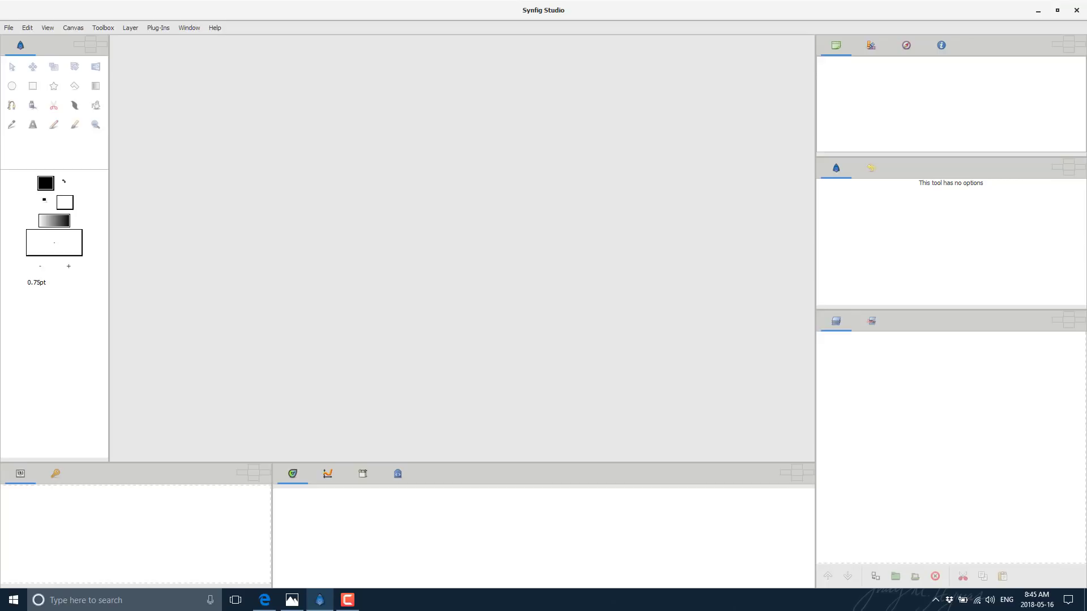
# Open the wolf animation file 11--WOLF.sif through File > Open.
pyautogui.click(8, 27)
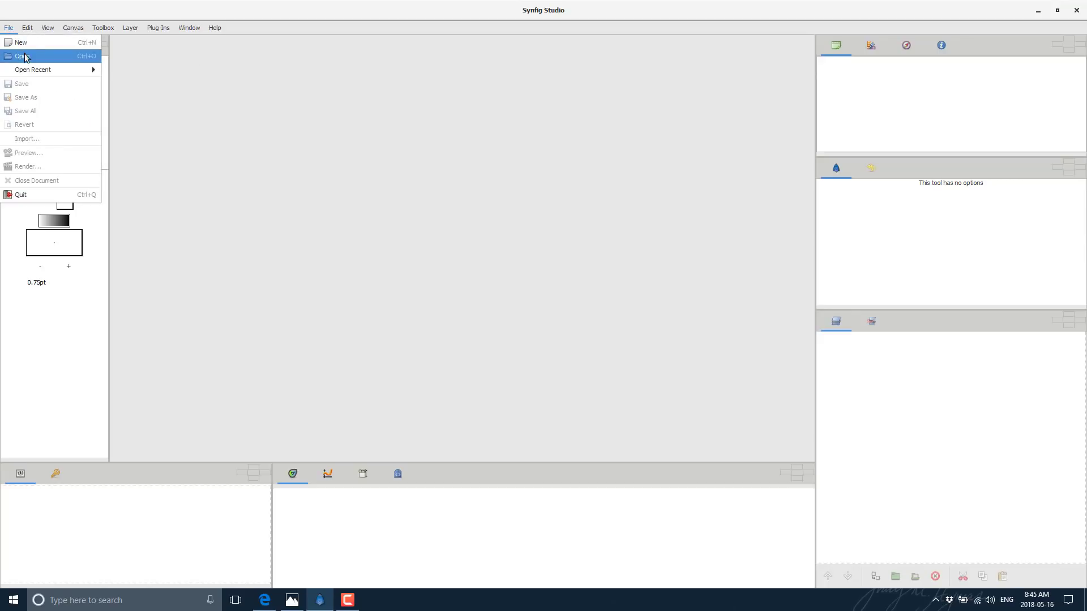
pyautogui.click(20, 42)
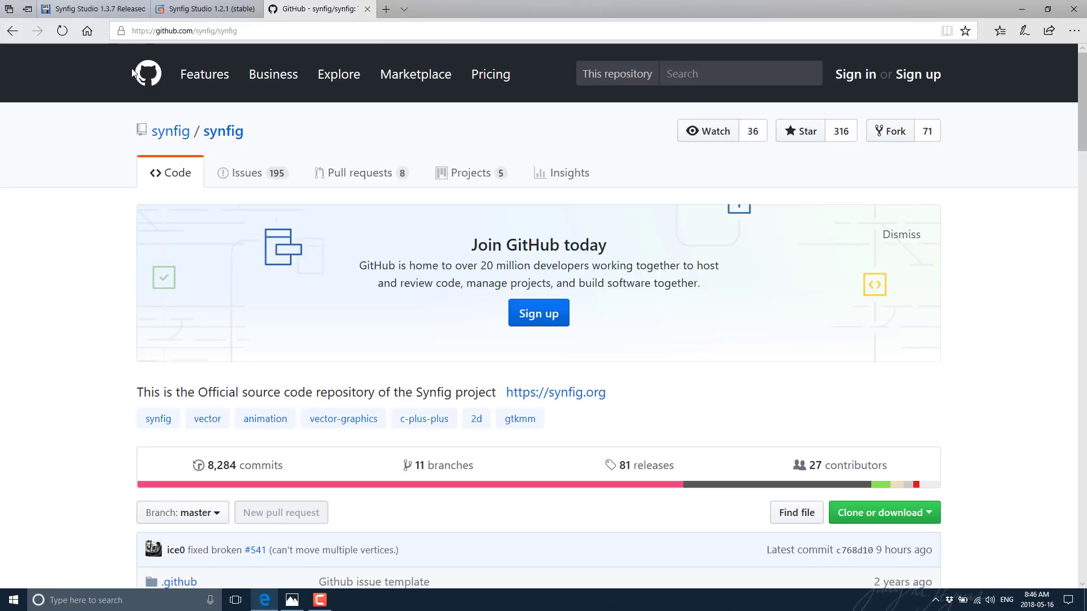
pyautogui.moveTo(133, 74)
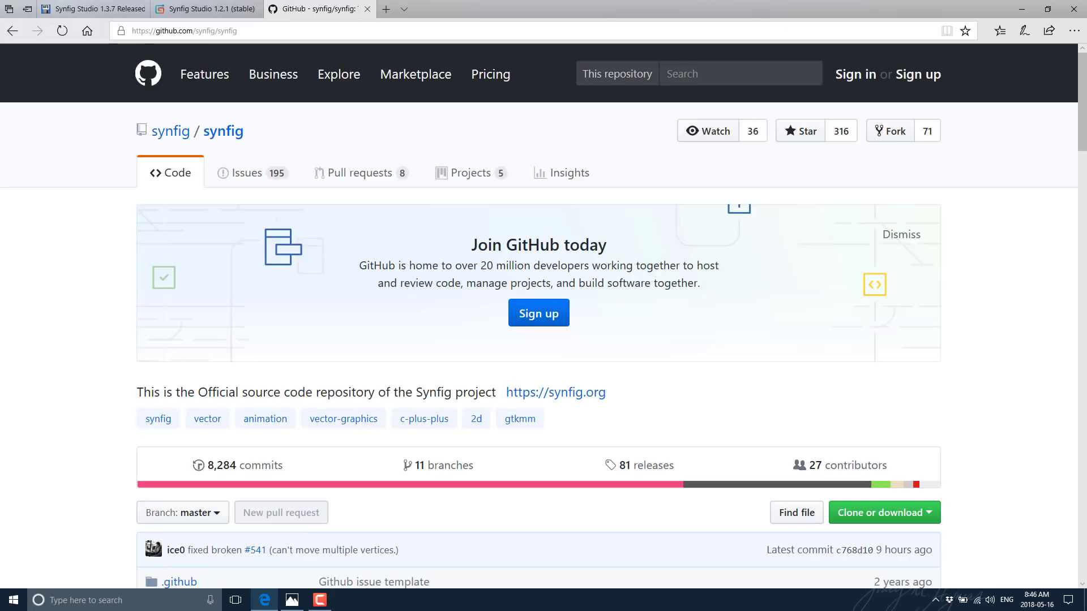
pyautogui.click(319, 600)
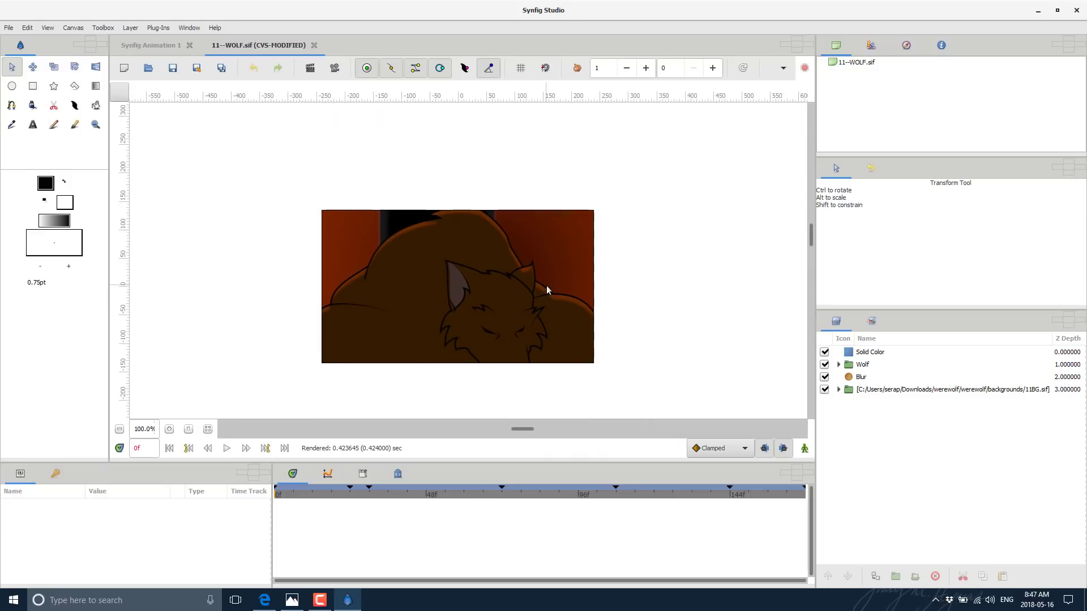
pyautogui.moveTo(491, 287)
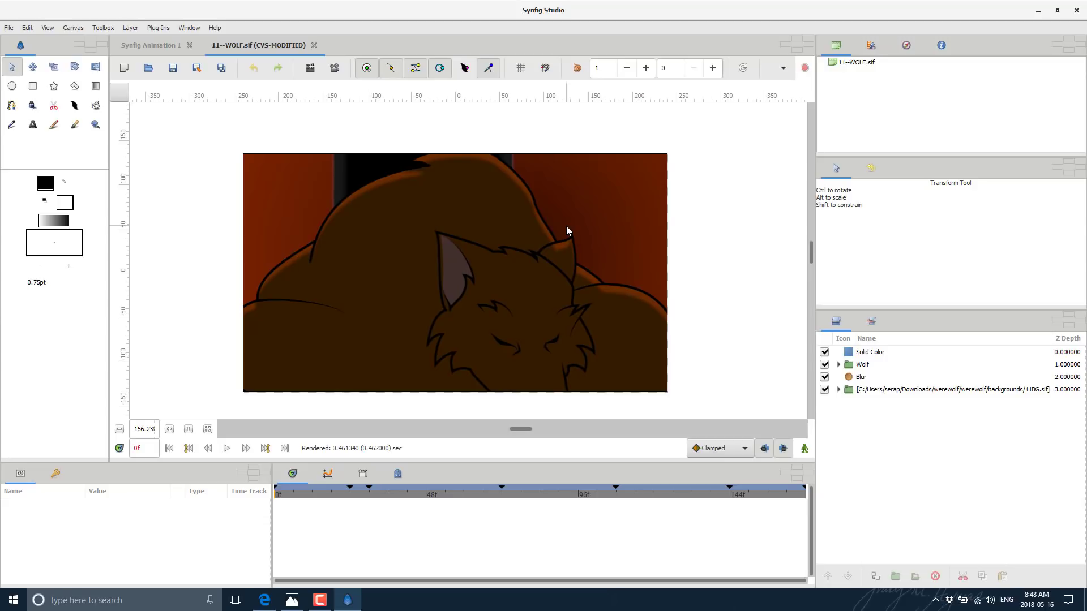
pyautogui.moveTo(271, 274)
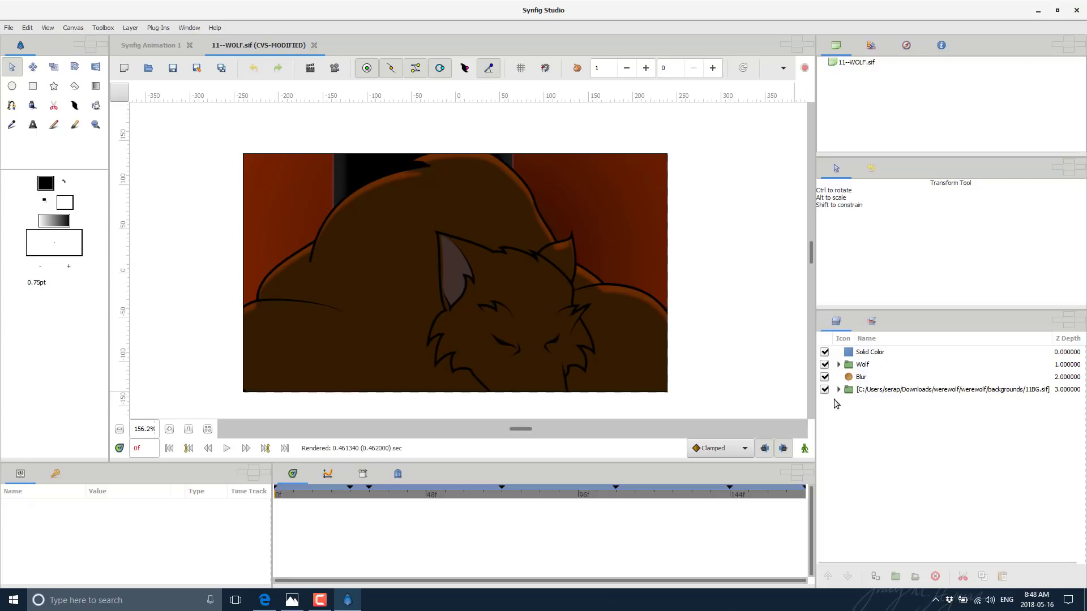
pyautogui.moveTo(540, 316)
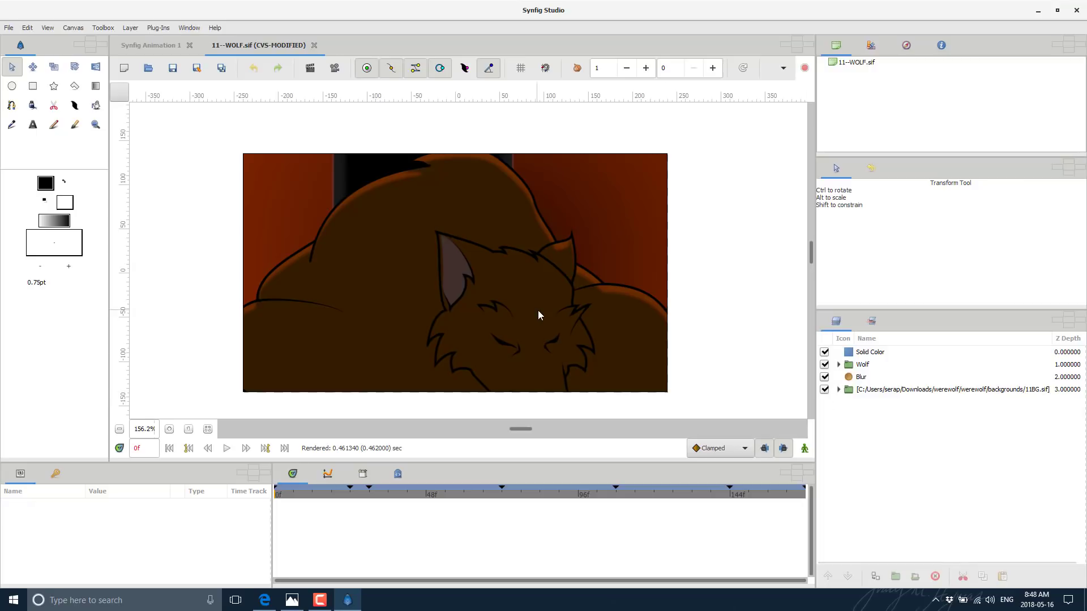
# Turn off the Blur layer, then hide and reshow the background scene layer.
pyautogui.scroll(-3)
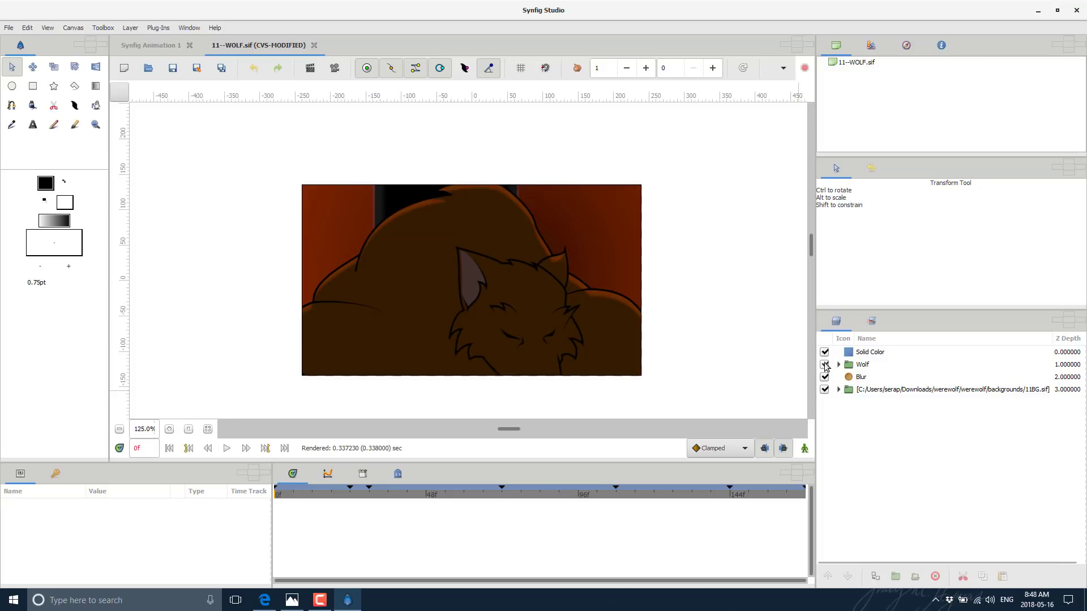
pyautogui.click(861, 377)
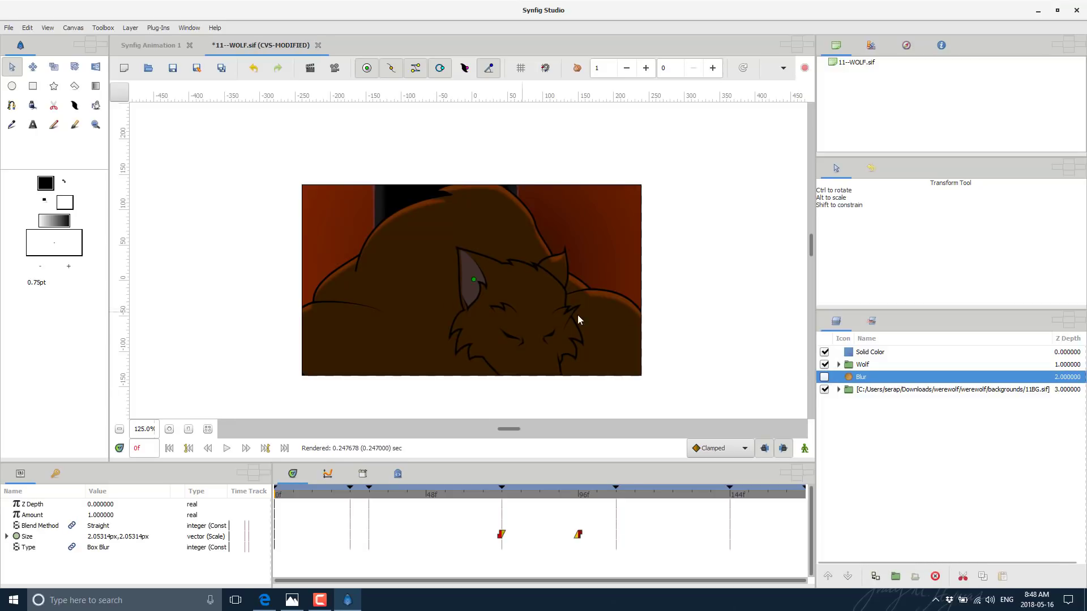
pyautogui.click(824, 377)
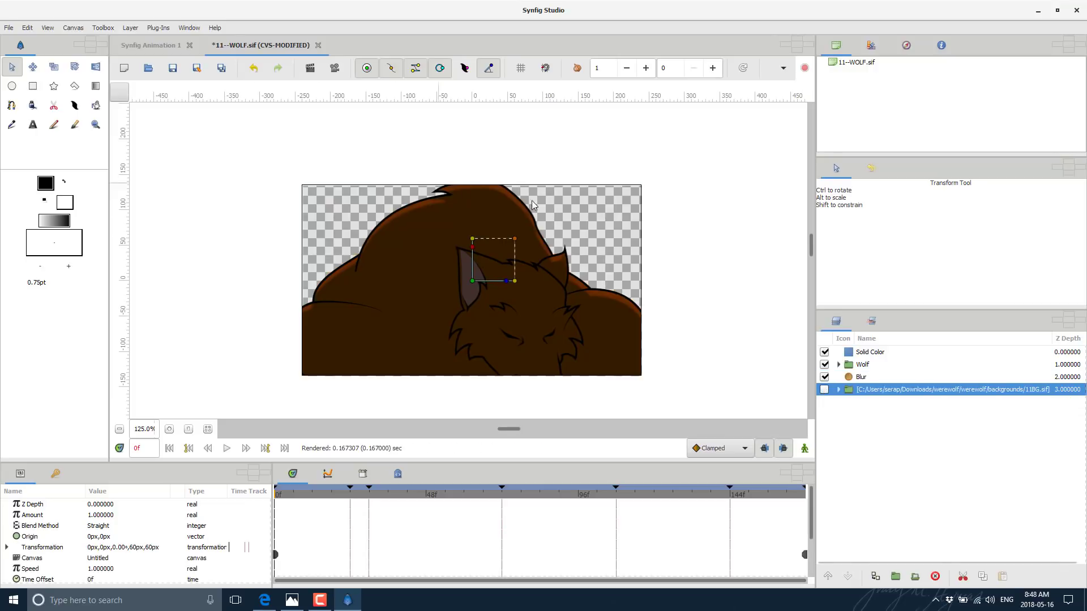
pyautogui.click(825, 388)
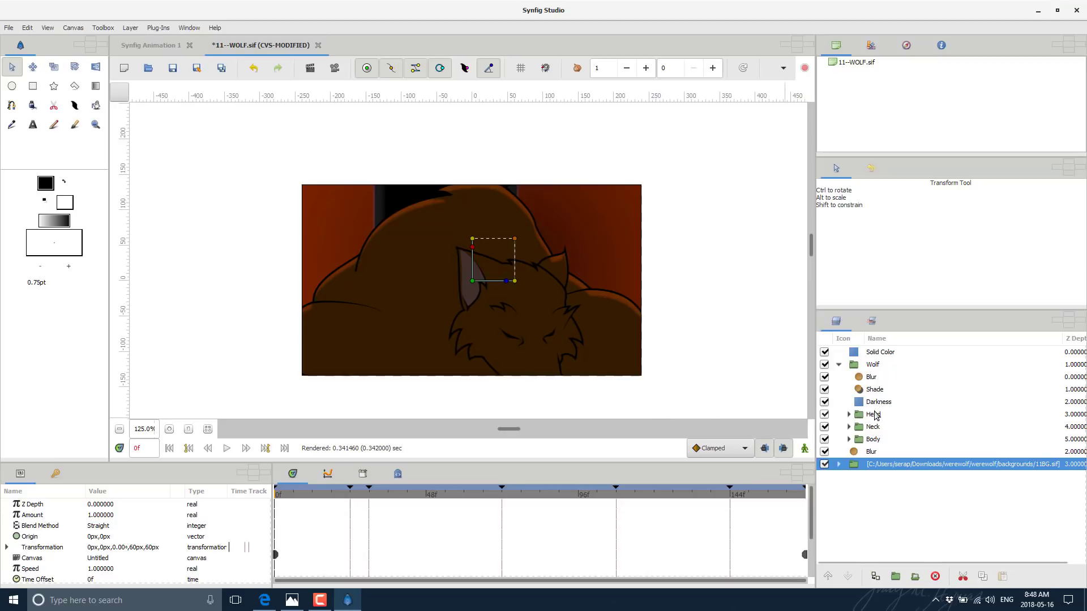
# Expand the Head, Face and Details groups and scroll to Detail 01 Outline's vertices.
pyautogui.click(848, 414)
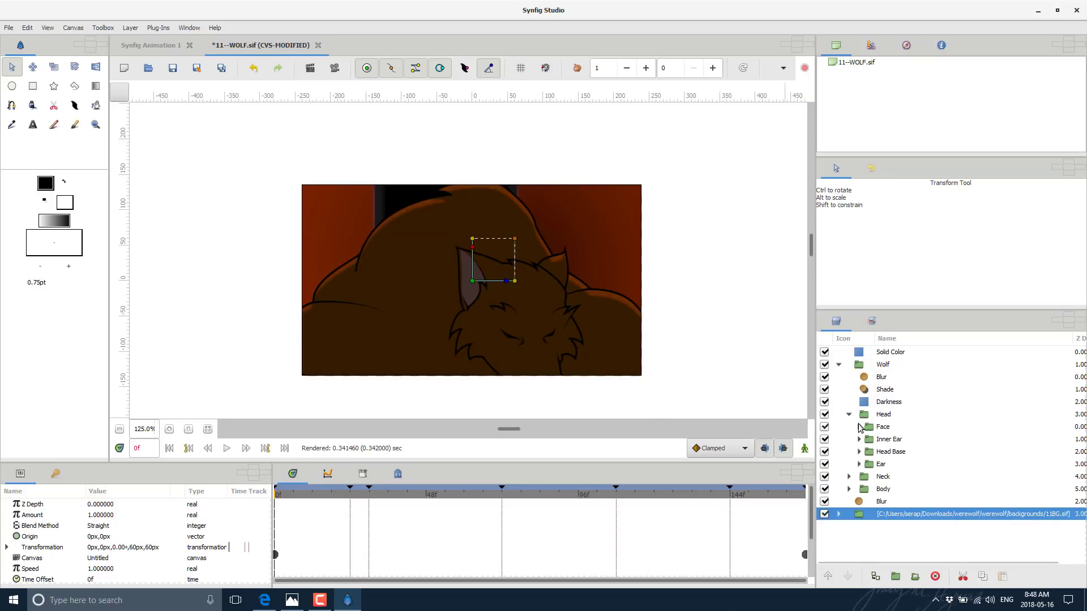
pyautogui.click(859, 426)
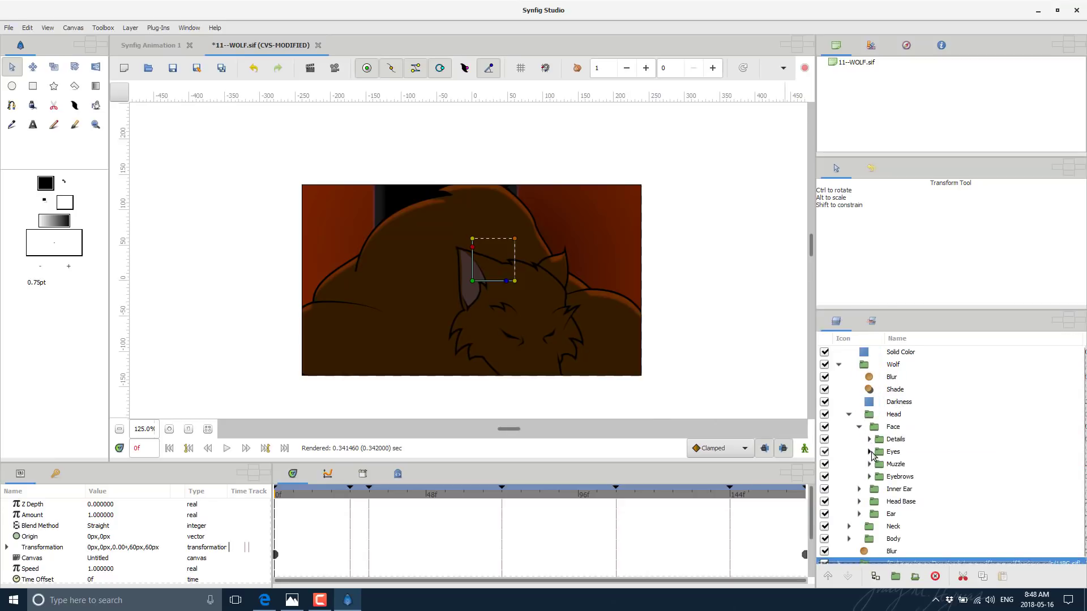
pyautogui.click(870, 438)
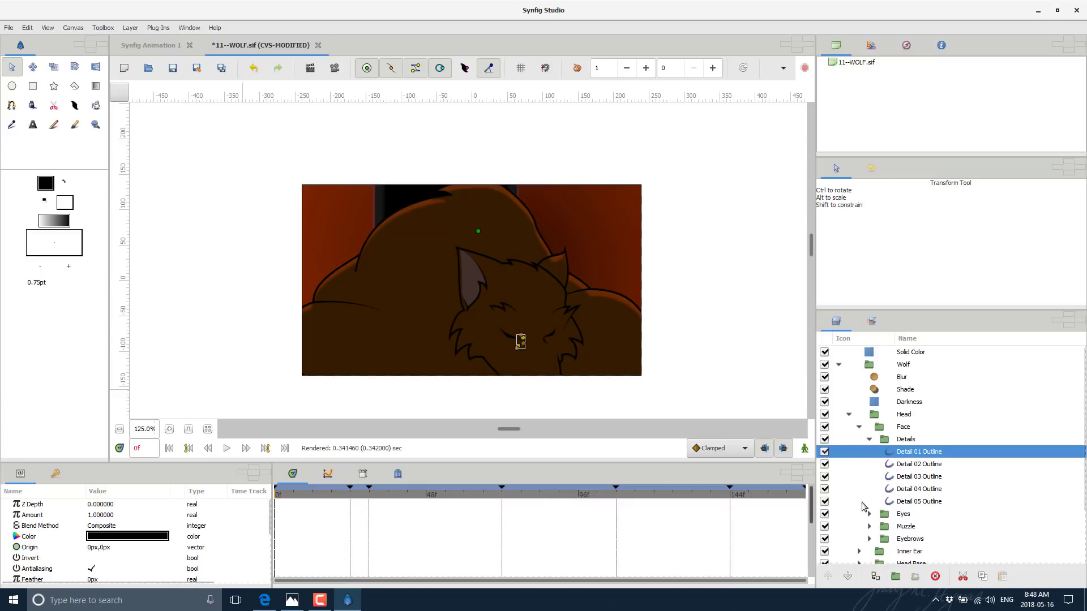
pyautogui.moveTo(851, 469)
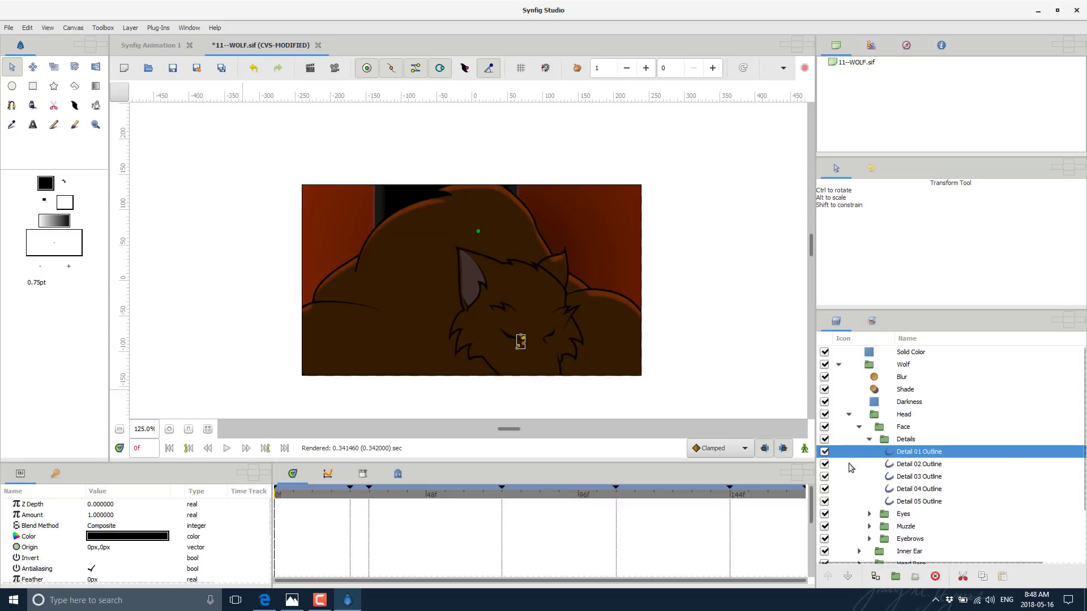
pyautogui.moveTo(56, 510)
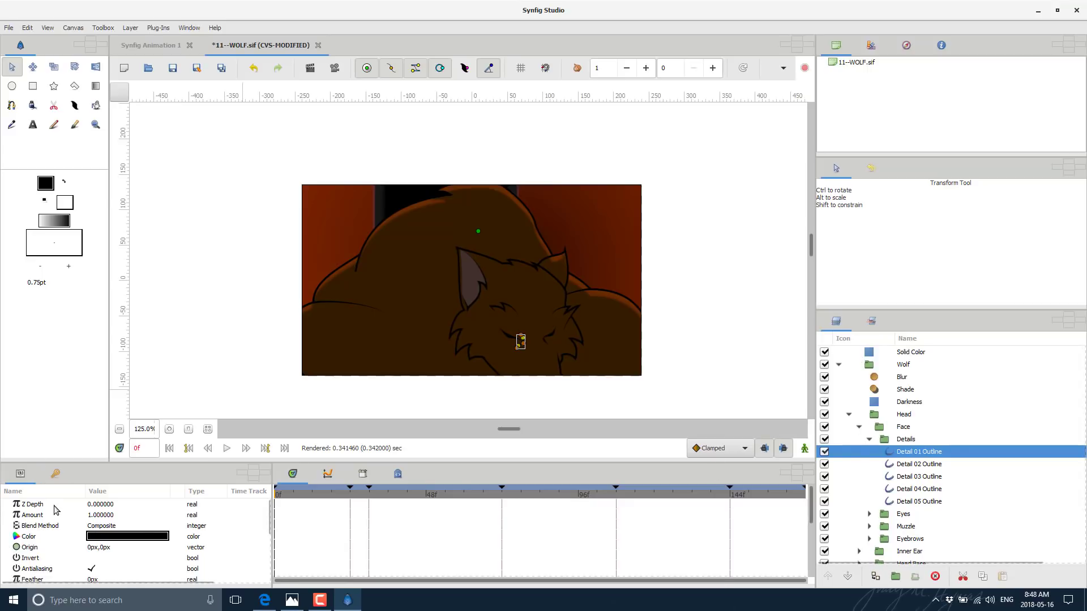
pyautogui.scroll(-3)
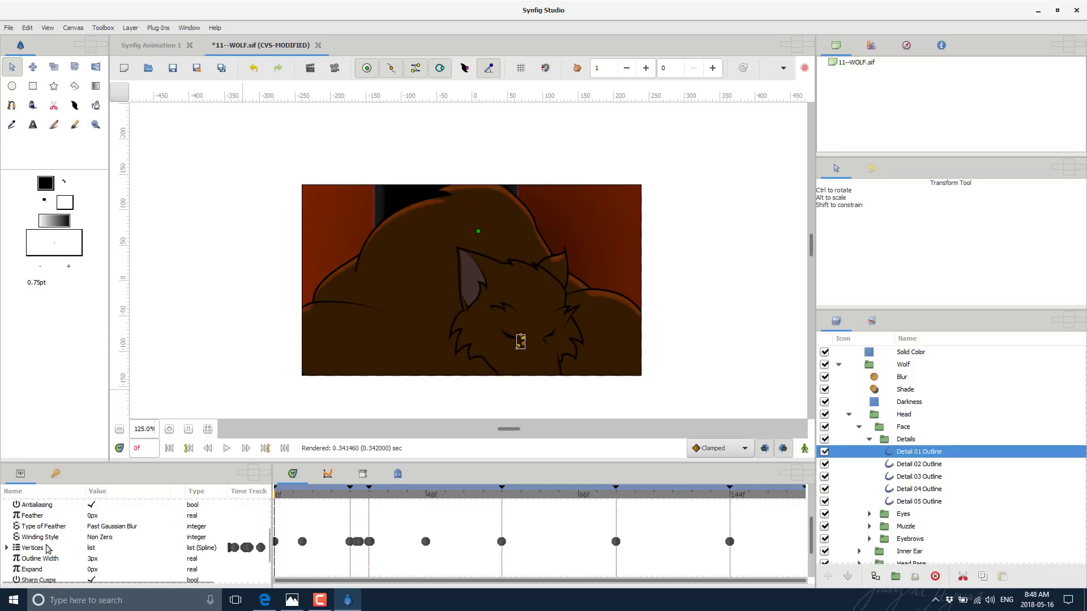
pyautogui.moveTo(33, 548)
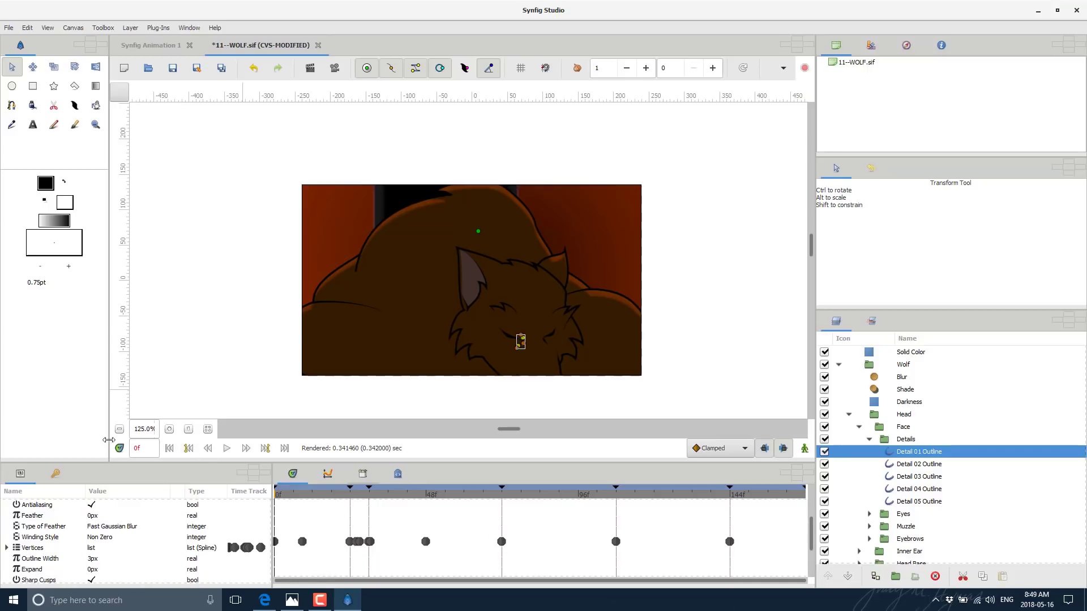
pyautogui.moveTo(223, 445)
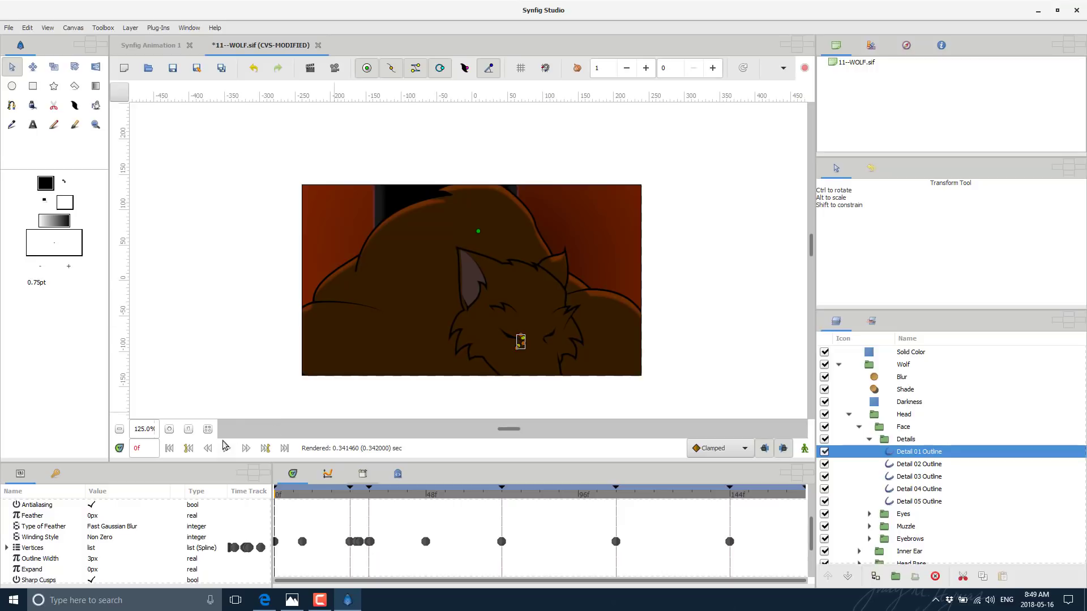
pyautogui.moveTo(266, 448)
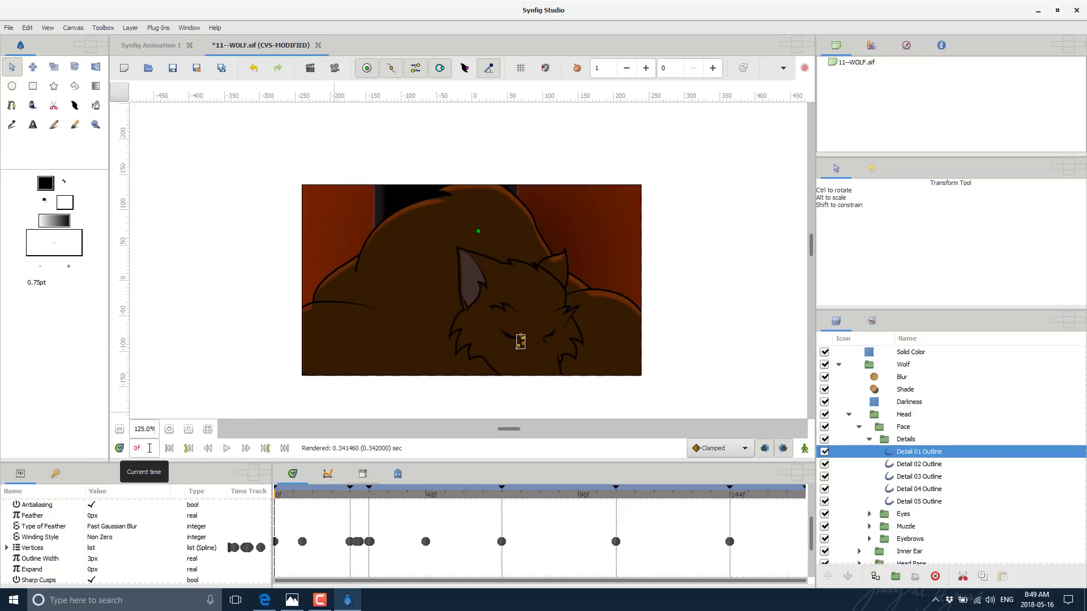
# Jump forward through keyframes 24f, 30f and 72f, then step back toward the start.
pyautogui.click(265, 448)
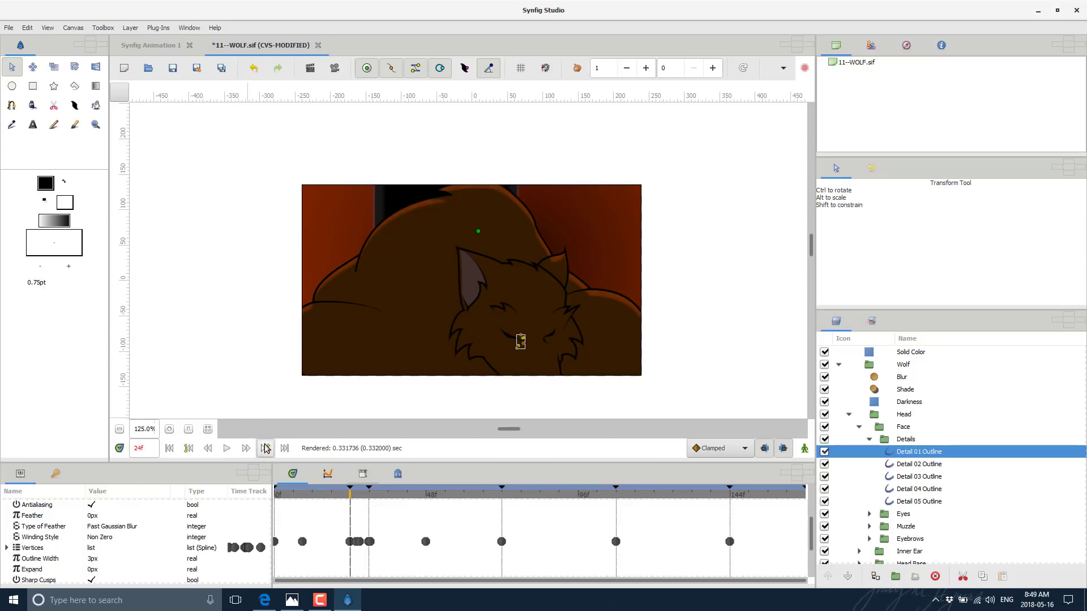
pyautogui.click(265, 447)
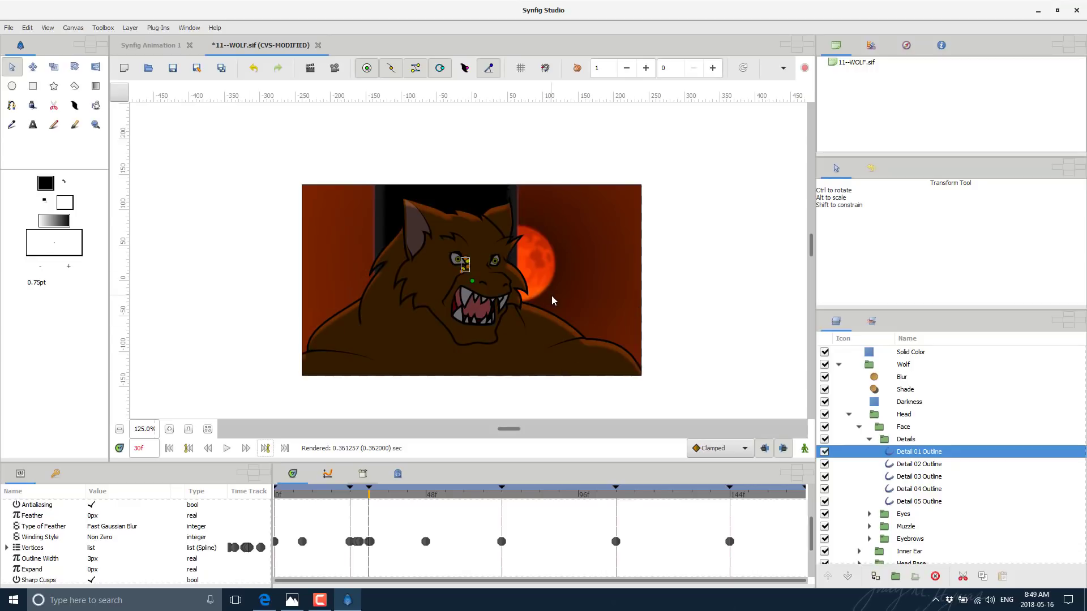
pyautogui.click(265, 448)
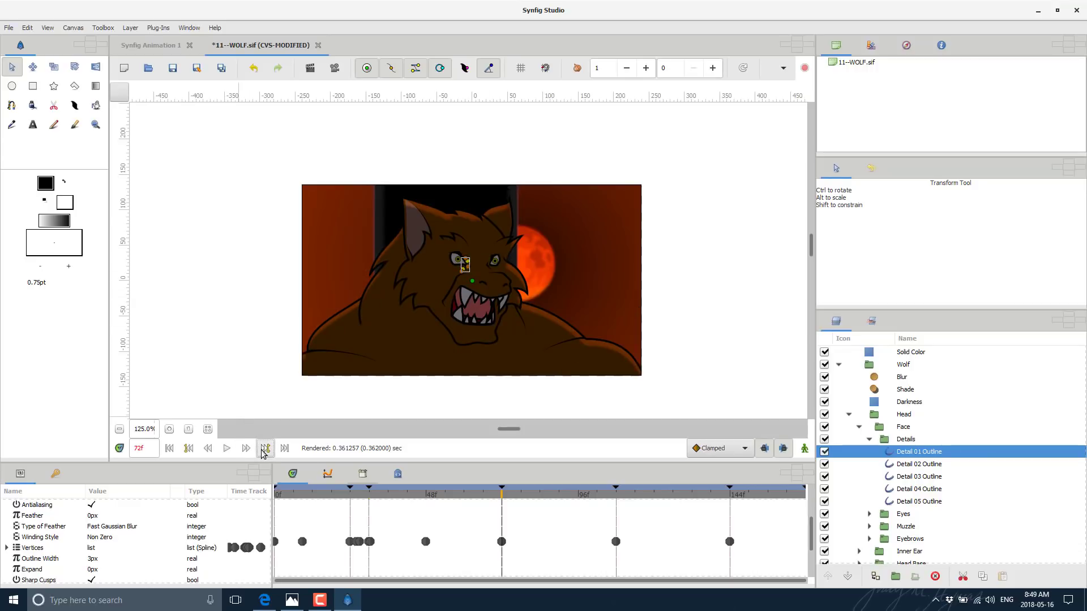
pyautogui.click(187, 448)
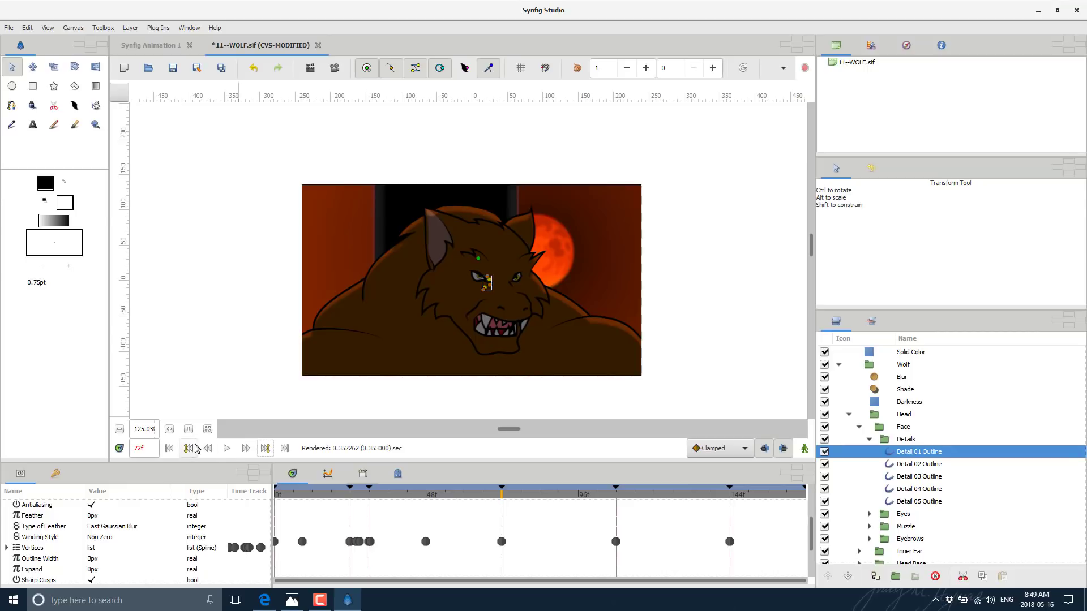
pyautogui.click(188, 447)
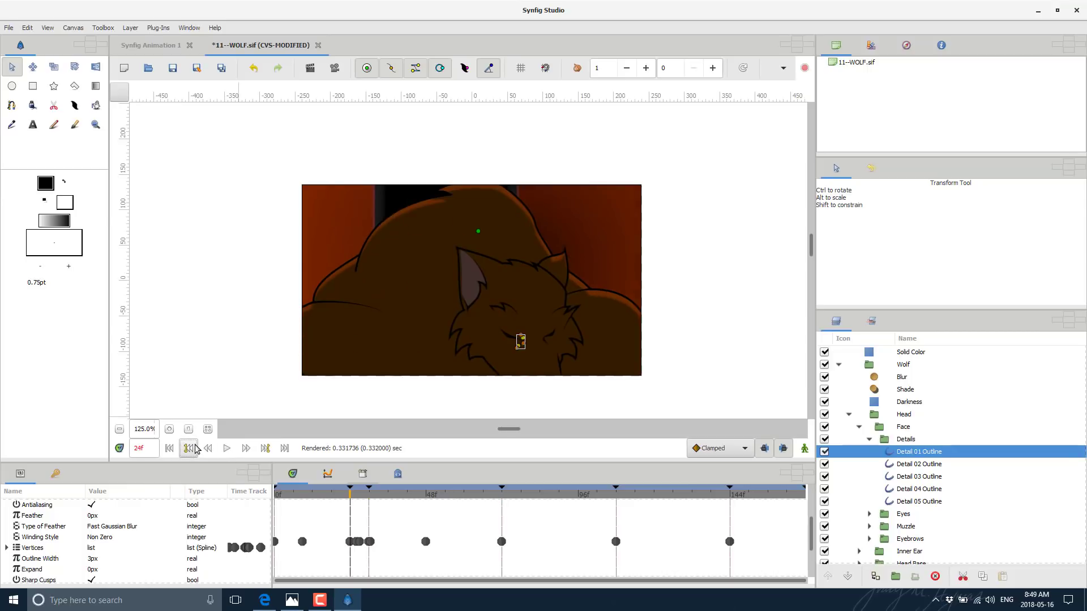
pyautogui.click(188, 448)
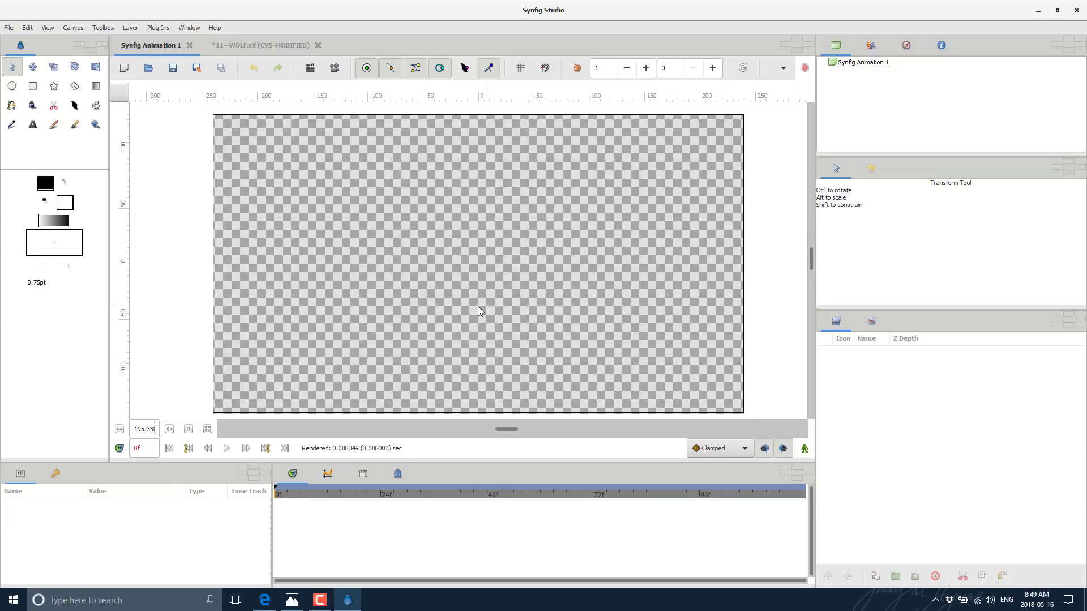
# Draw a six-point spline near the top-left and close it with Loop Spline.
pyautogui.click(11, 105)
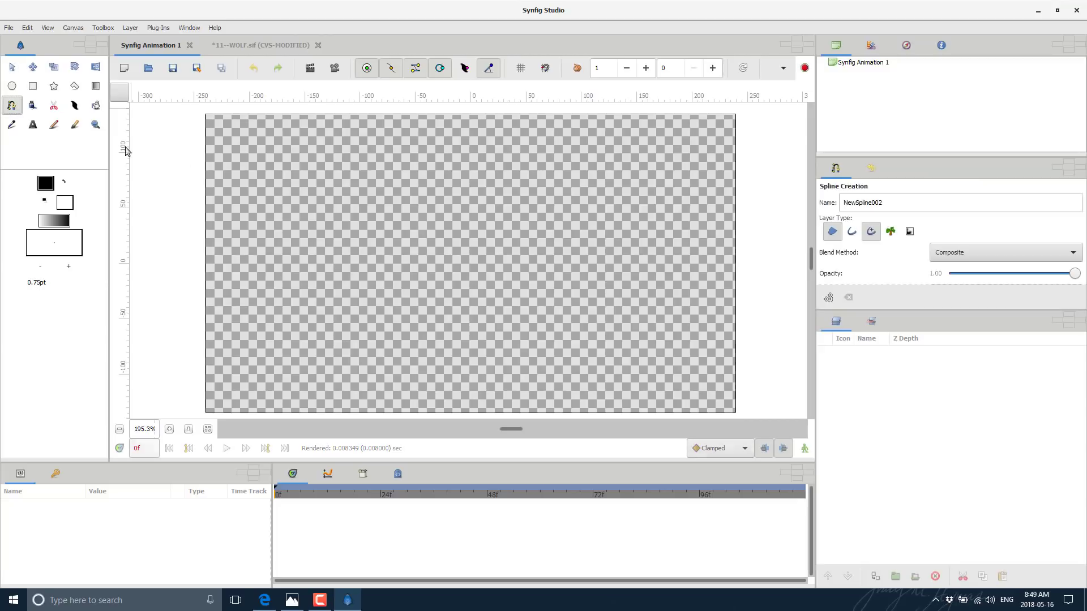
pyautogui.click(288, 172)
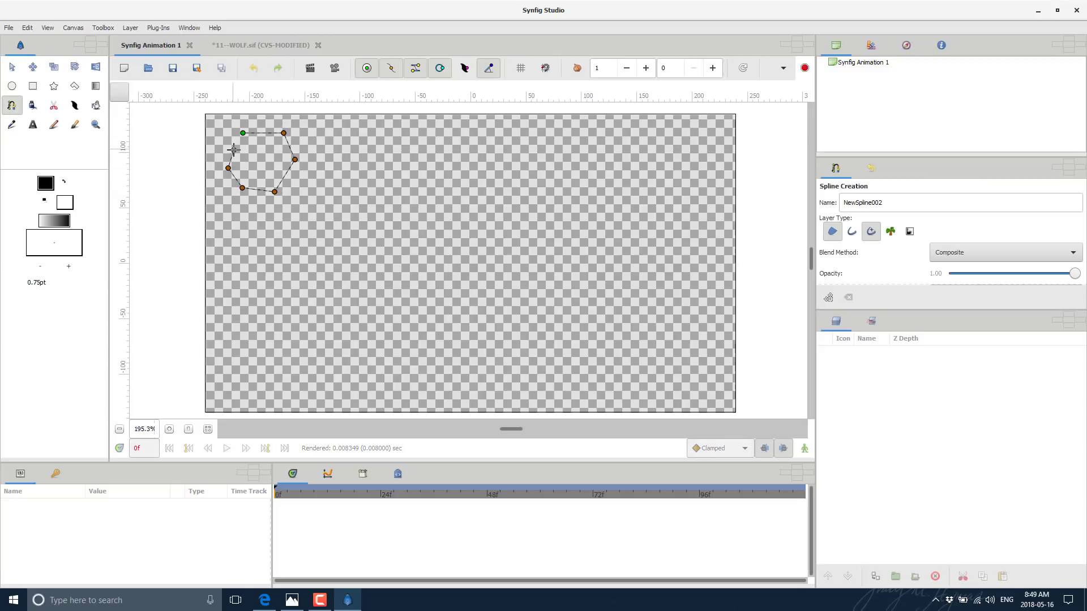
pyautogui.rightClick(234, 150)
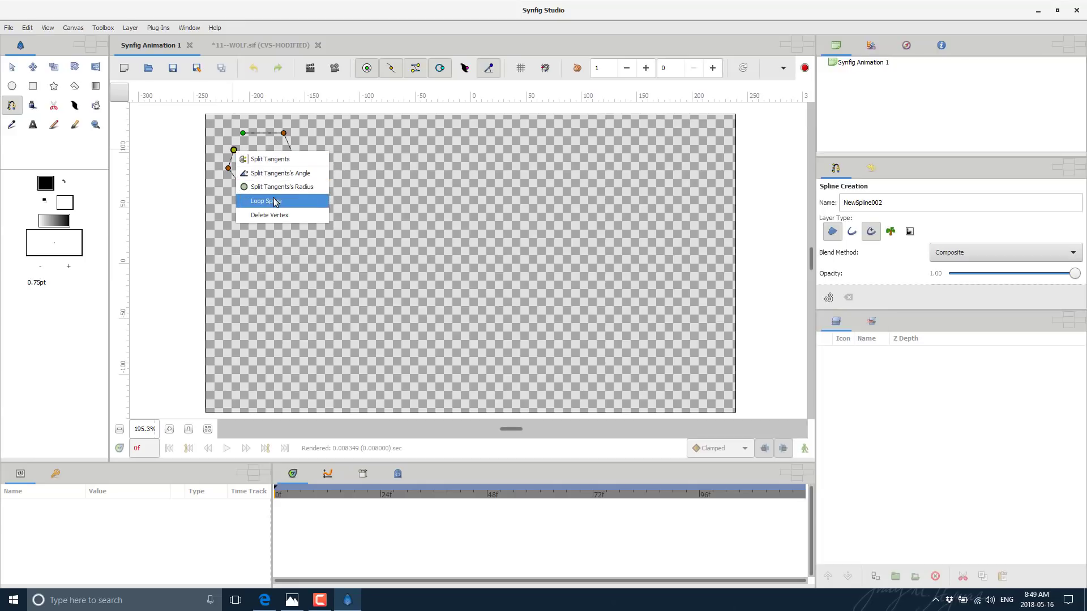
pyautogui.click(265, 200)
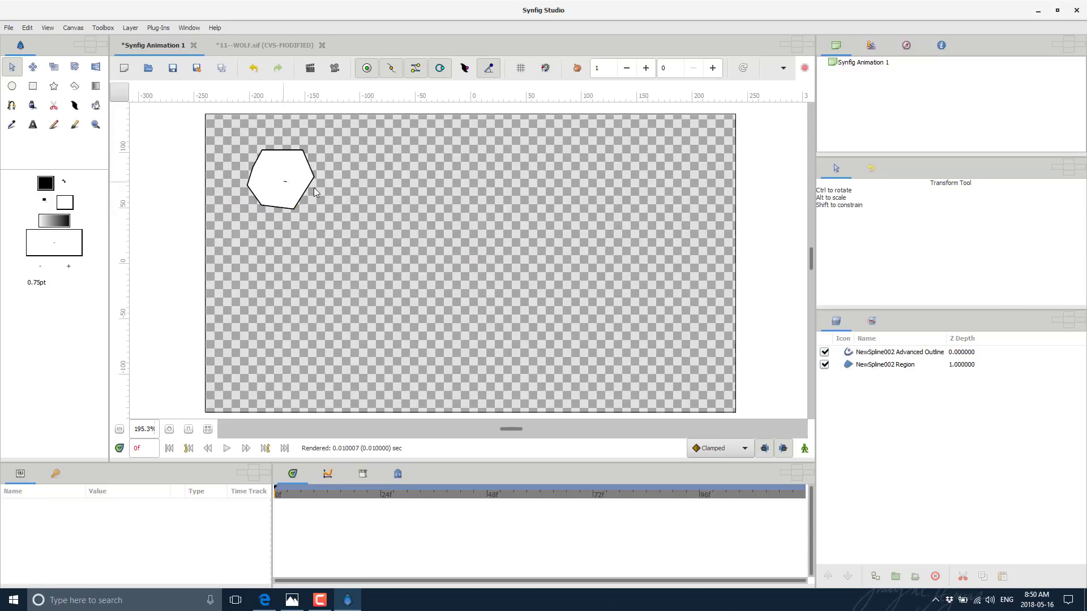
pyautogui.click(885, 364)
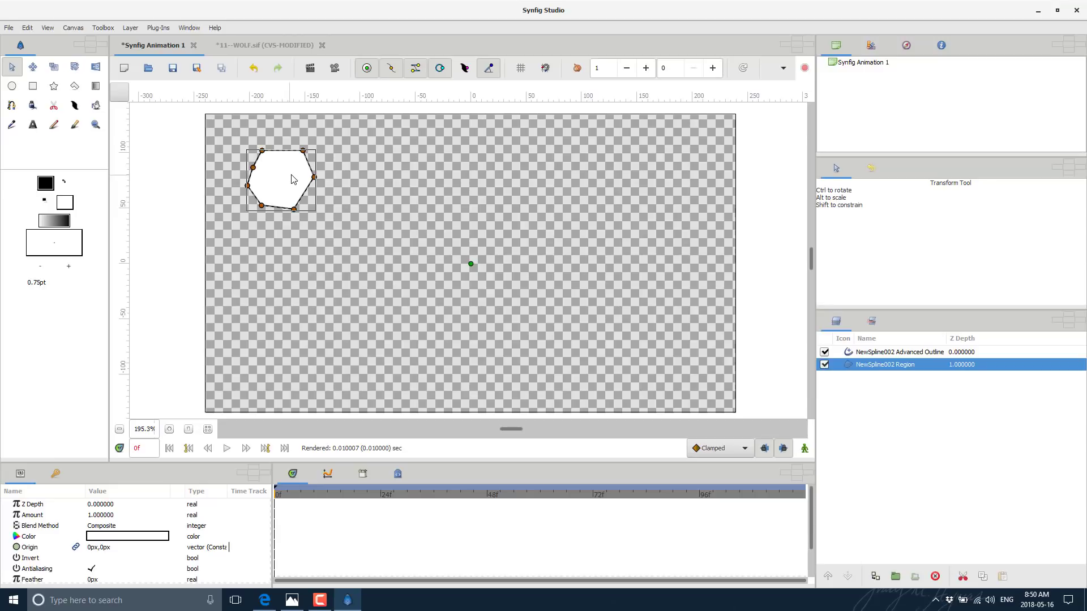
pyautogui.moveTo(404, 262)
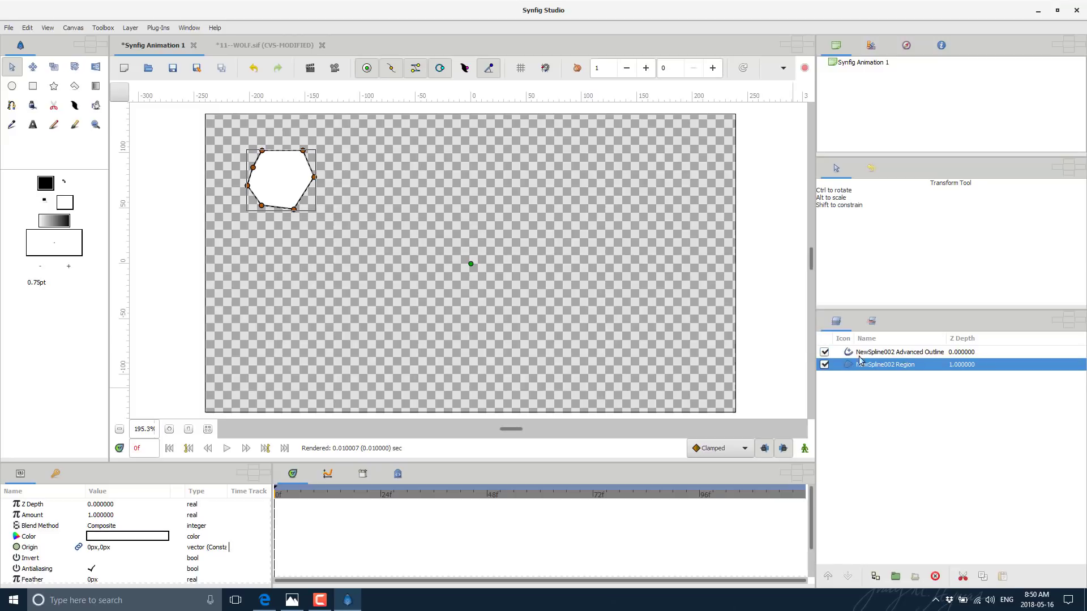
pyautogui.click(825, 352)
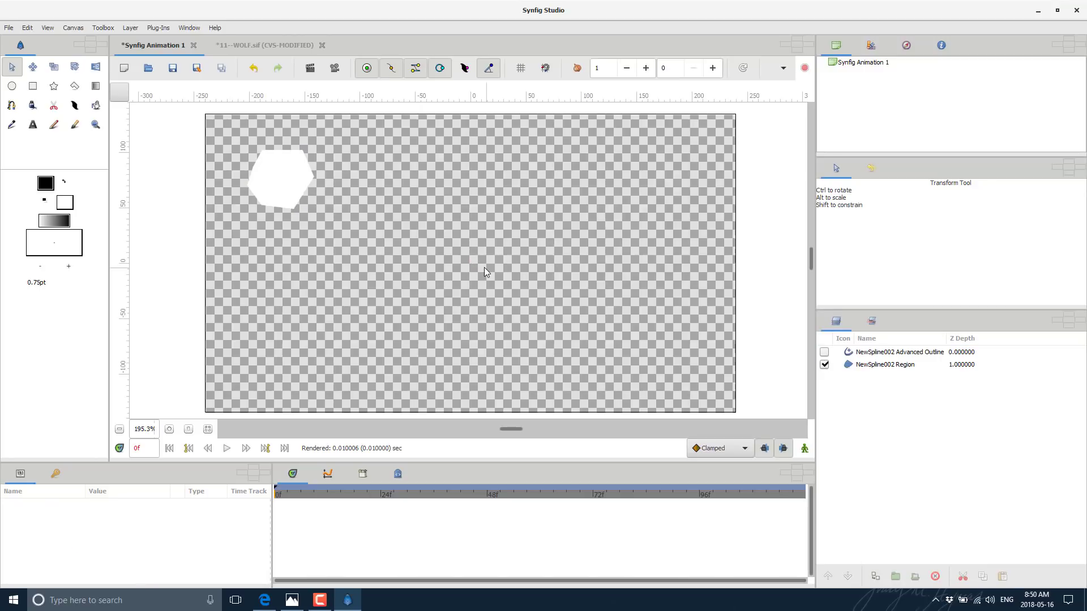
pyautogui.click(899, 352)
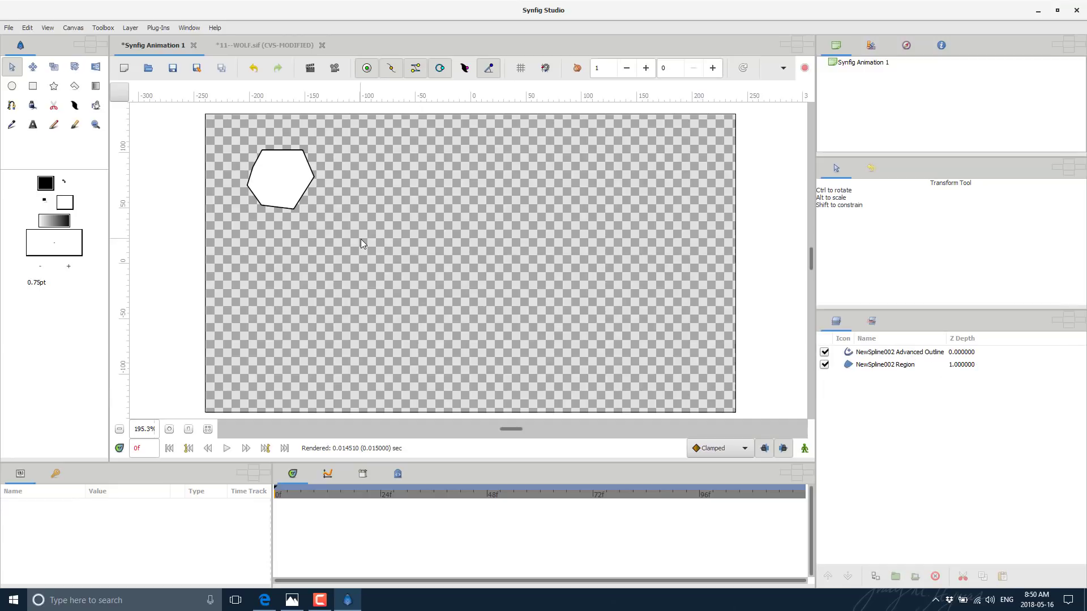
pyautogui.moveTo(943, 432)
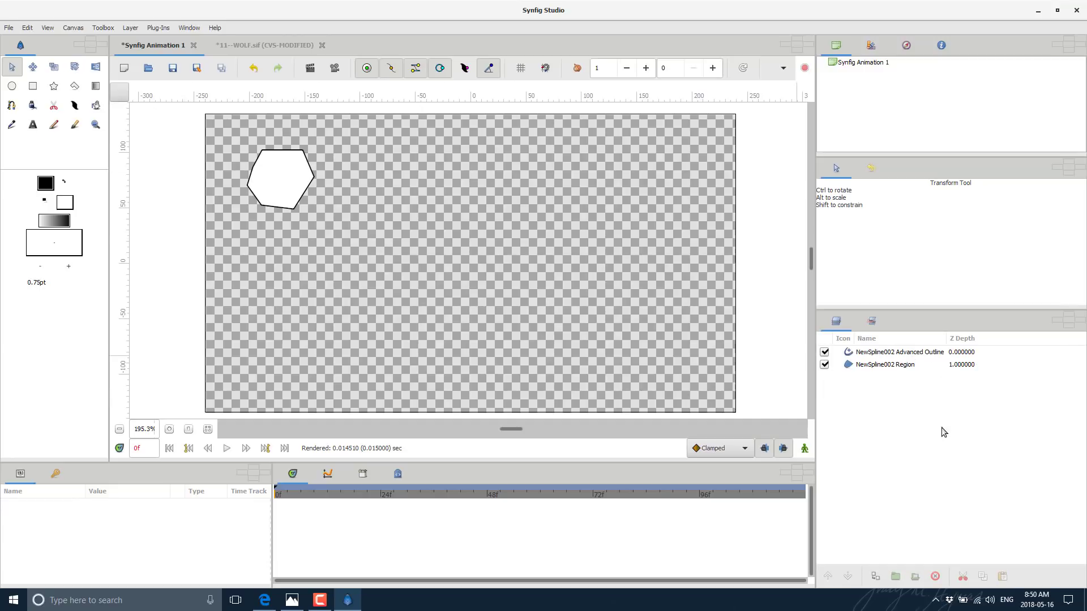
pyautogui.click(885, 364)
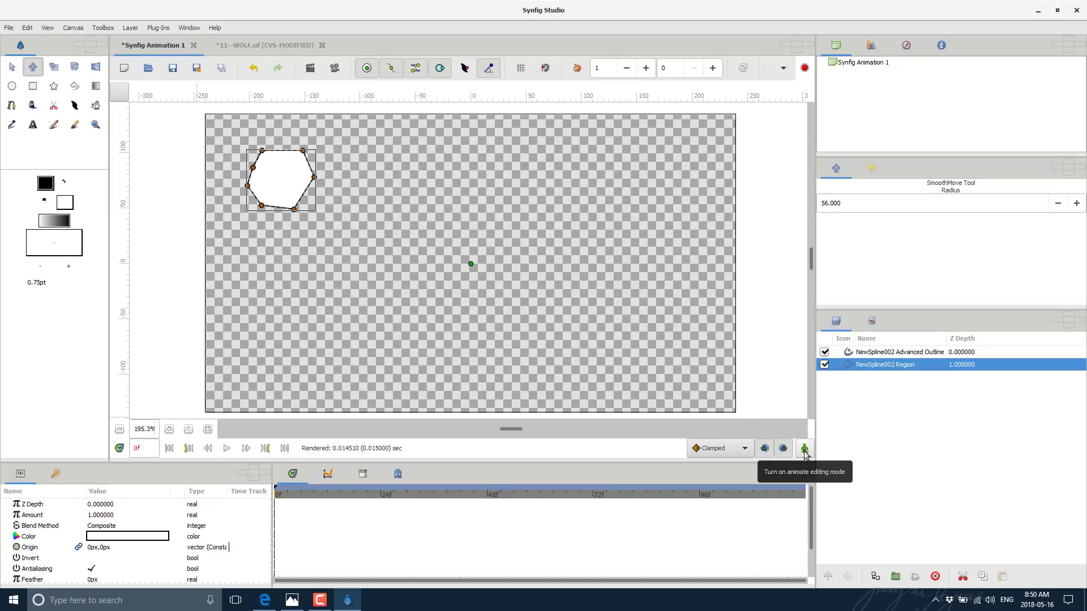
# Enable animation mode, advance a few frames, and select both hexagon layers.
pyautogui.click(803, 448)
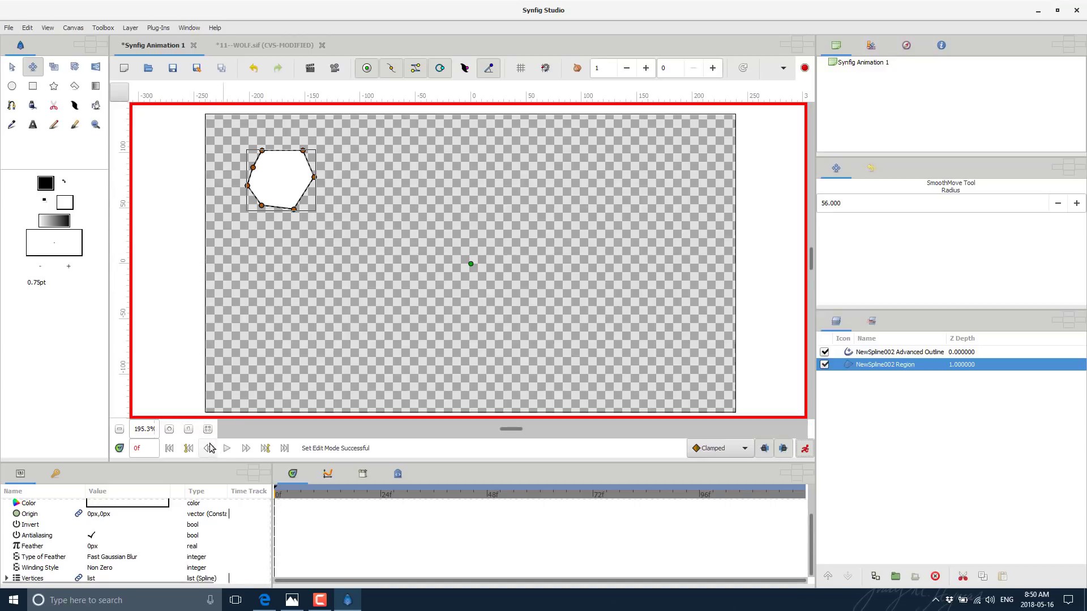
pyautogui.click(245, 448)
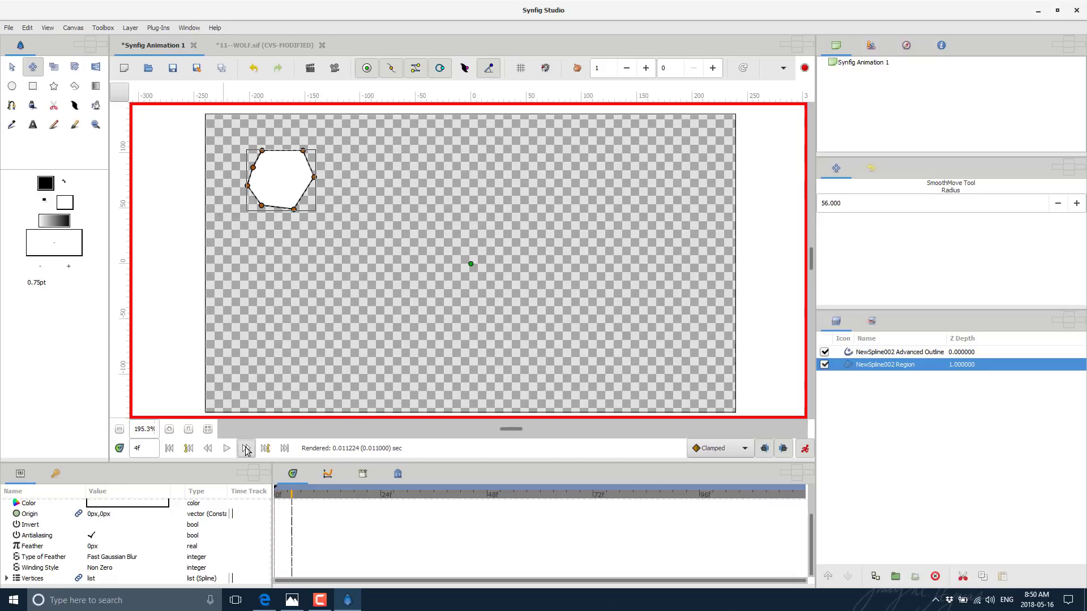
pyautogui.click(245, 448)
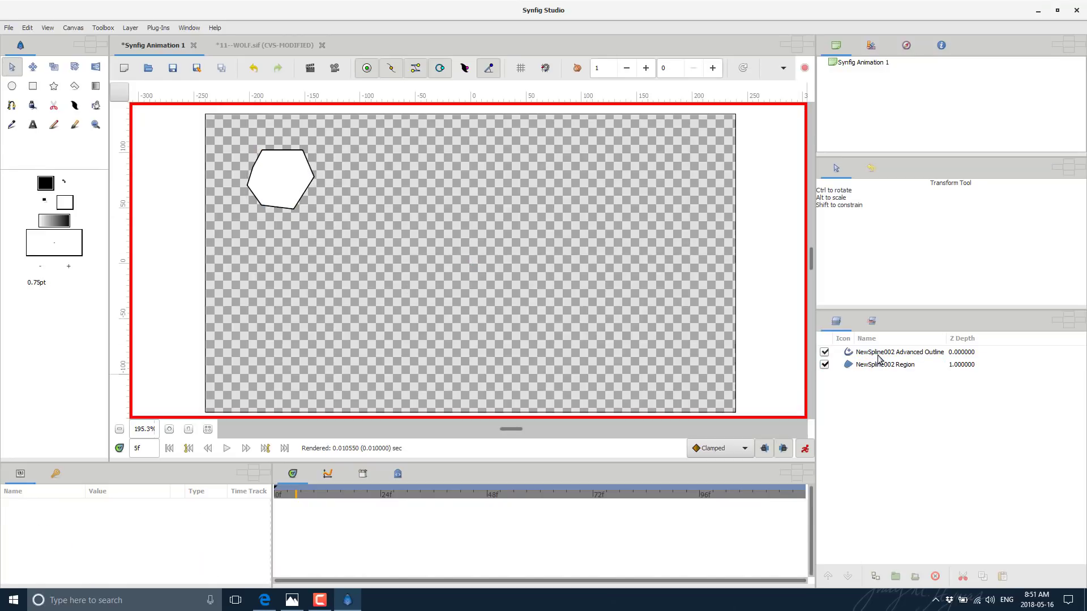
pyautogui.click(898, 351)
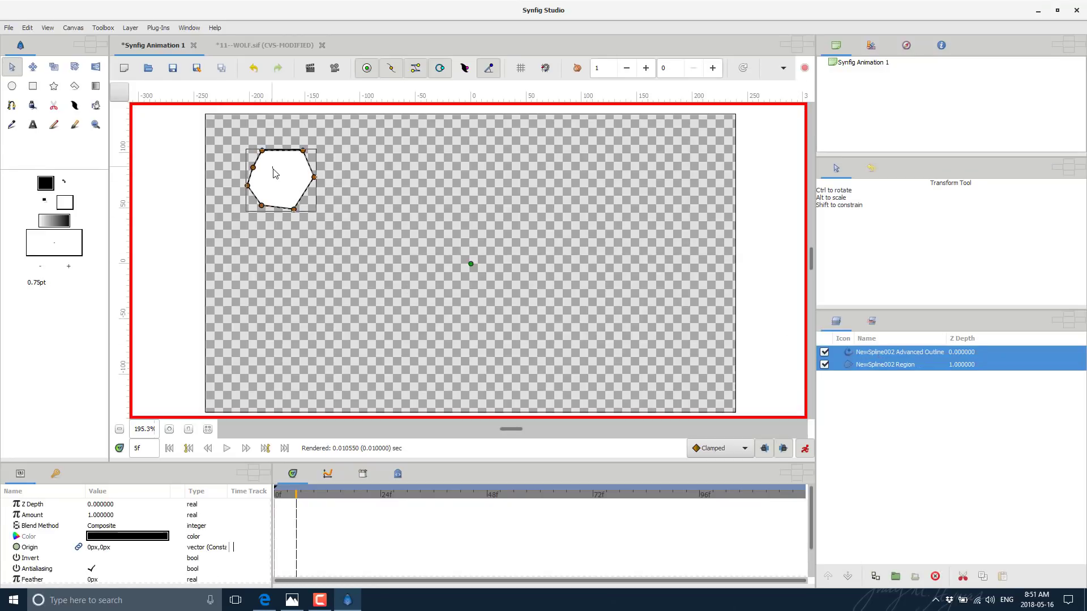
pyautogui.click(32, 67)
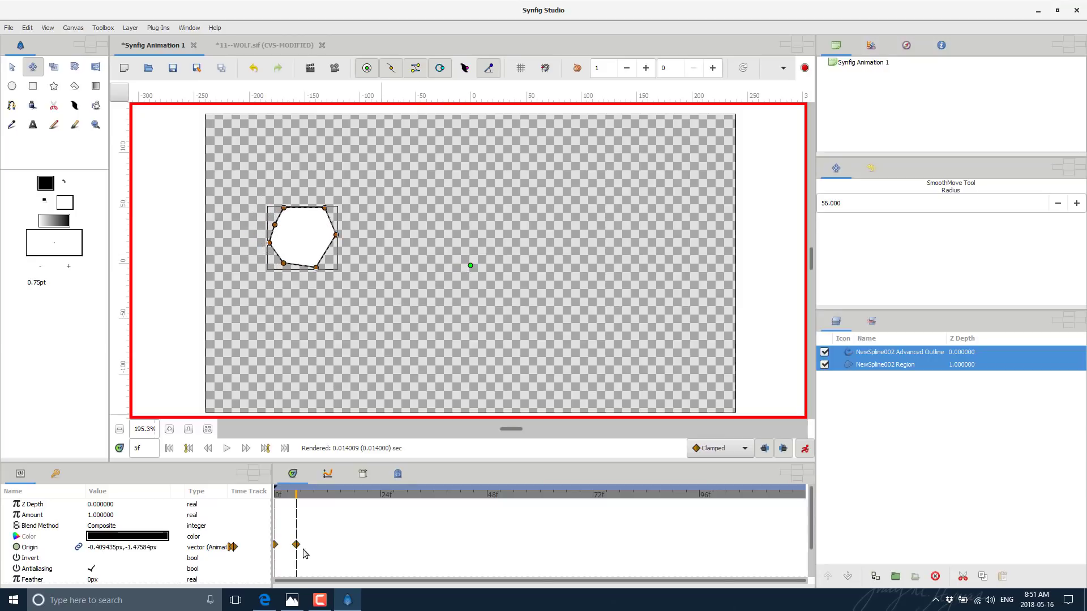
pyautogui.moveTo(302, 547)
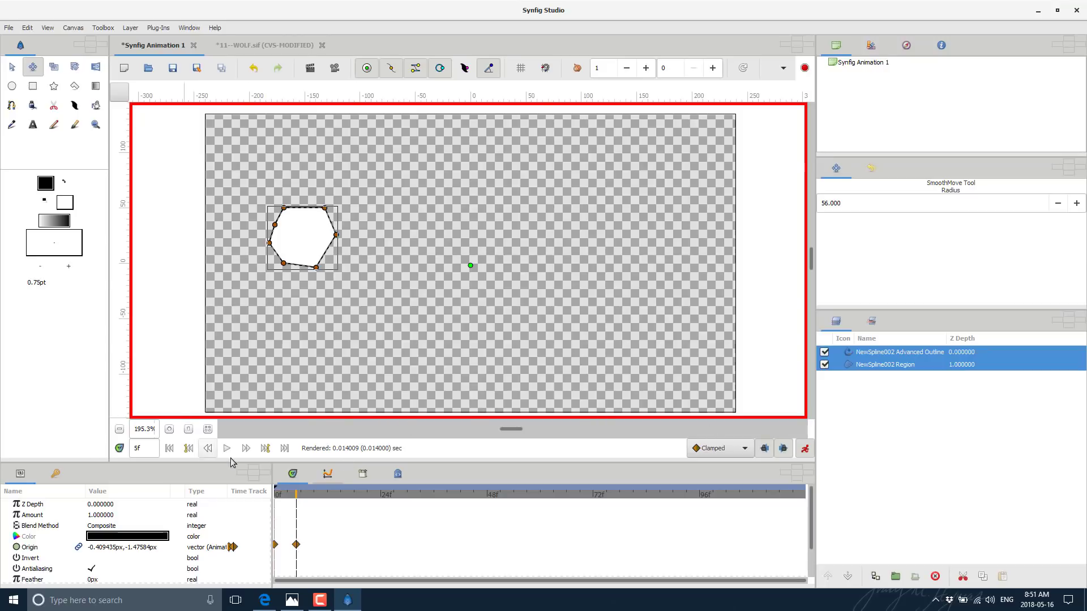
# Move the hexagon down at frame 10, to the canvas bottom at frame 15, reshaping corners.
pyautogui.click(245, 448)
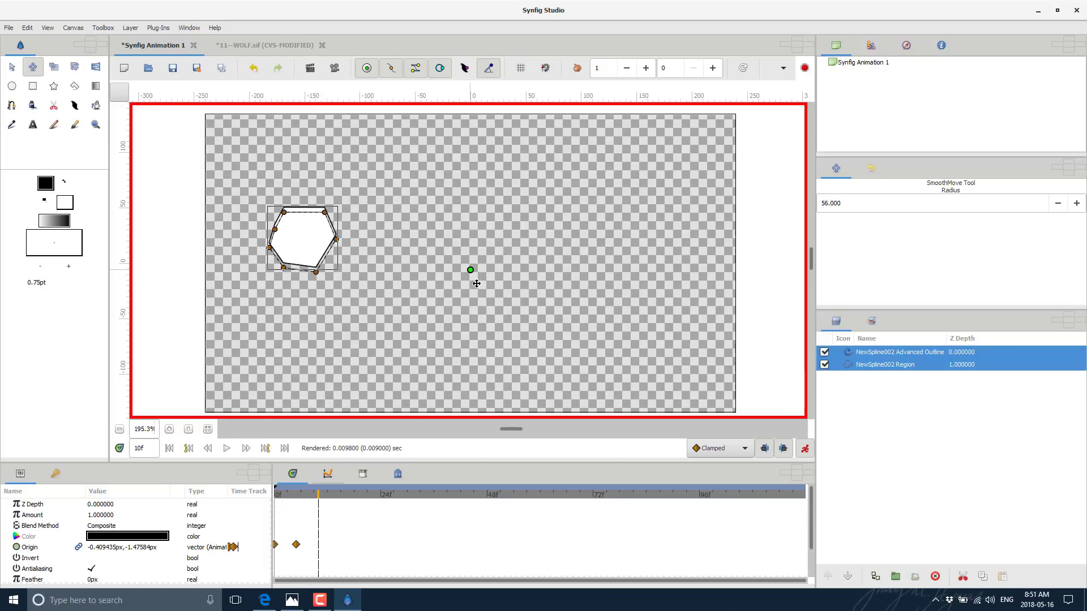
pyautogui.moveTo(470, 269); pyautogui.dragTo(511, 357)
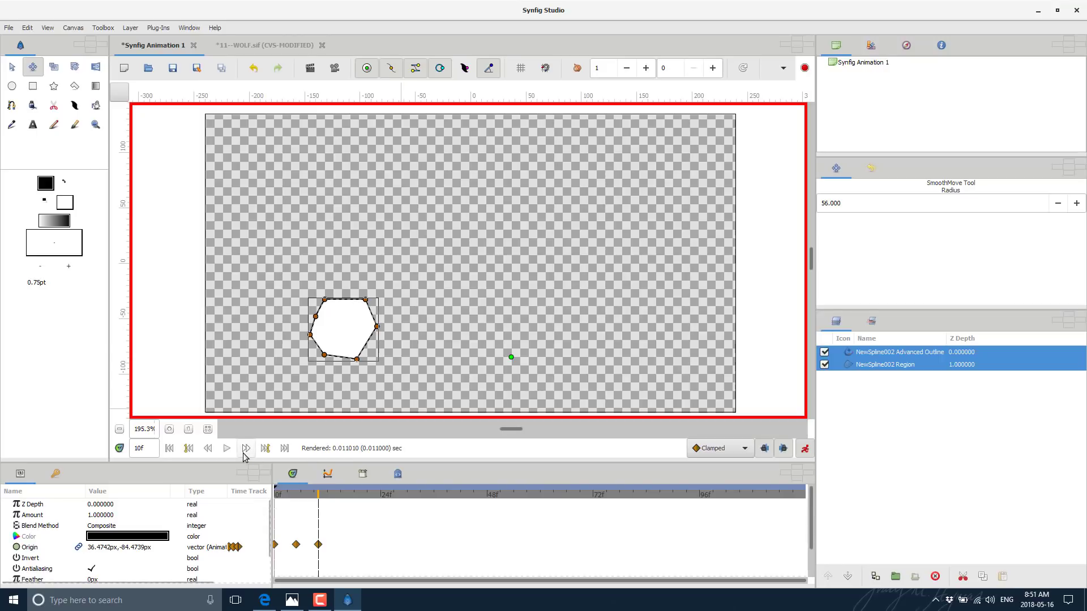
pyautogui.click(246, 448)
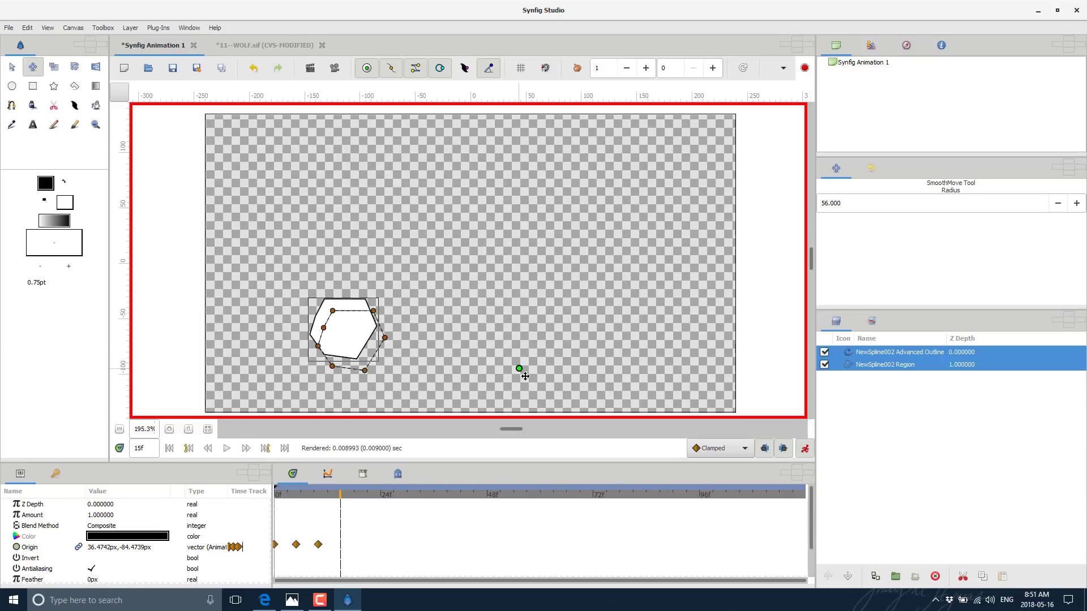
pyautogui.moveTo(519, 368); pyautogui.dragTo(562, 411)
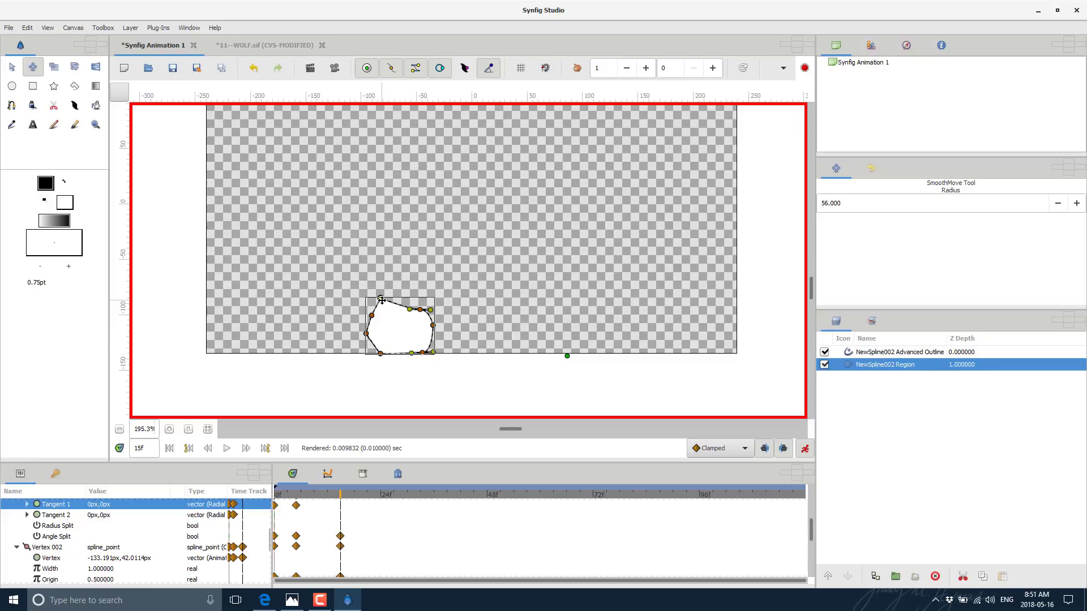
pyautogui.moveTo(381, 300); pyautogui.dragTo(374, 308)
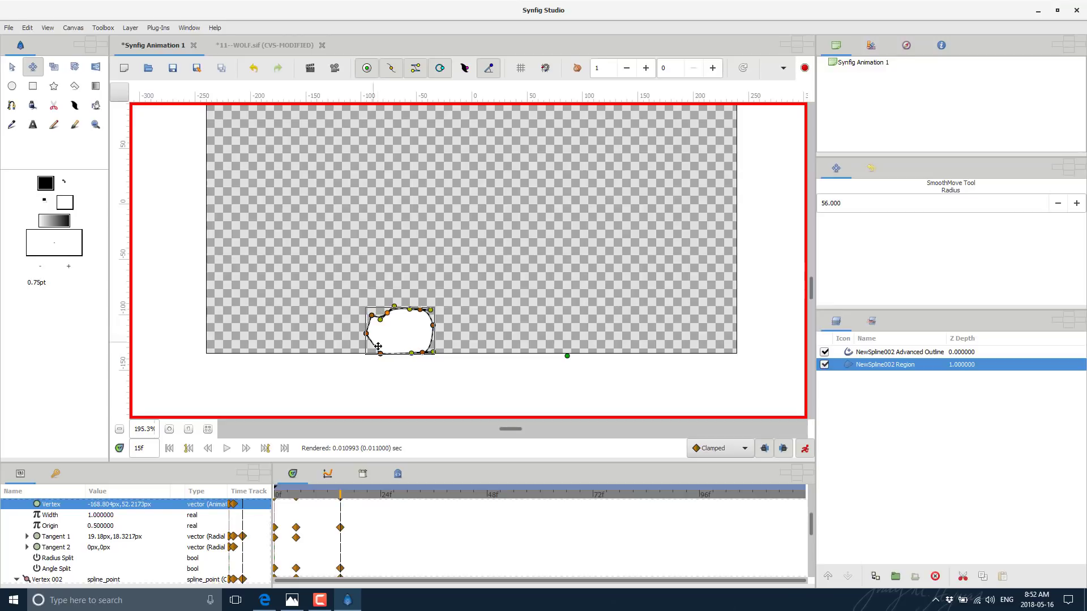
pyautogui.click(246, 448)
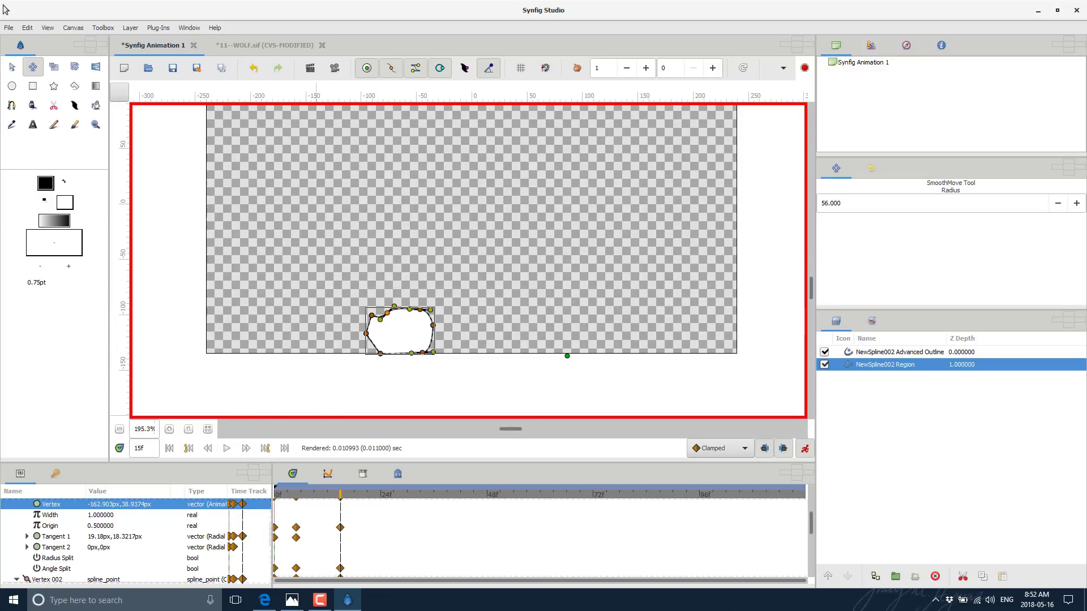
pyautogui.moveTo(231, 473)
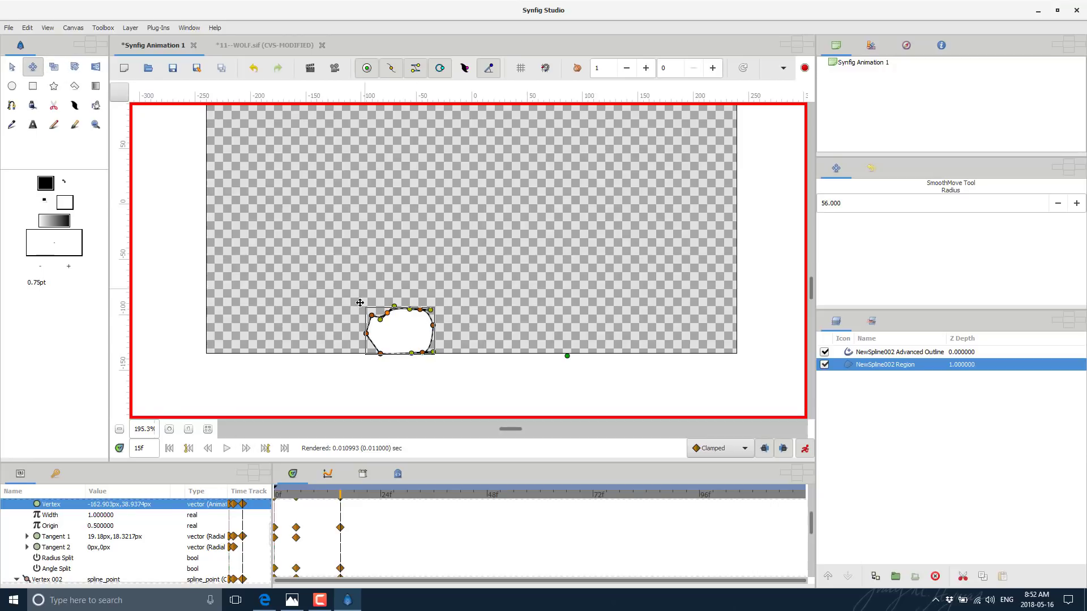
pyautogui.moveTo(245, 448)
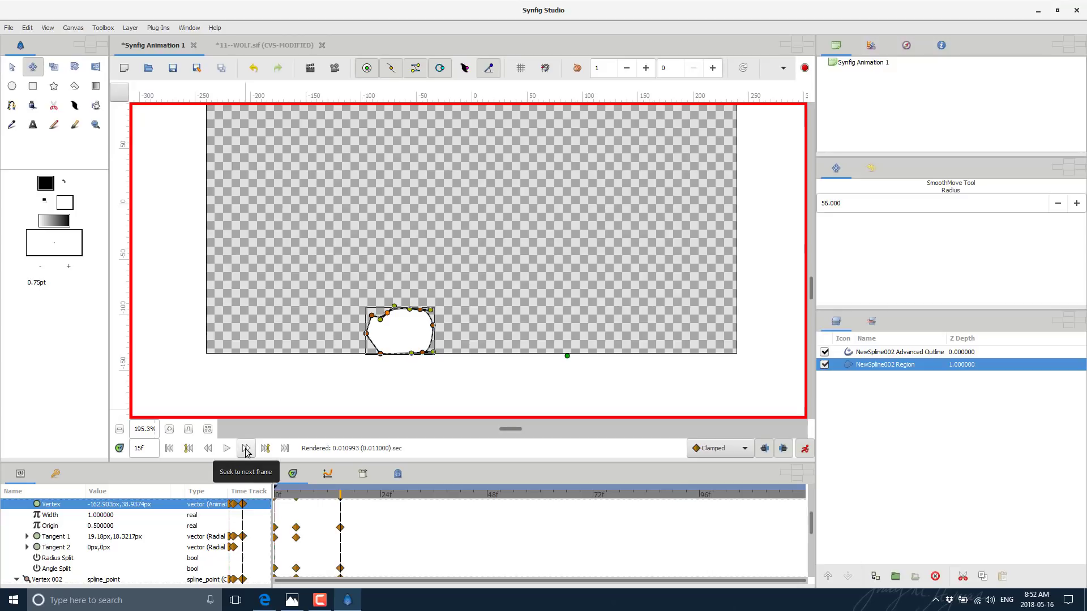
# Advance the timeline to frame 25.
pyautogui.click(245, 447)
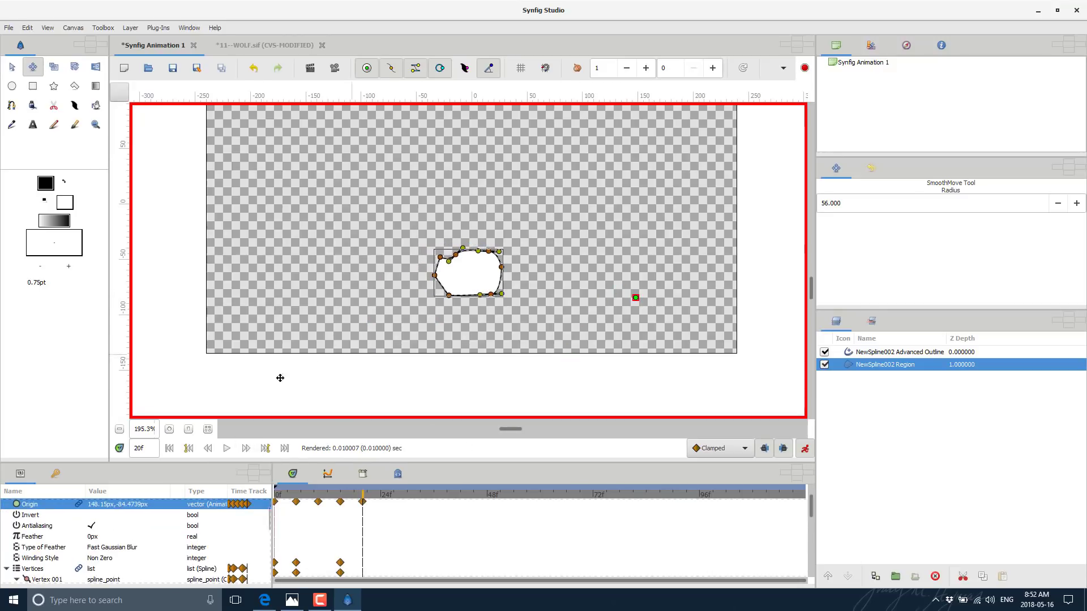
pyautogui.click(246, 448)
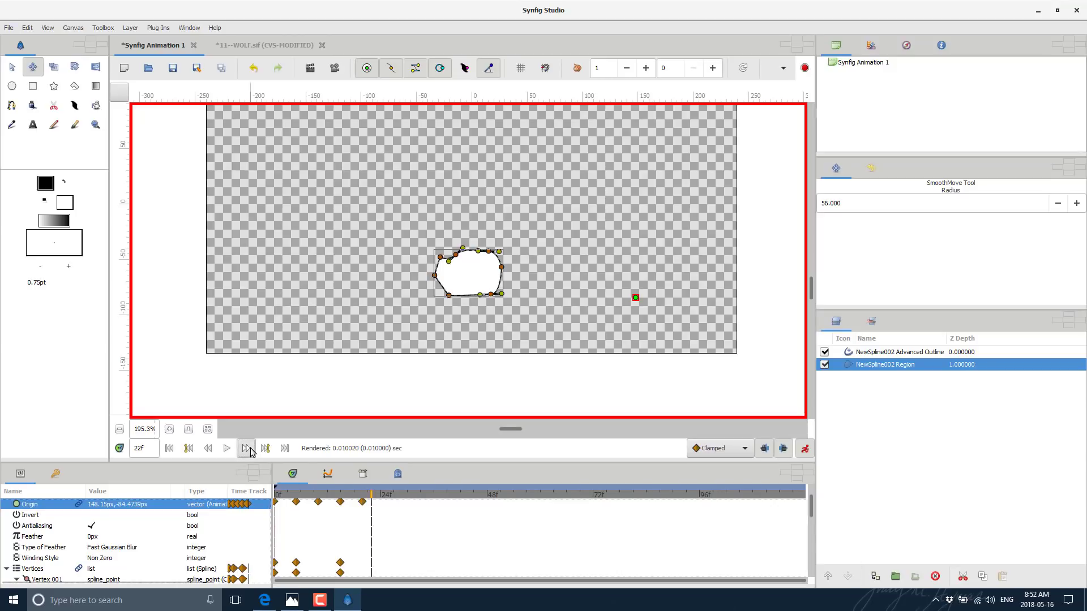
pyautogui.click(246, 448)
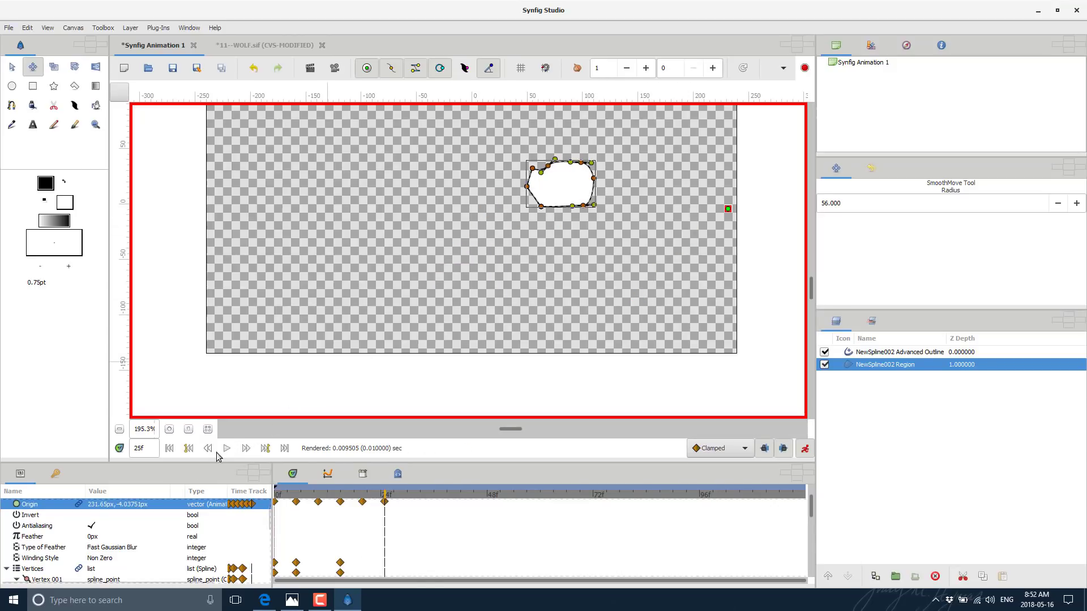
# Play and pause the animation, then step frame by frame to check the motion.
pyautogui.click(245, 448)
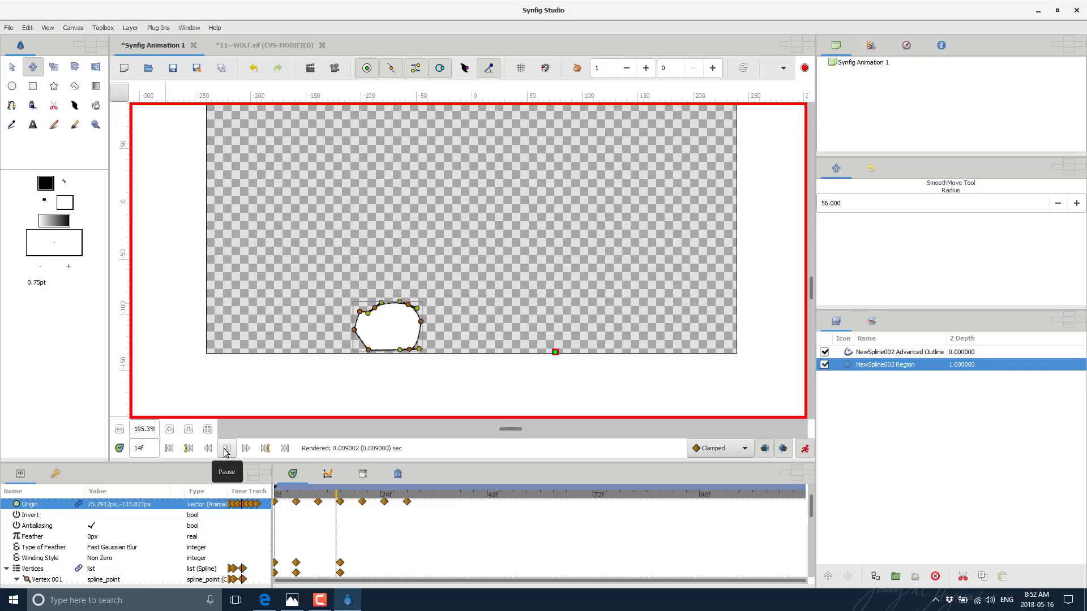
pyautogui.click(167, 448)
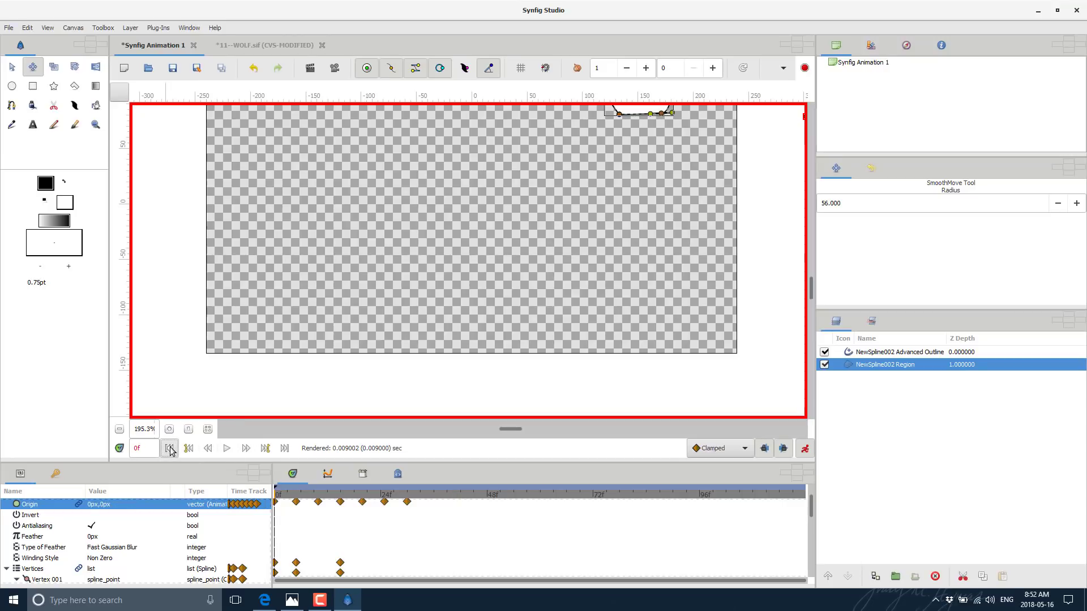
pyautogui.moveTo(246, 448)
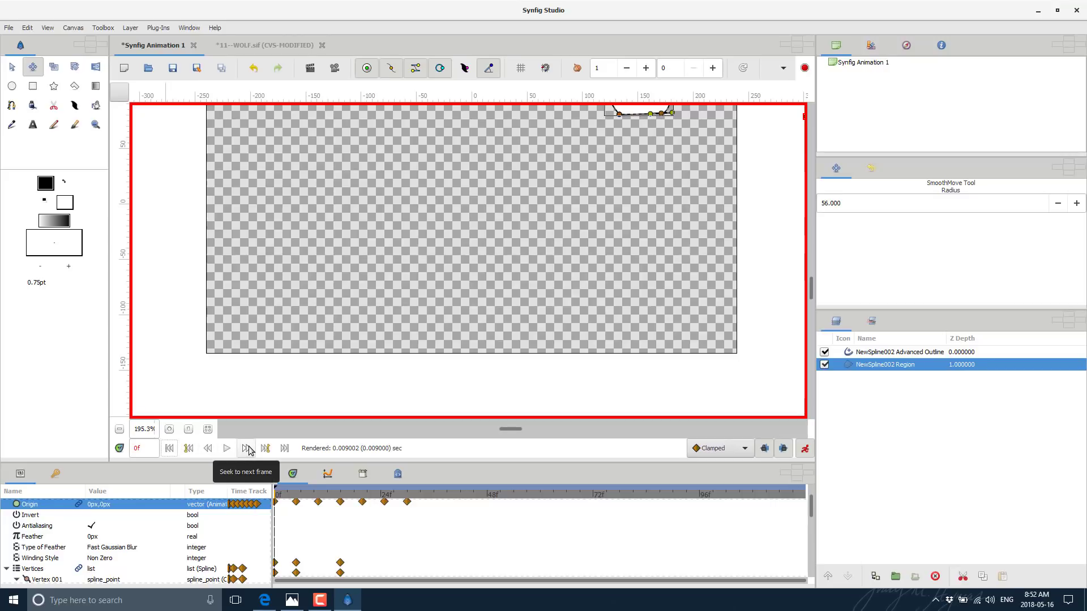
pyautogui.click(246, 447)
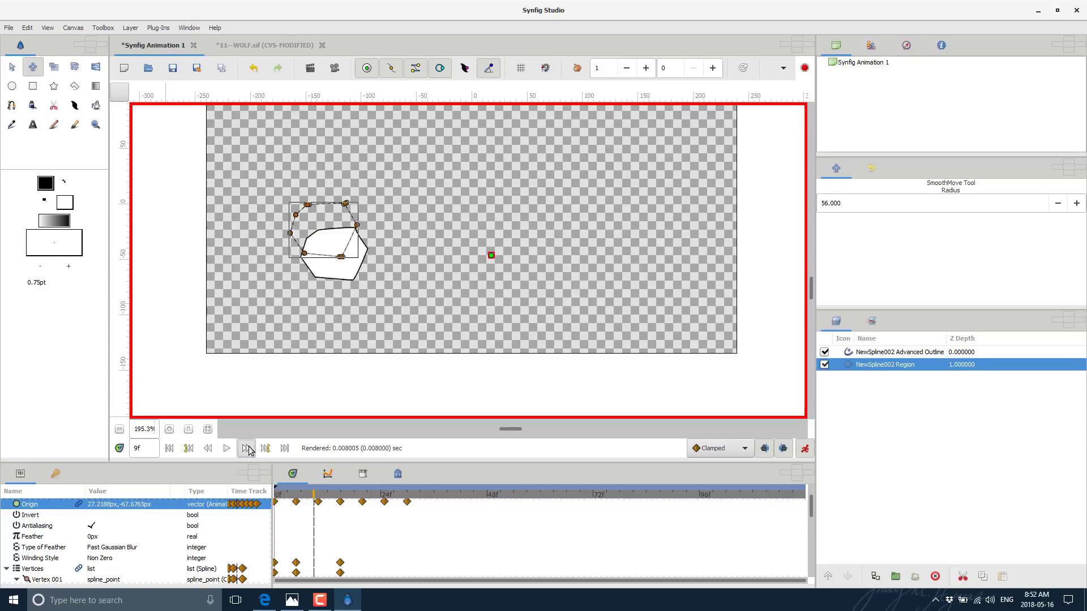
pyautogui.click(247, 448)
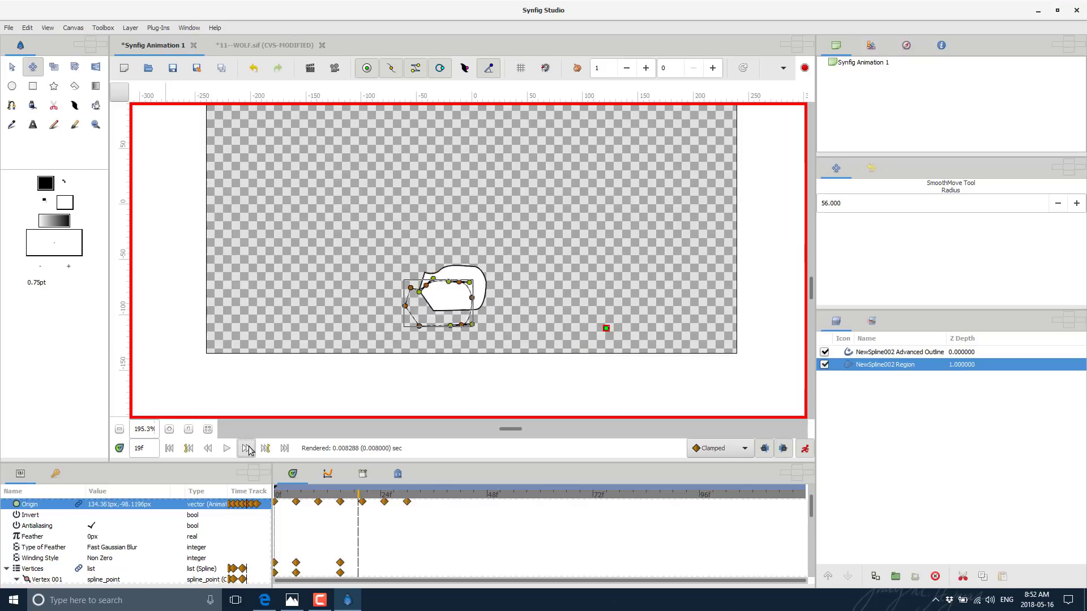
pyautogui.click(247, 448)
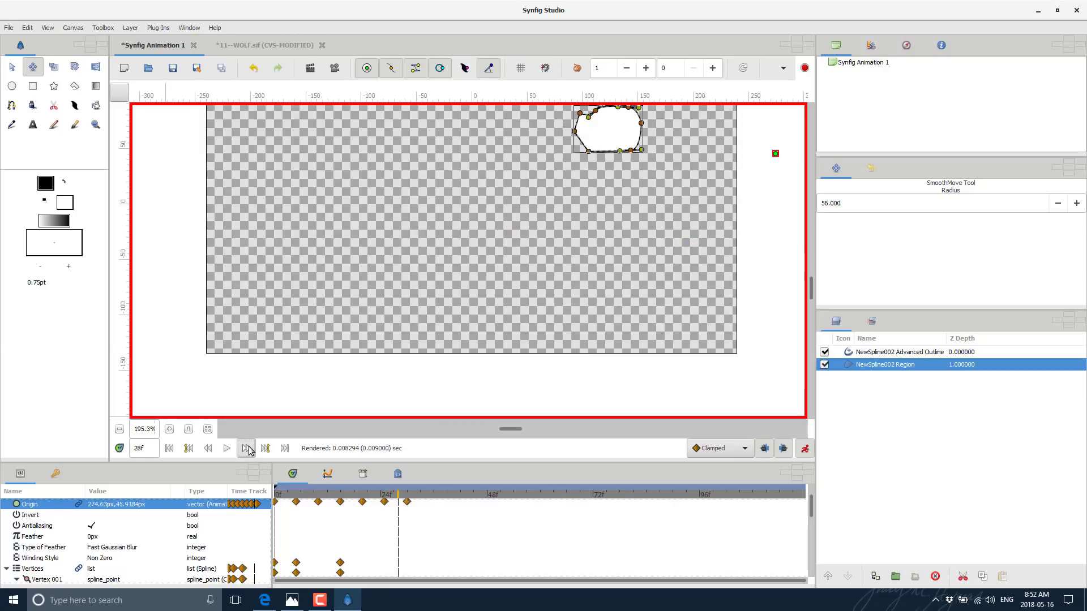
pyautogui.click(246, 448)
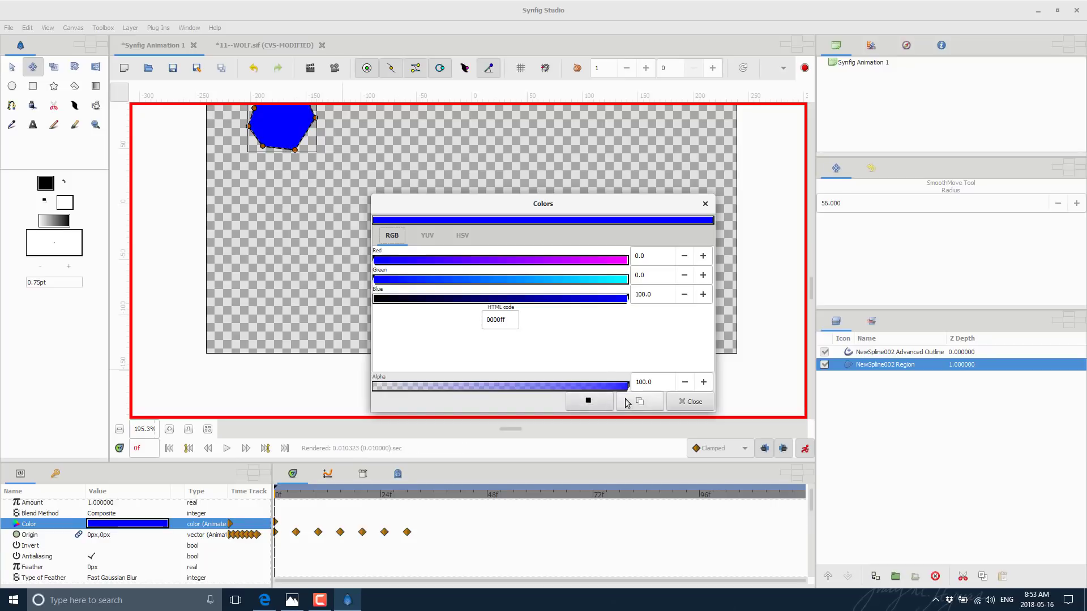
# Apply blue 0000ff to the fill at frame 0 and advance toward frame 30.
pyautogui.click(689, 402)
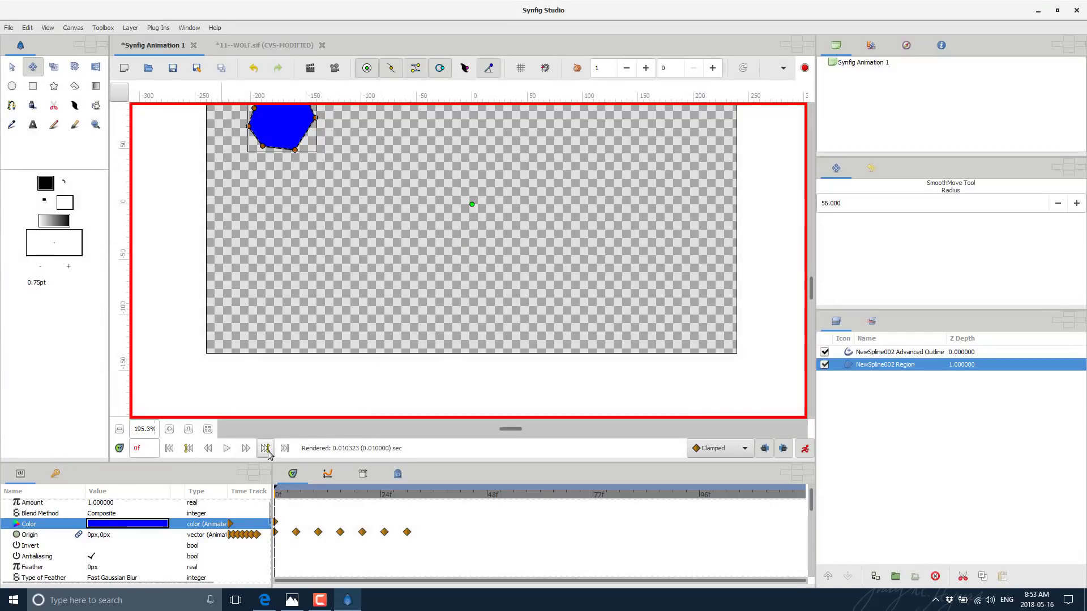
pyautogui.click(247, 448)
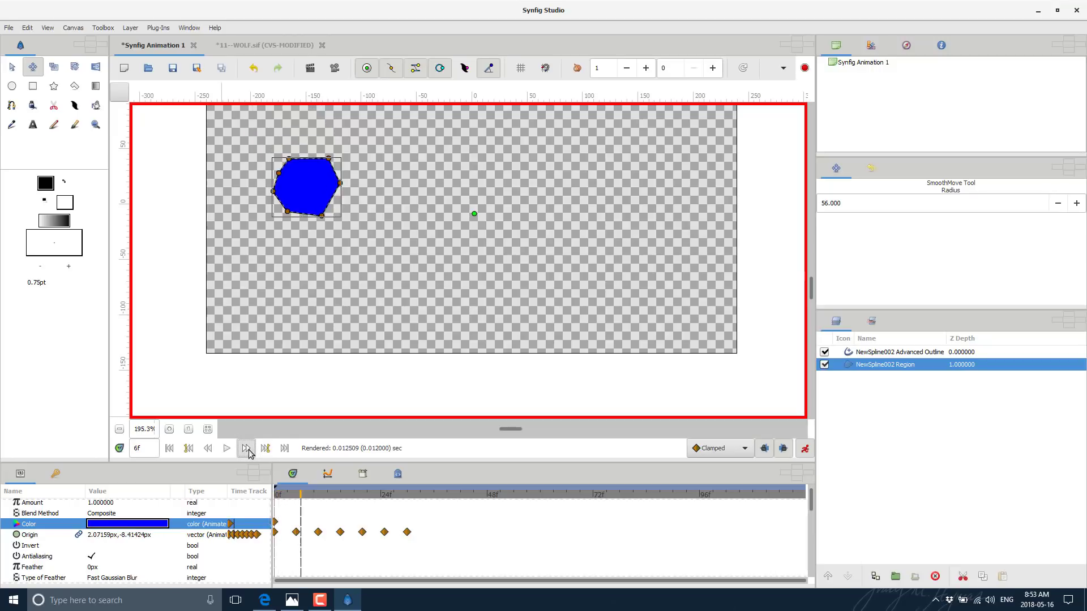
pyautogui.click(247, 448)
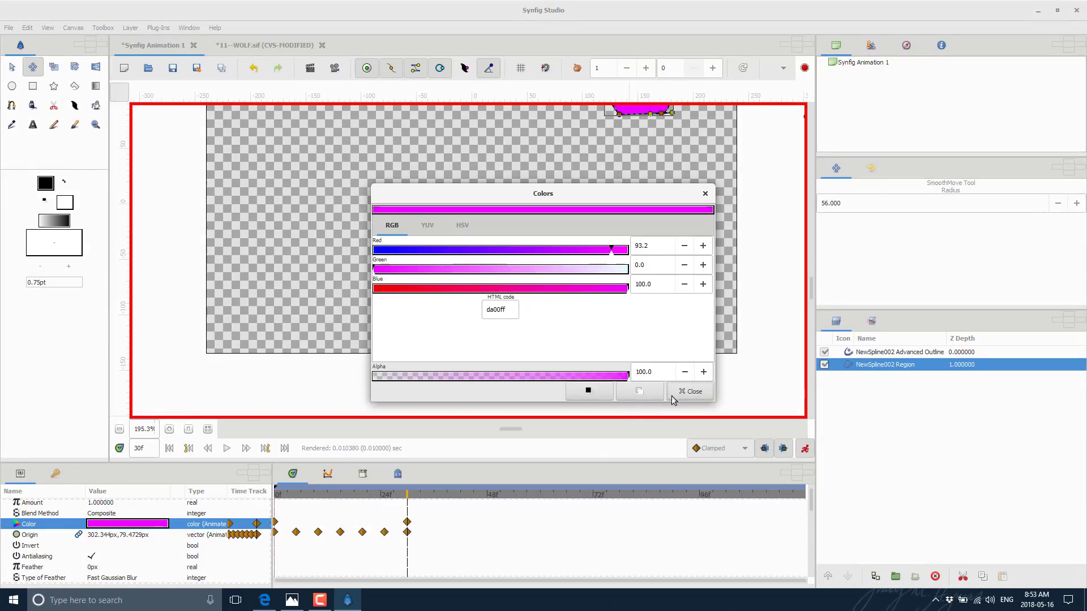
# Apply magenta da00ff at frame 30, then step through to the end to preview it.
pyautogui.click(690, 391)
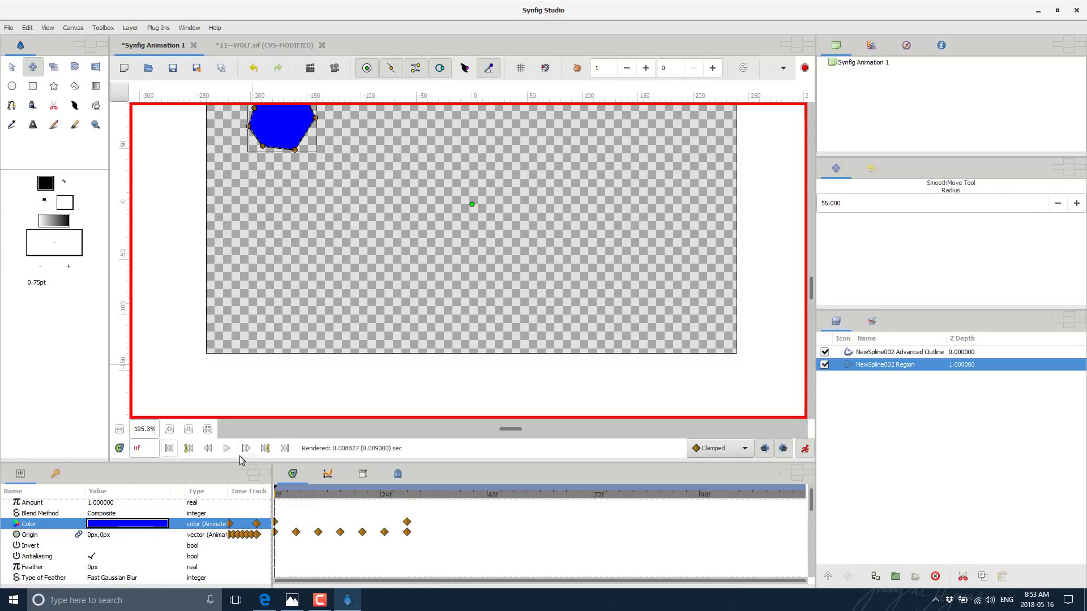
pyautogui.click(245, 447)
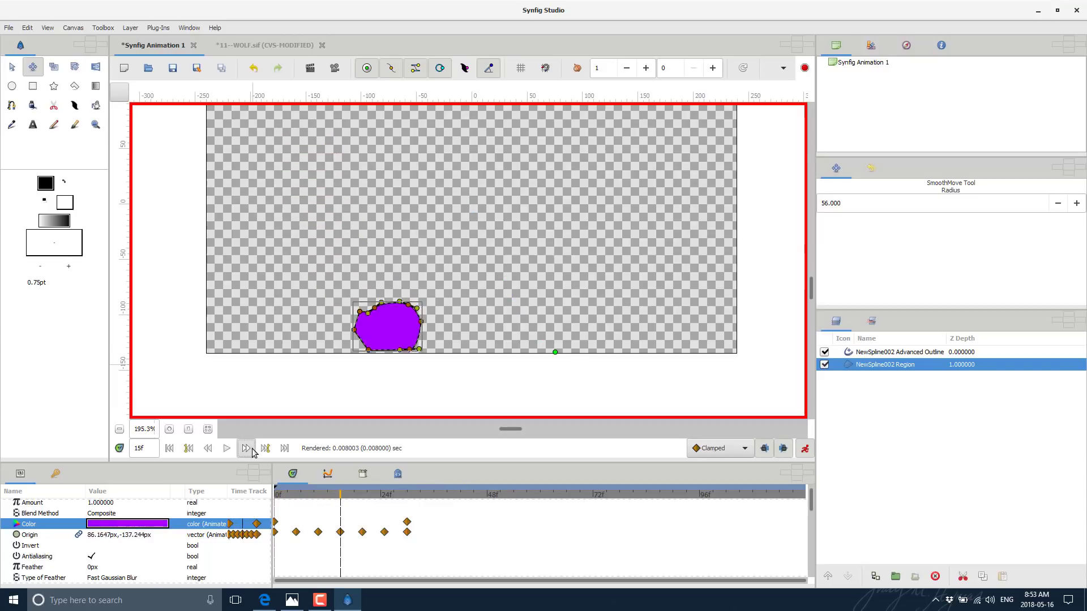
pyautogui.click(246, 448)
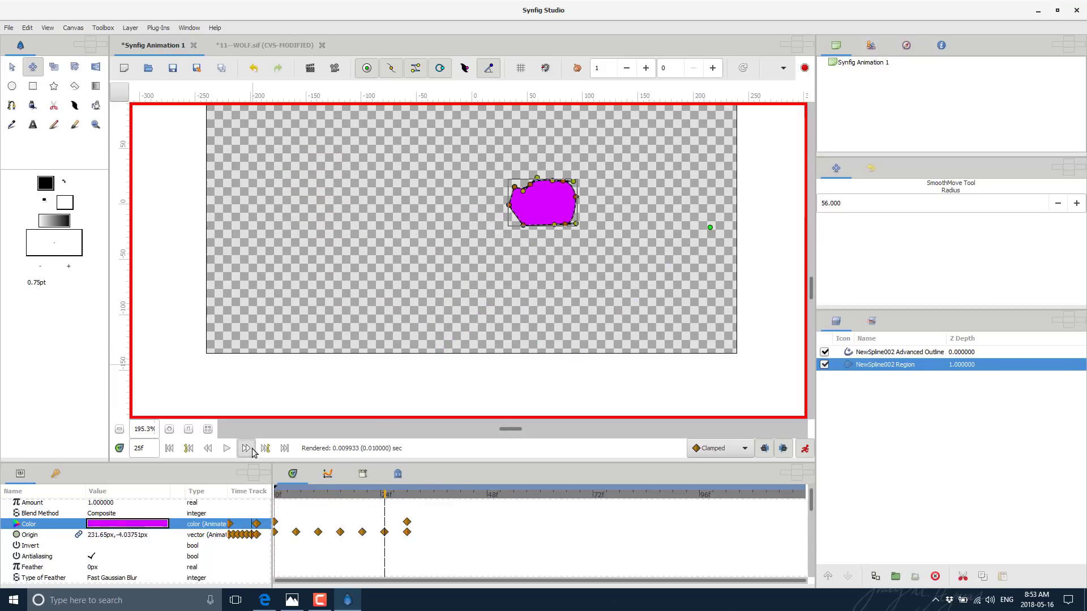
pyautogui.click(265, 448)
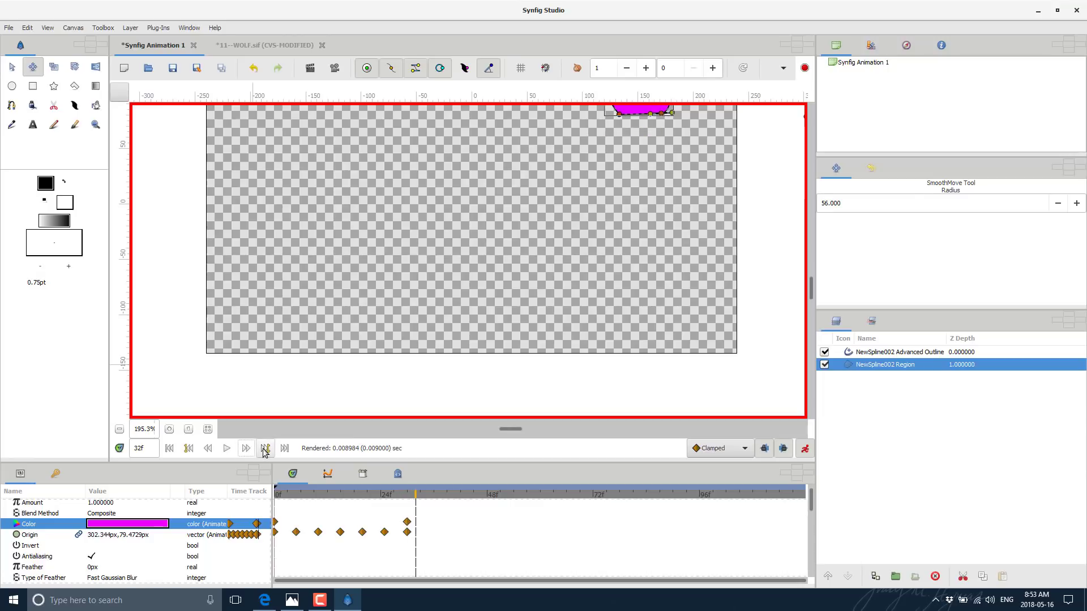
pyautogui.moveTo(265, 448)
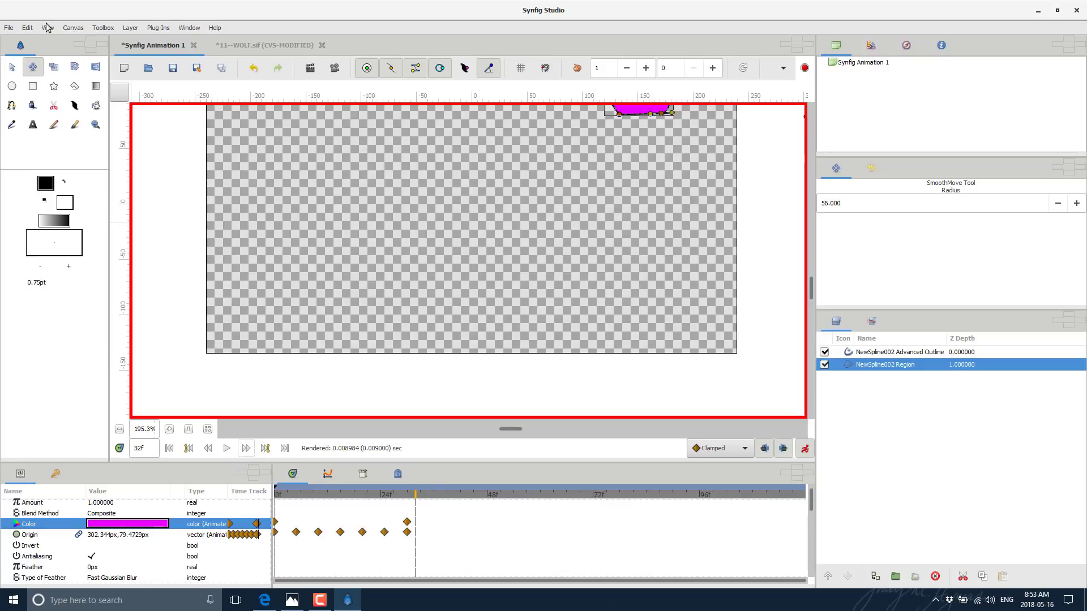
pyautogui.click(9, 27)
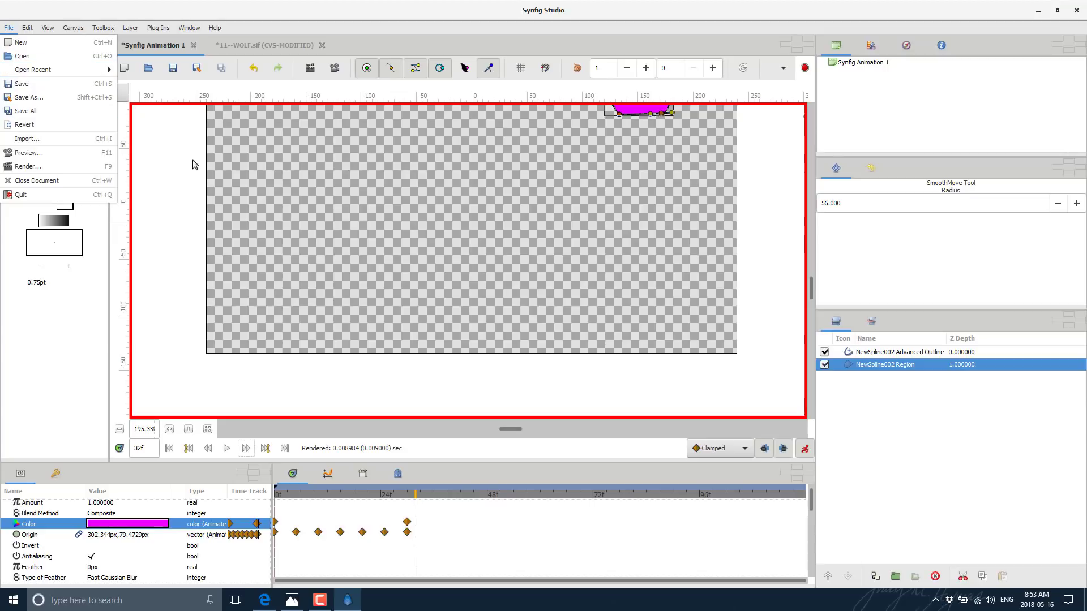
pyautogui.click(27, 139)
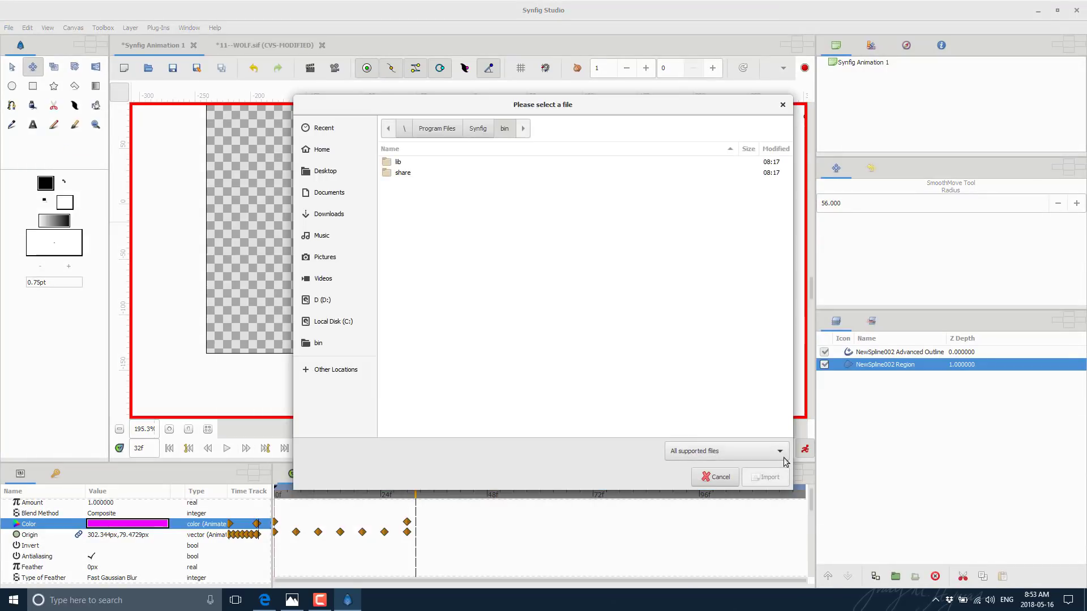
pyautogui.click(725, 451)
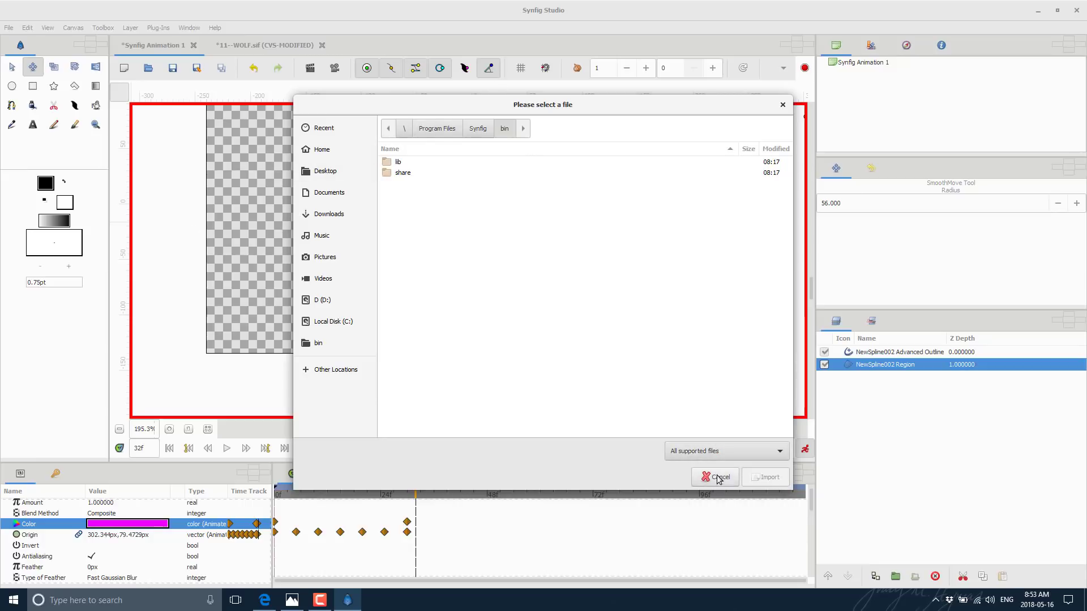
pyautogui.click(714, 477)
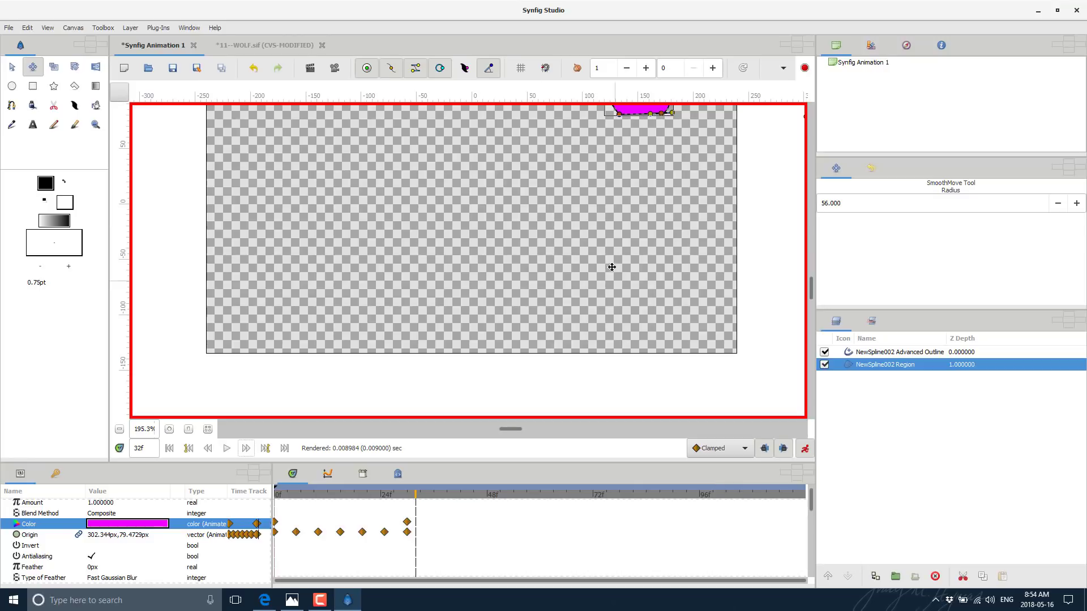
pyautogui.moveTo(445, 130)
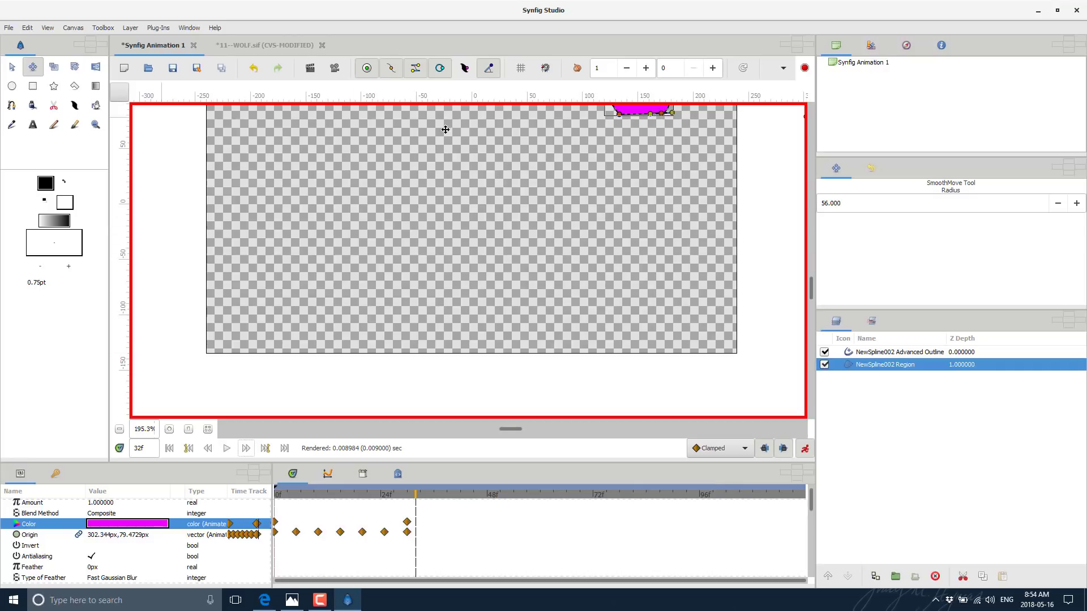
pyautogui.moveTo(282, 340)
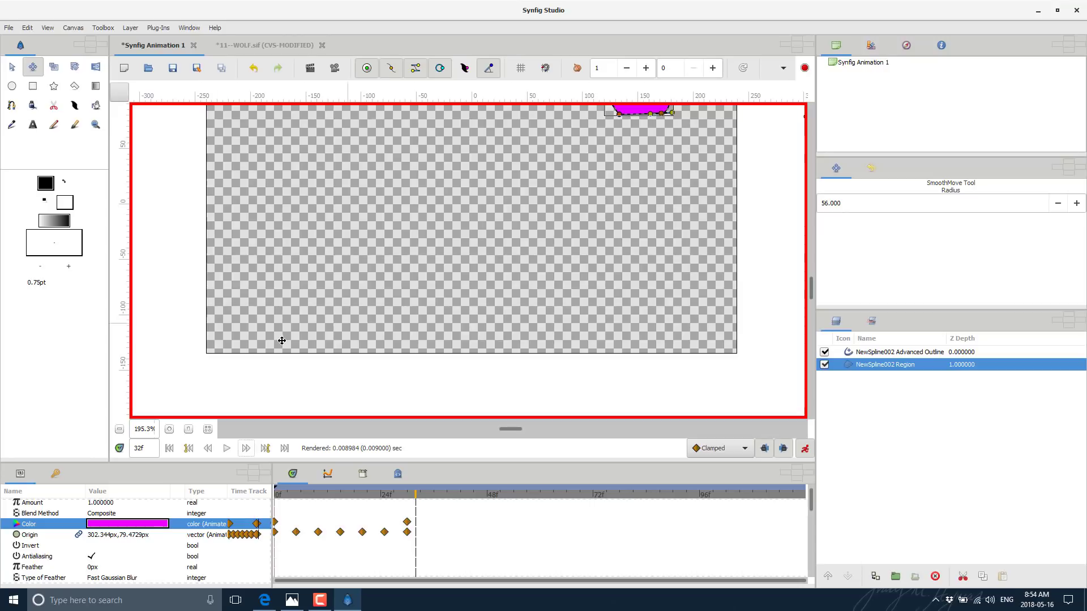
pyautogui.moveTo(171, 41)
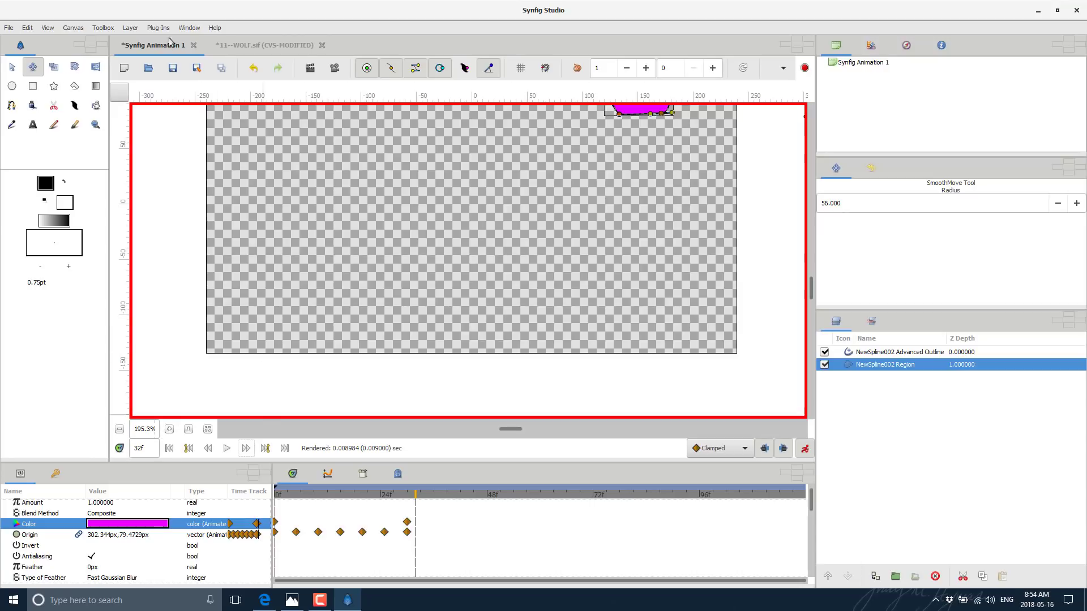
# Open File > Render for Synfig Animation 1 and choose gif as the Target.
pyautogui.click(9, 28)
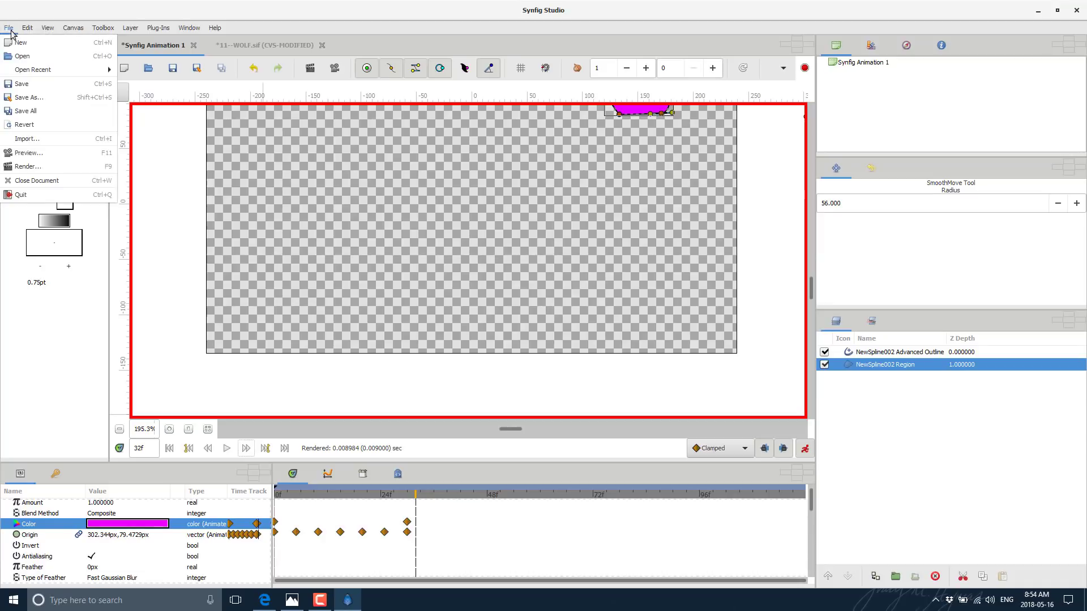
pyautogui.click(28, 167)
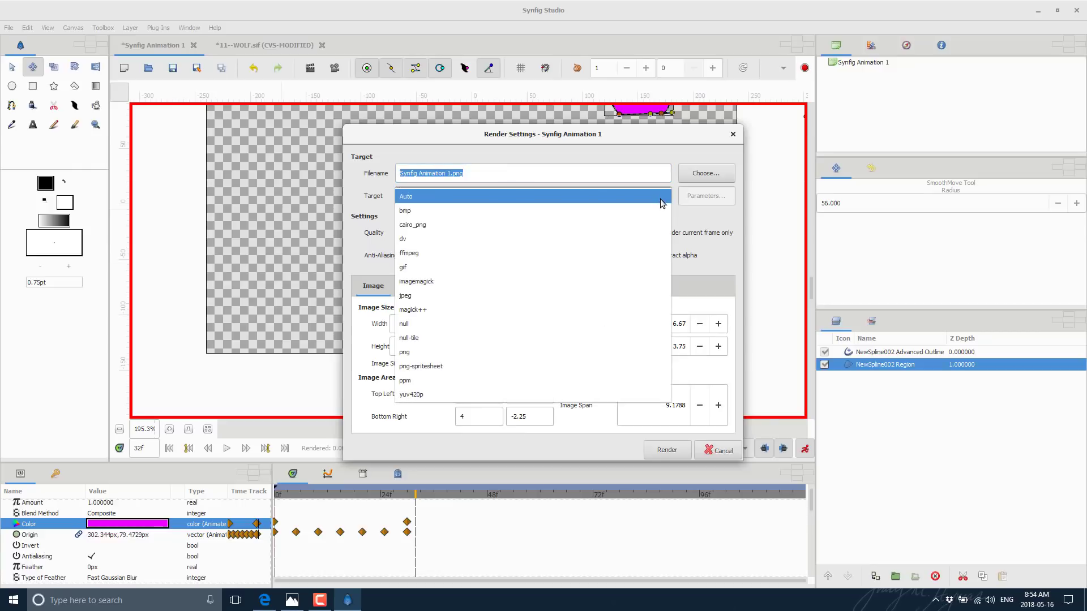
pyautogui.moveTo(354, 371)
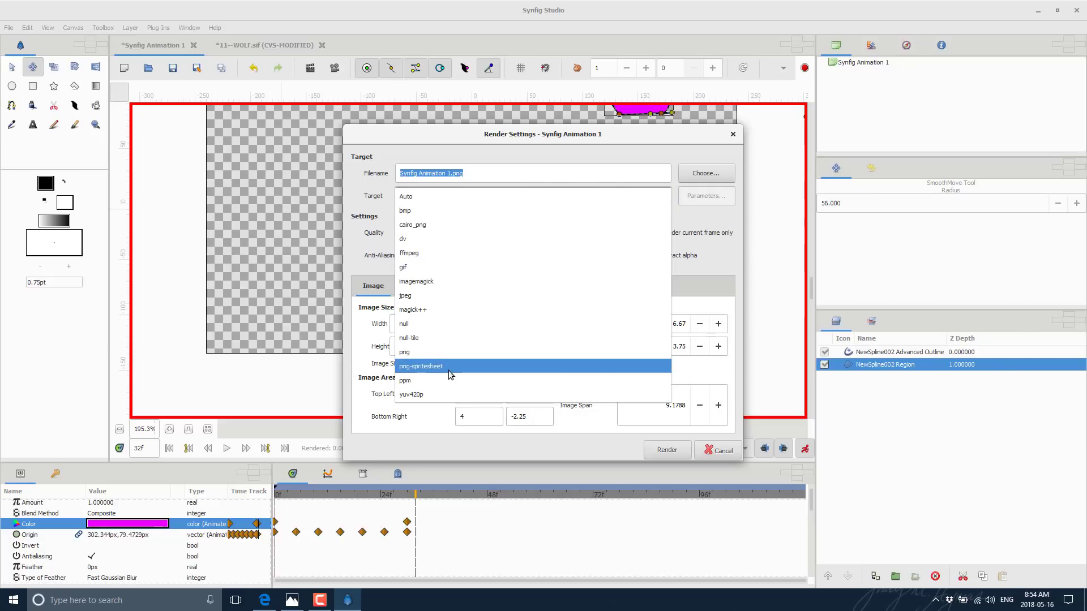
pyautogui.moveTo(441, 309)
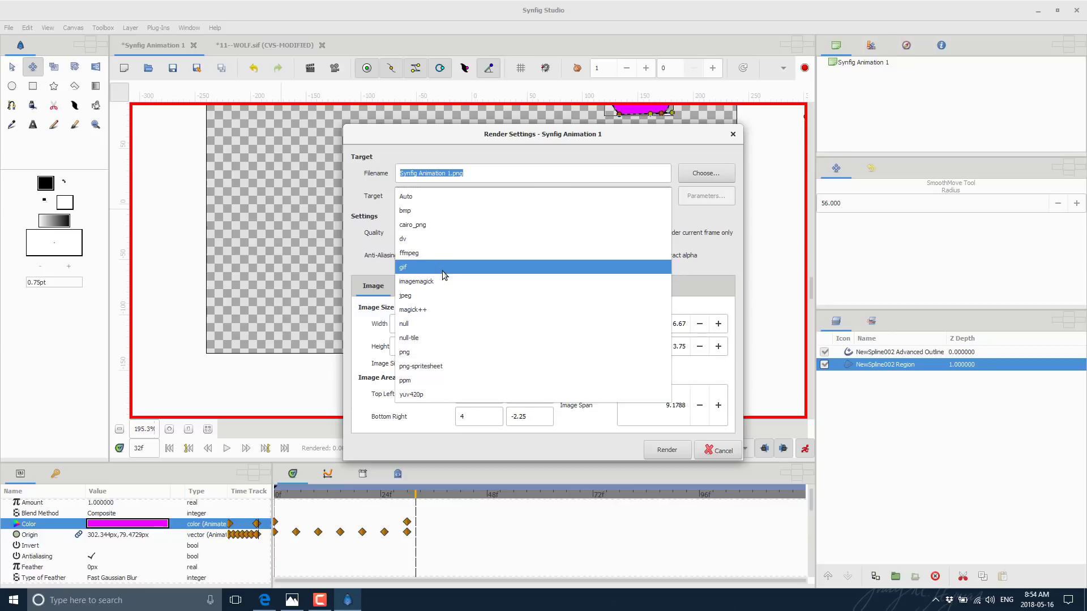
pyautogui.click(403, 267)
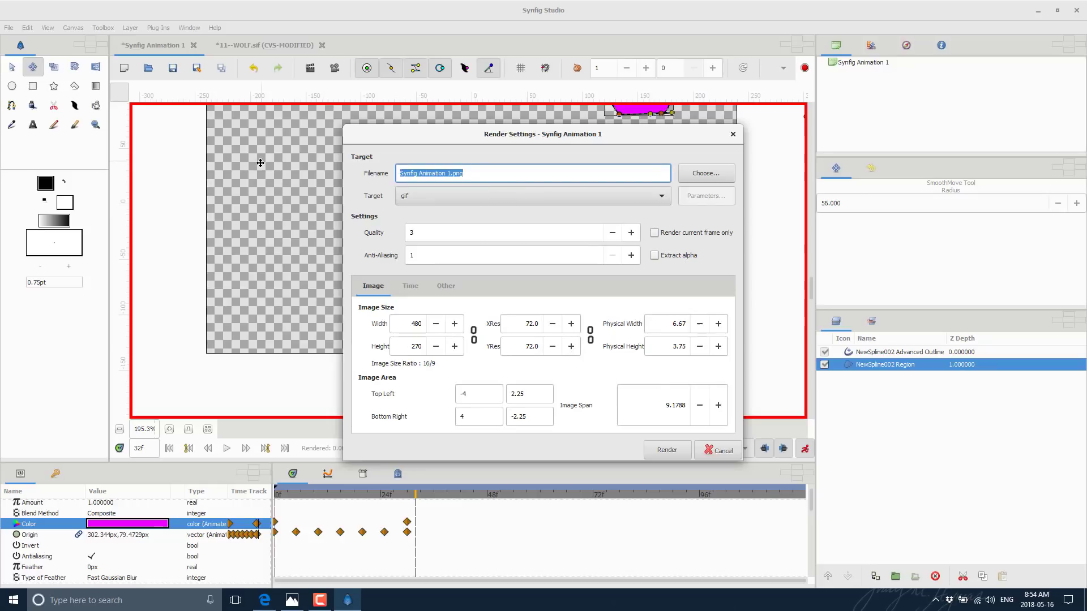
# Name the render output MyGif and save it in the Desktop folder.
pyautogui.write('MyGif')
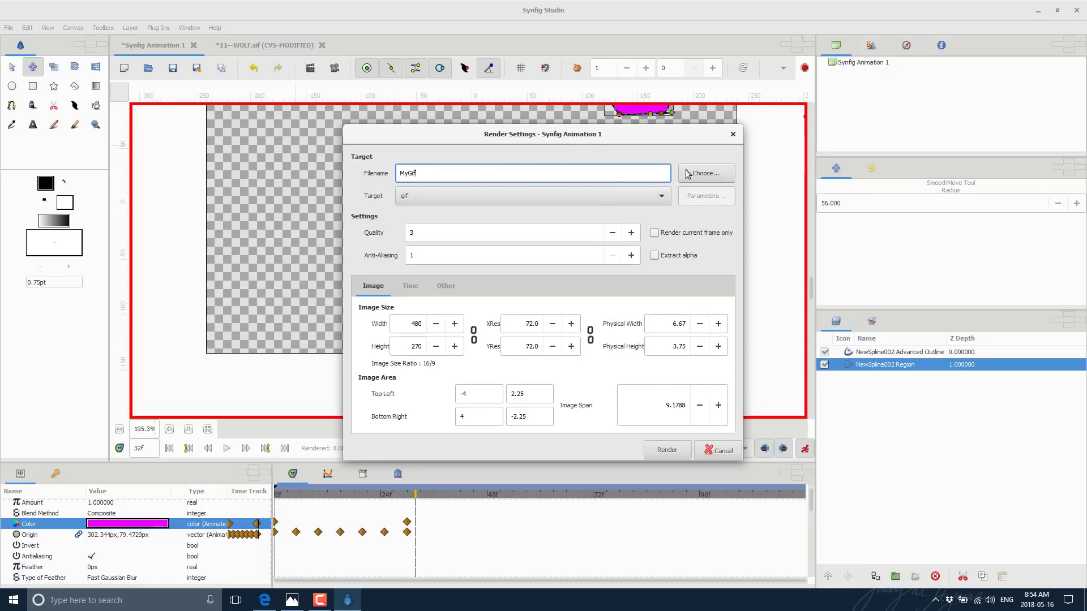
pyautogui.click(704, 173)
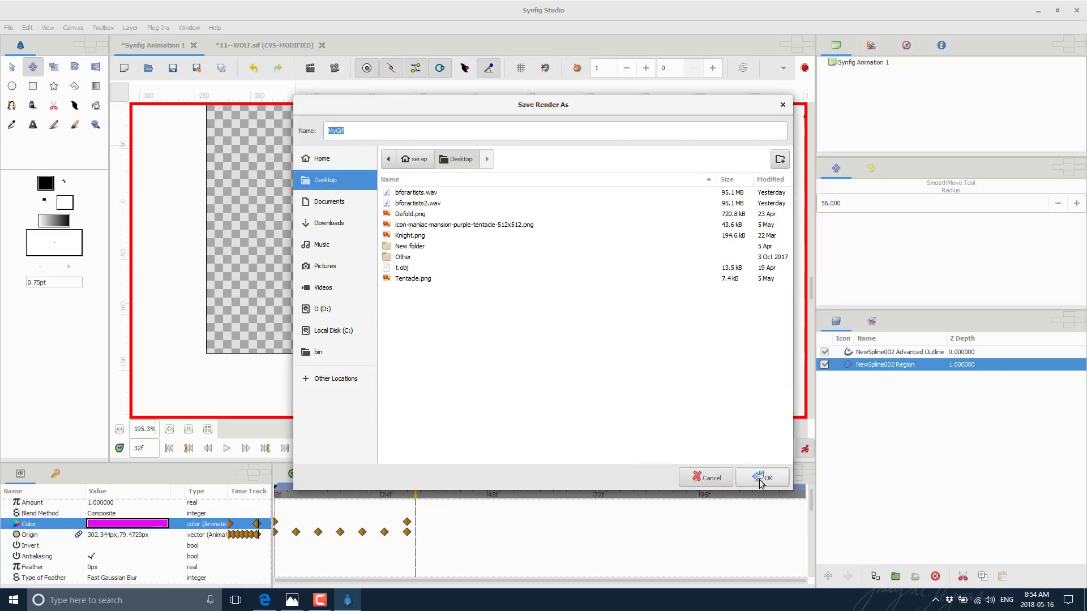
pyautogui.click(762, 476)
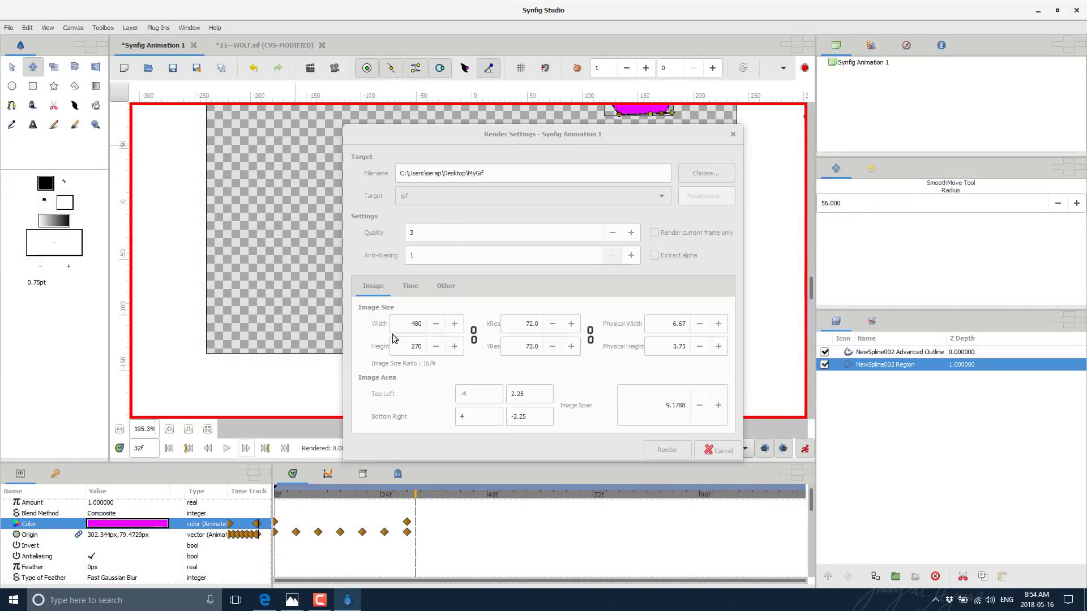
# Set End Time 32, Duration 33 and 12 fps on the Time tab, then render MyGif.
pyautogui.click(410, 285)
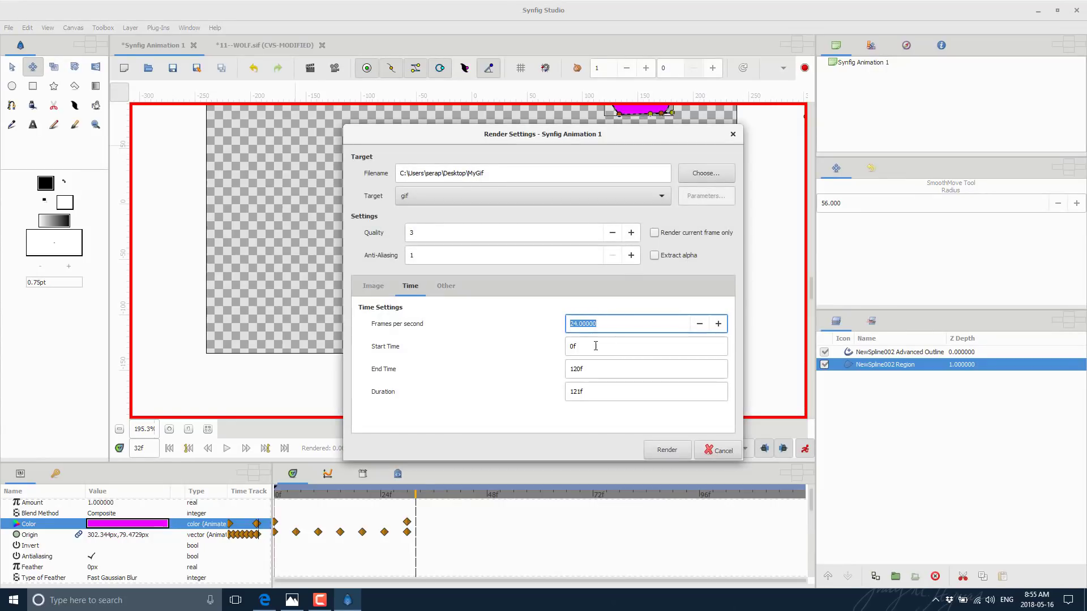
pyautogui.click(644, 368)
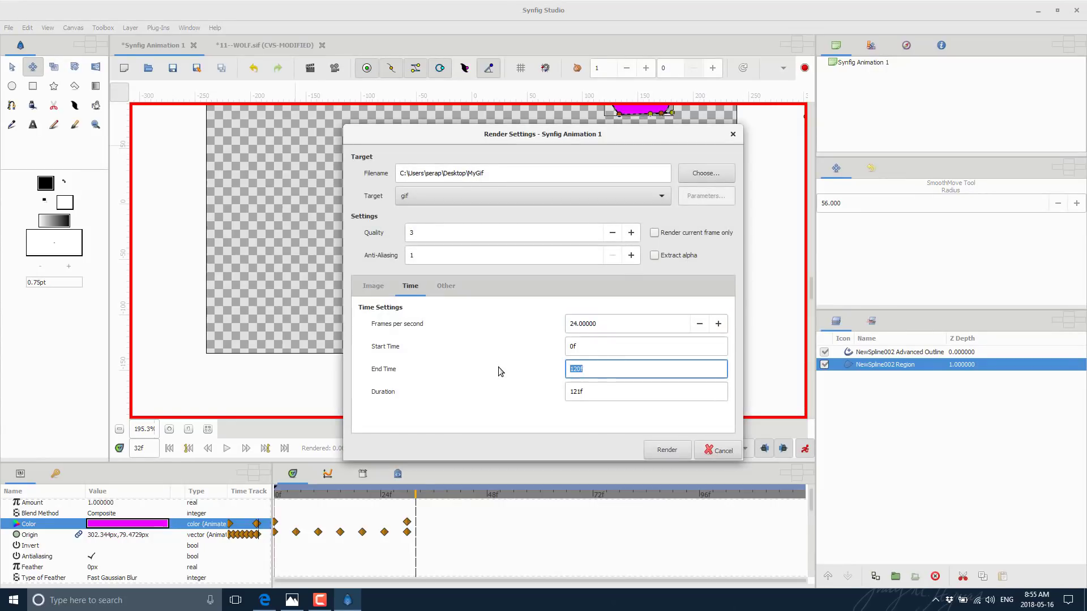
pyautogui.write('32')
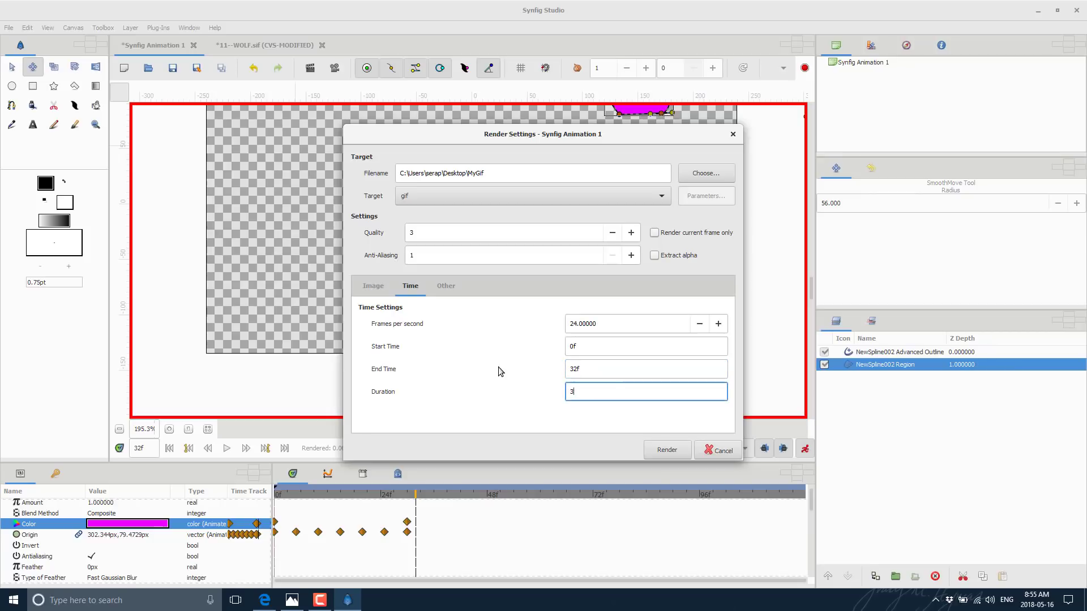
pyautogui.write('3')
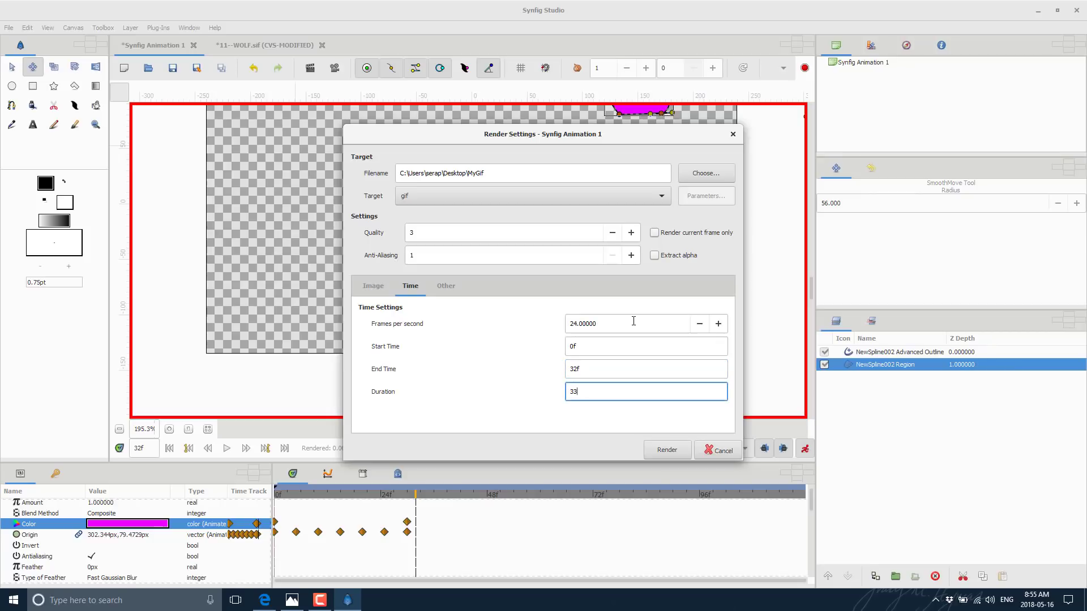
pyautogui.write('12')
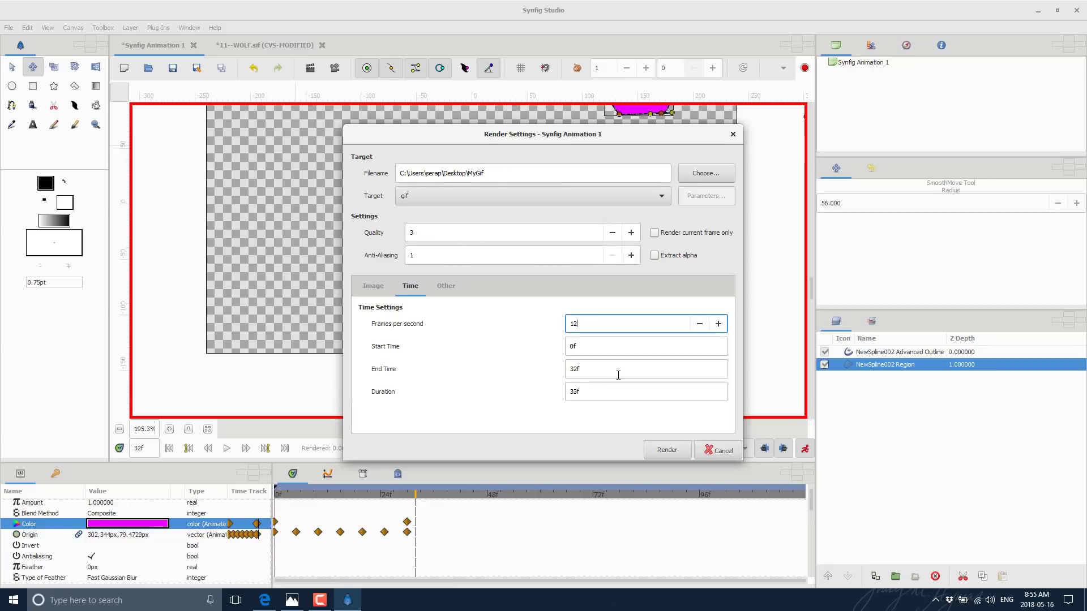
pyautogui.click(666, 449)
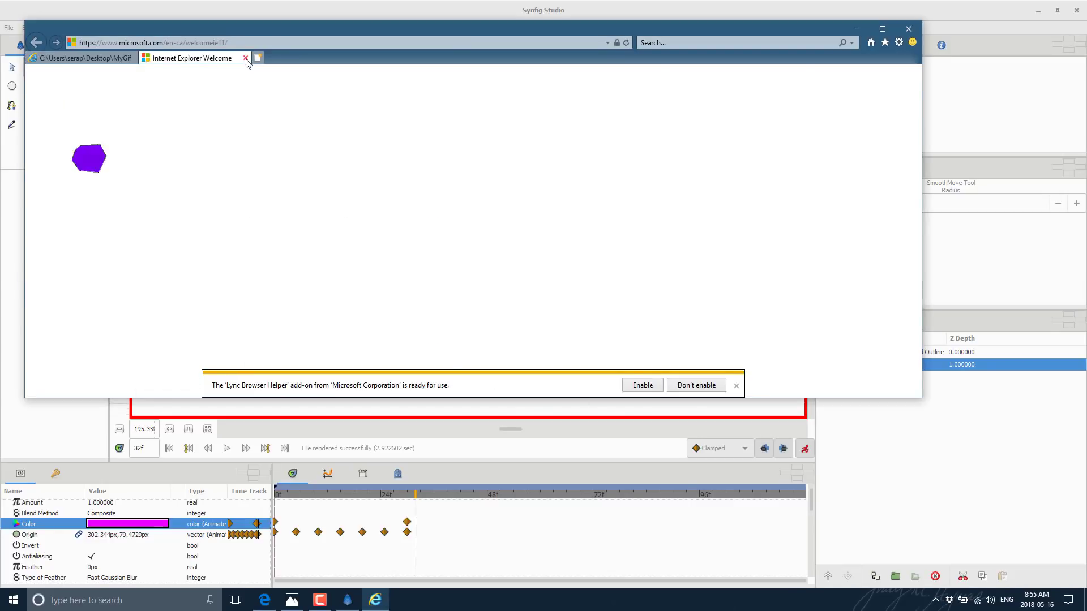
# Close the Welcome tab to watch MyGif play, then close Internet Explorer.
pyautogui.click(246, 59)
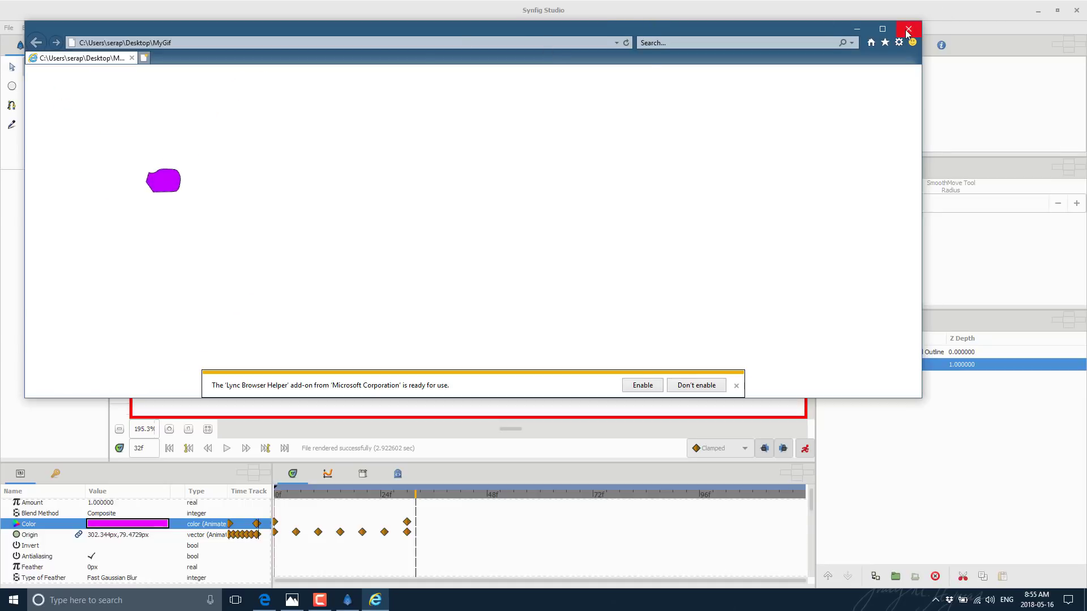
pyautogui.click(908, 30)
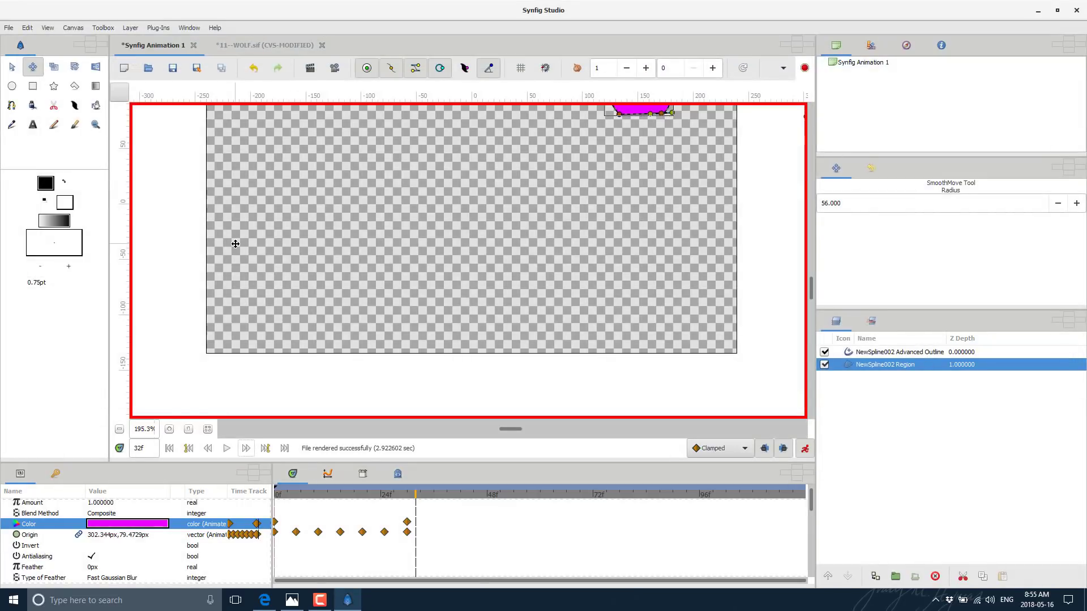
pyautogui.moveTo(433, 285)
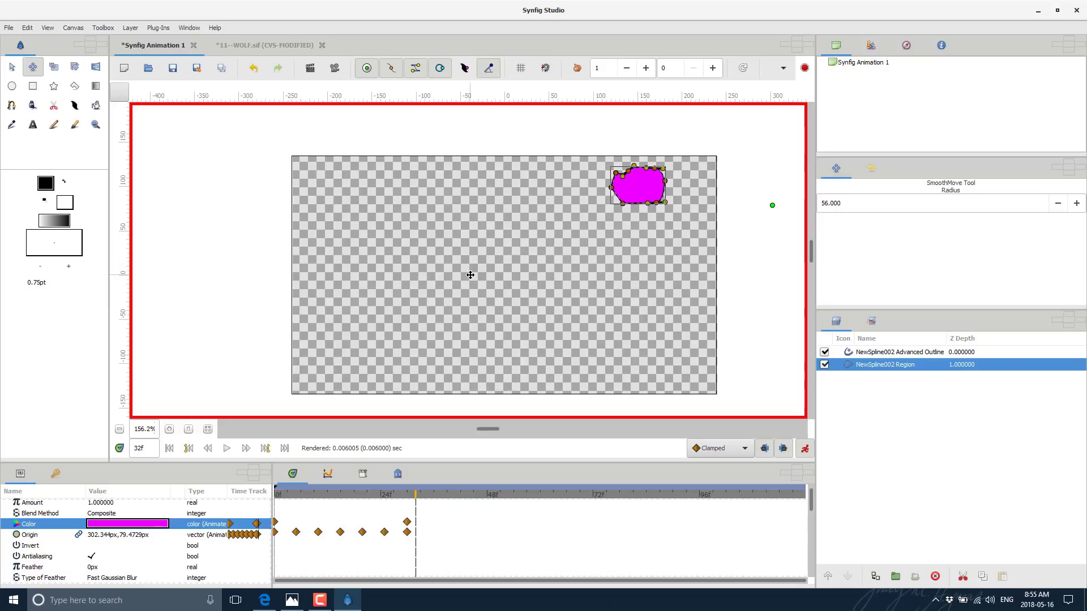
# Open the Preview Options dialog from the File menu.
pyautogui.click(8, 27)
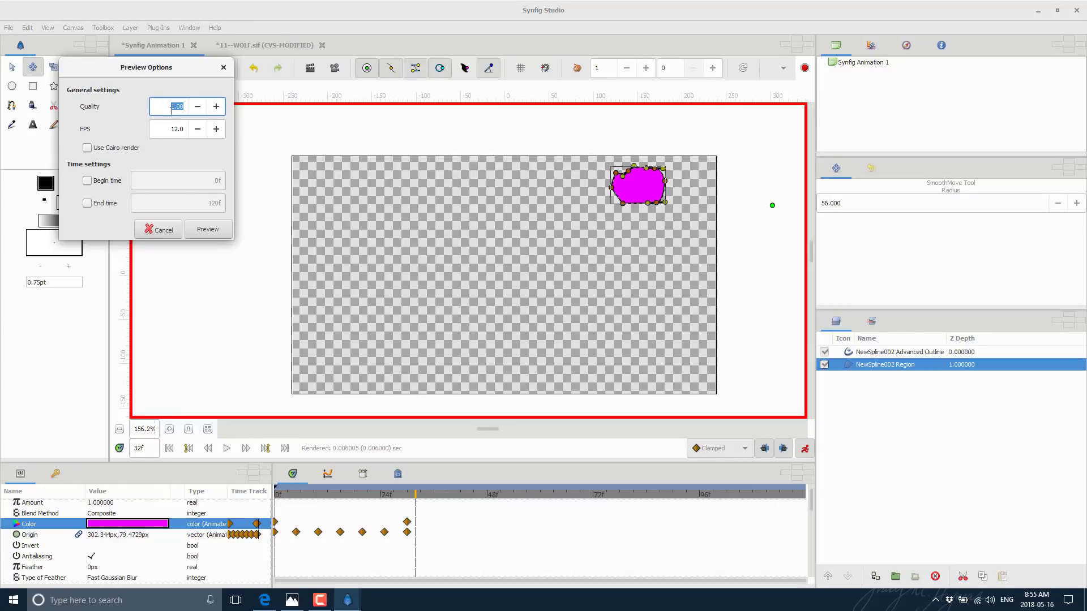
# Tick Begin time, generate the preview, play it through, and close the Preview Window.
pyautogui.click(86, 180)
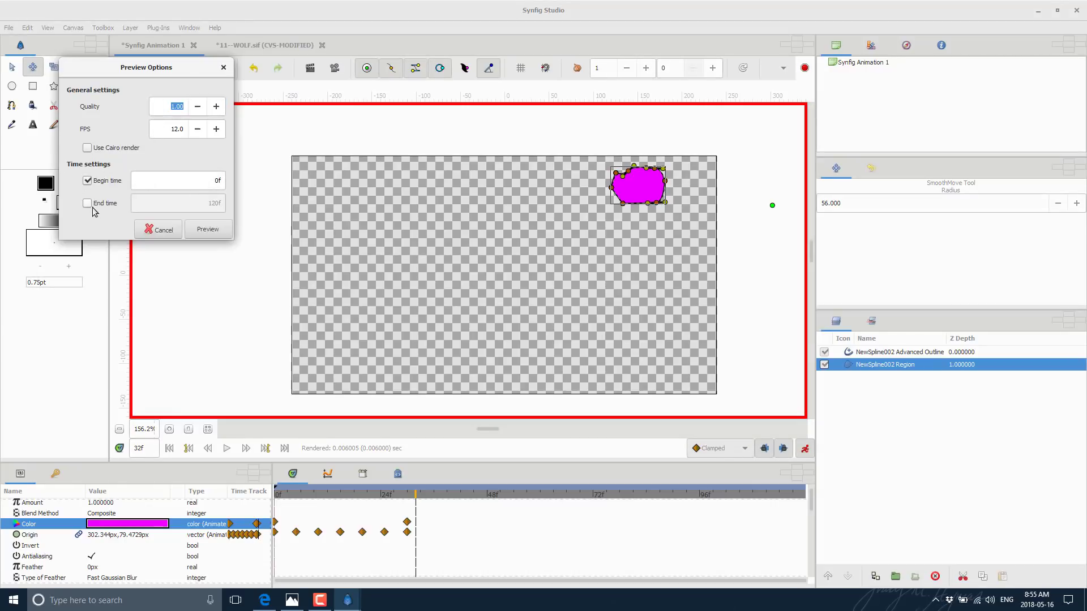
pyautogui.click(207, 229)
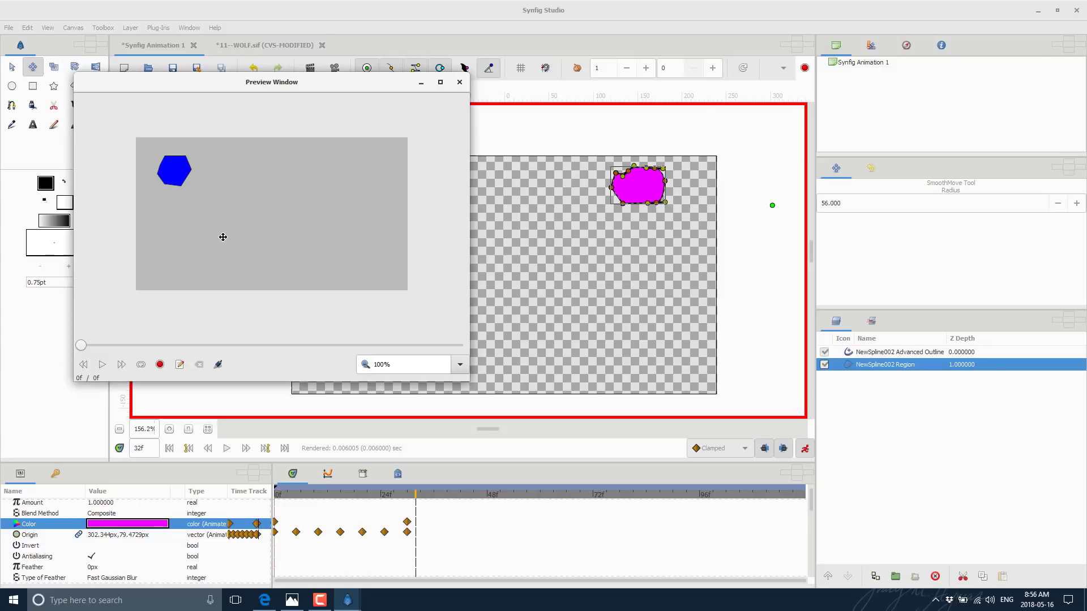
pyautogui.click(102, 365)
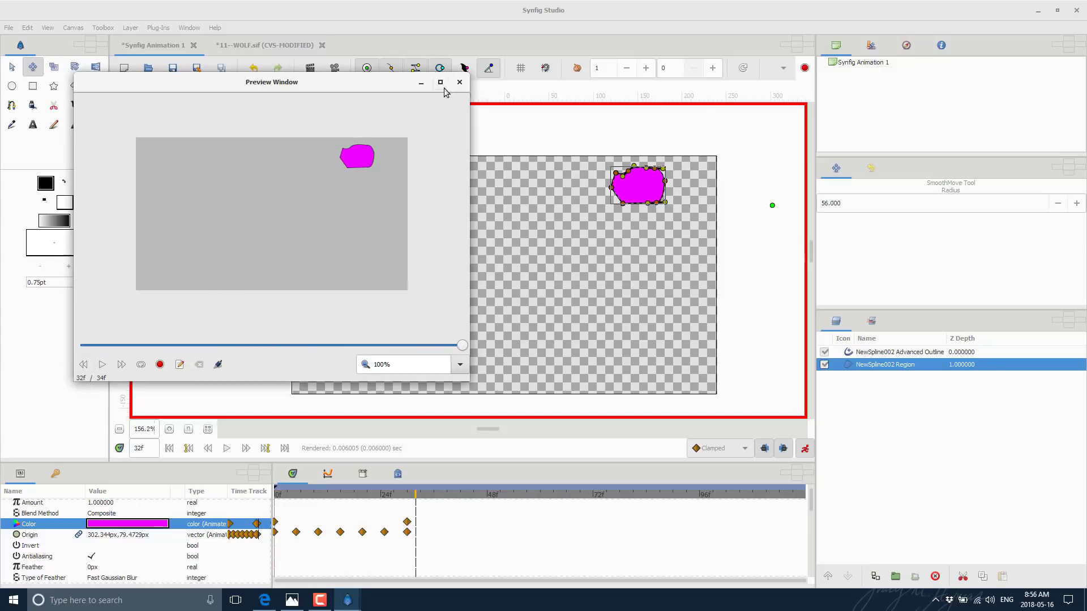
pyautogui.click(457, 81)
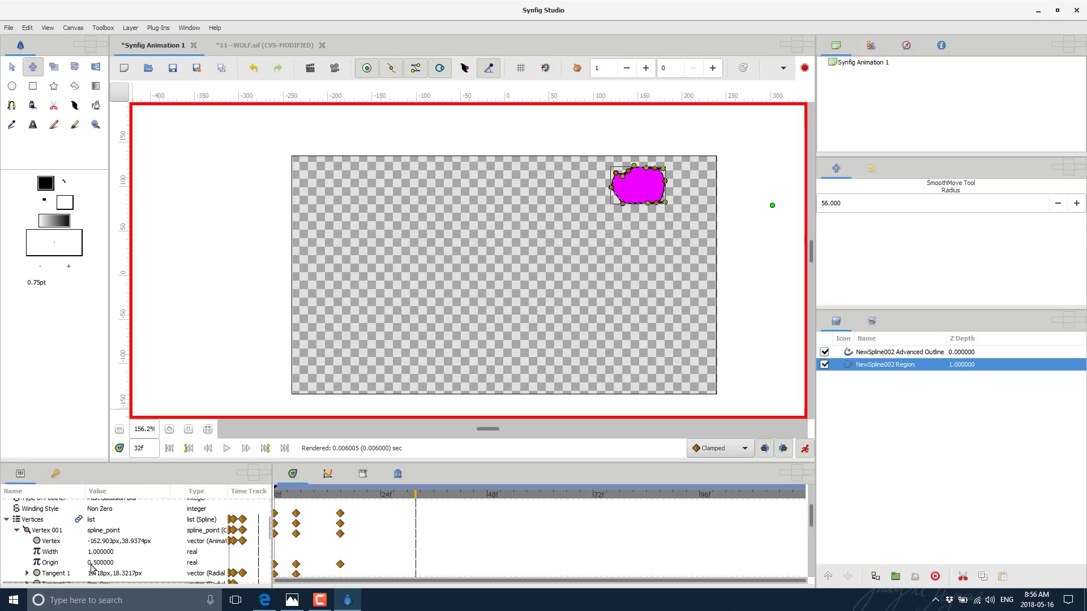
# View the Navigator thumbnail, then the History panel of recorded actions.
pyautogui.scroll(-3)
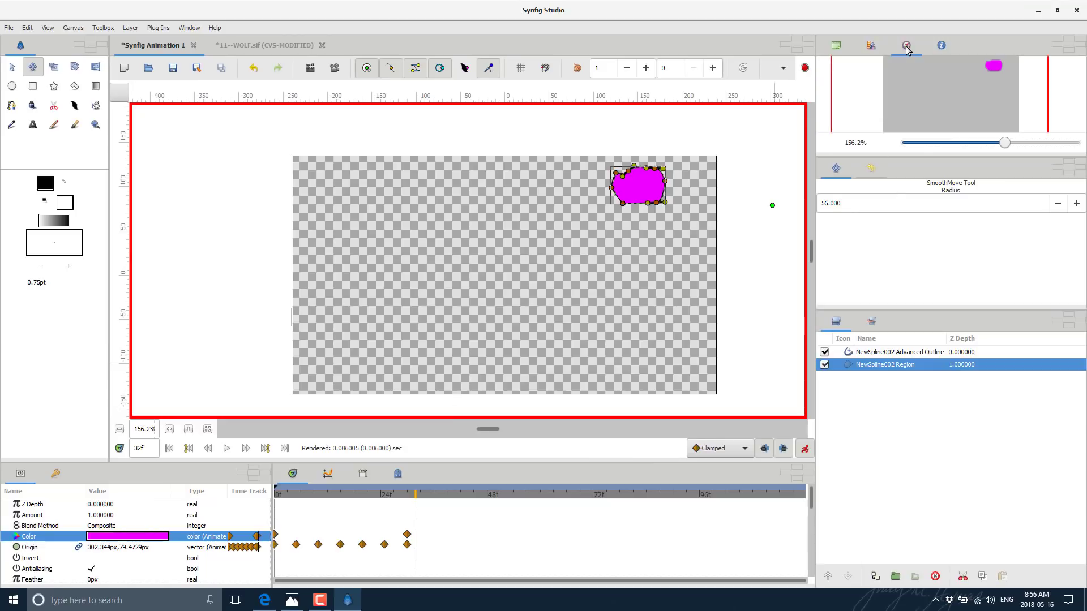
pyautogui.click(941, 45)
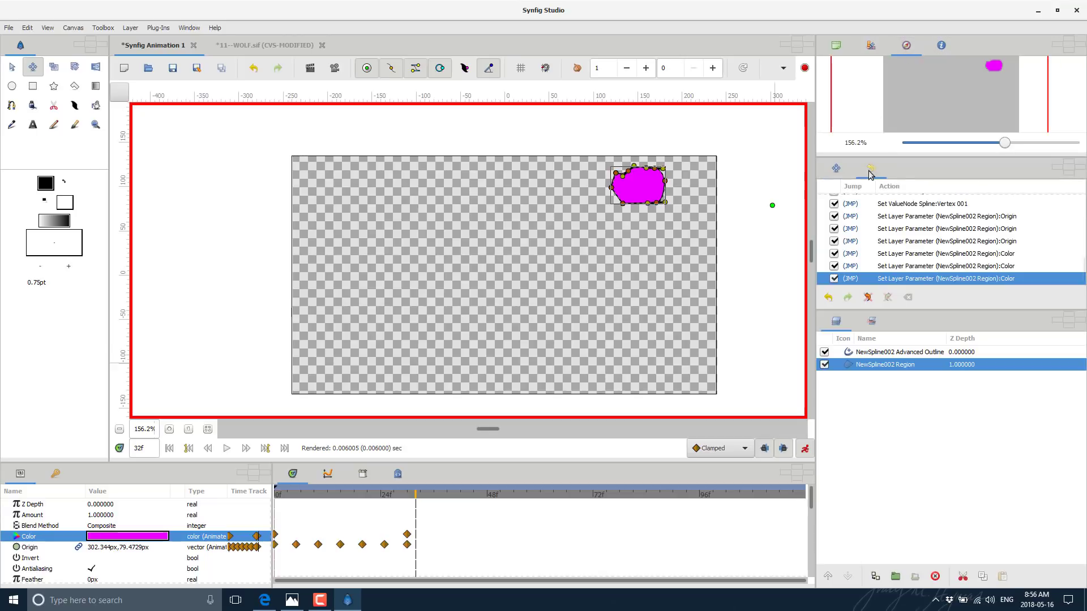
pyautogui.moveTo(871, 172)
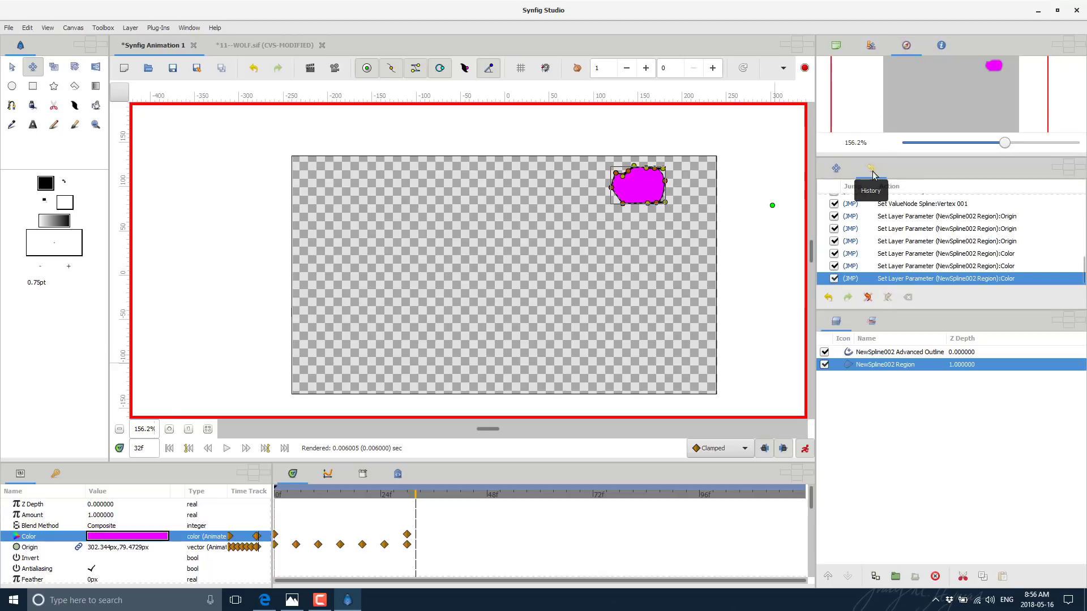
pyautogui.moveTo(852, 194)
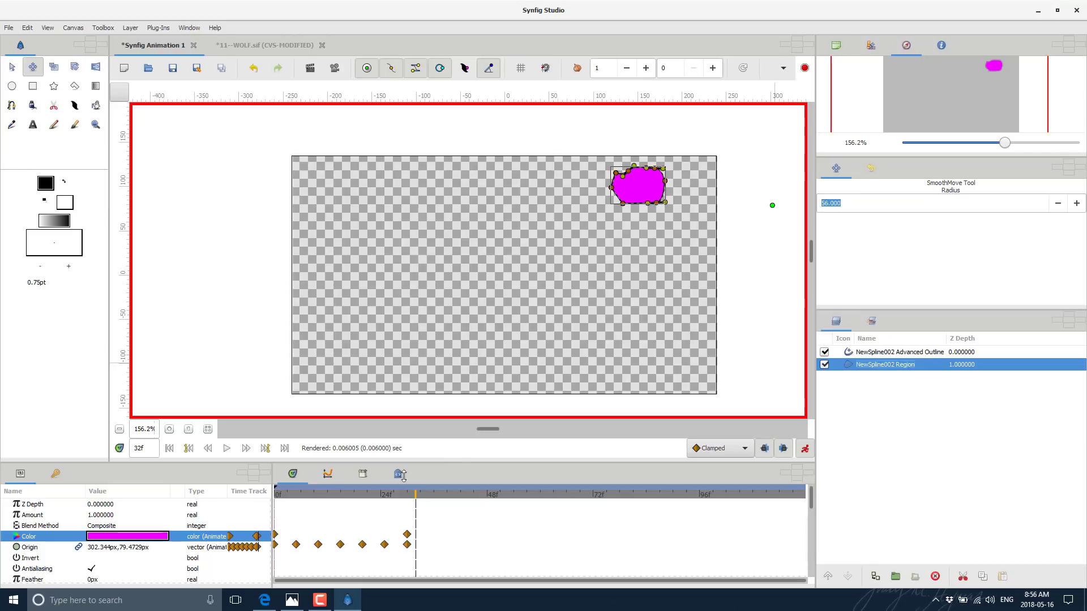
pyautogui.click(102, 28)
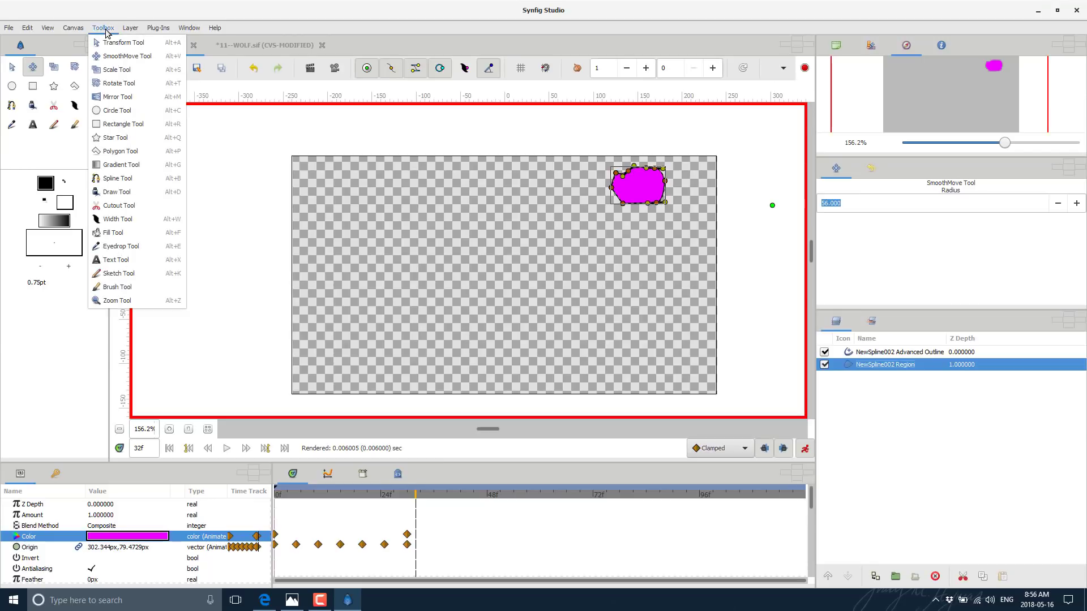
pyautogui.moveTo(118, 233)
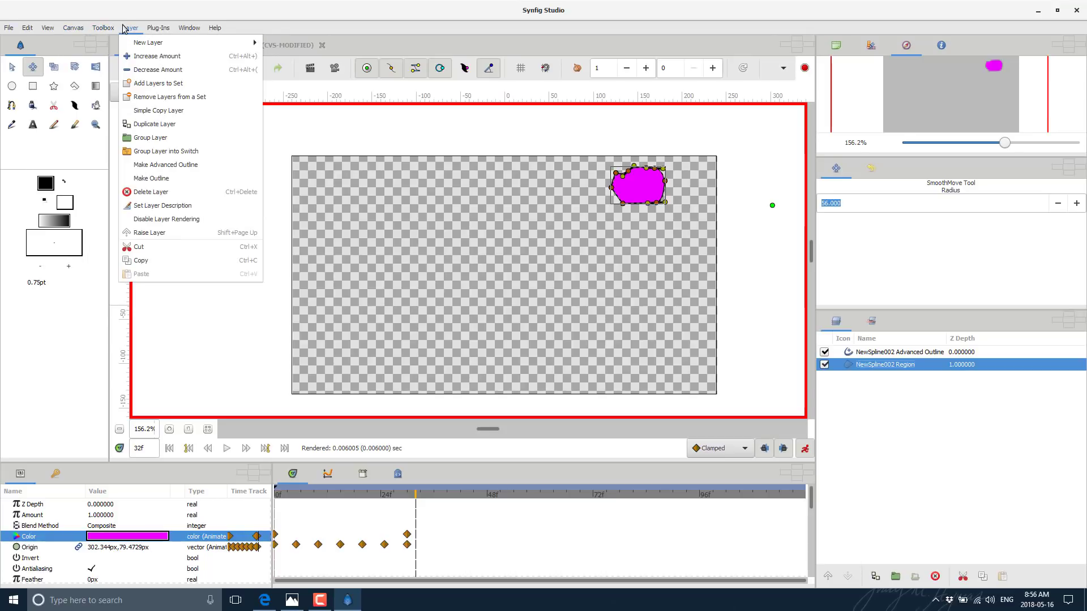
pyautogui.click(158, 27)
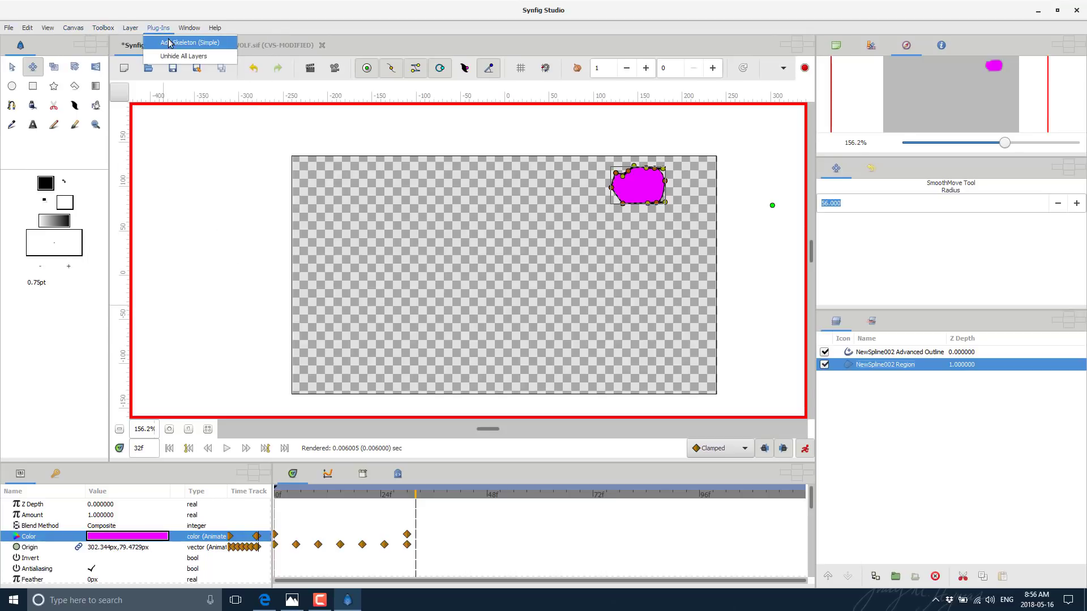
pyautogui.click(189, 28)
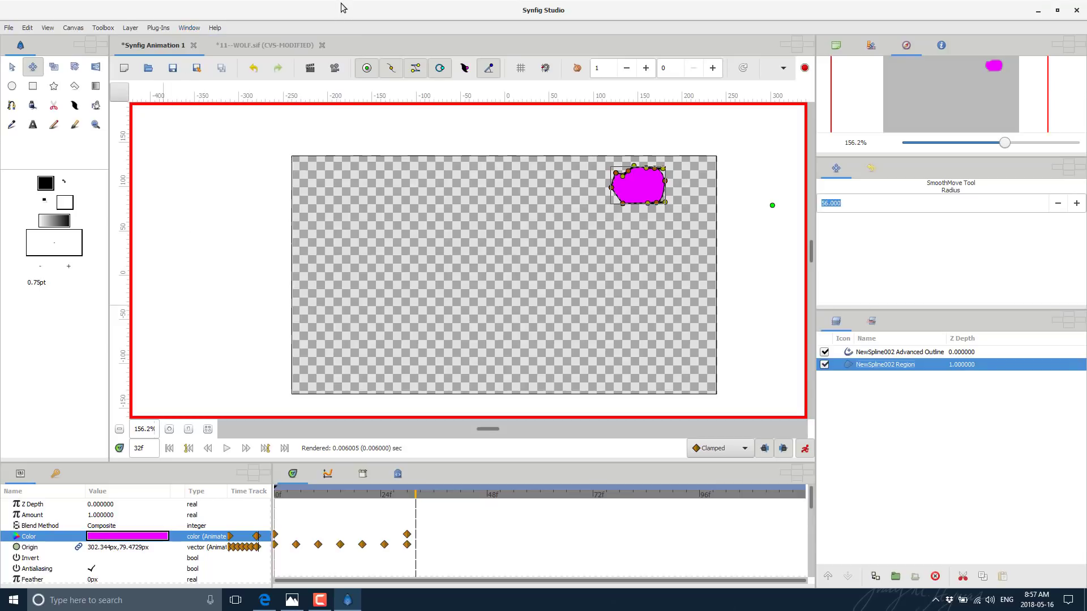
pyautogui.moveTo(23, 137)
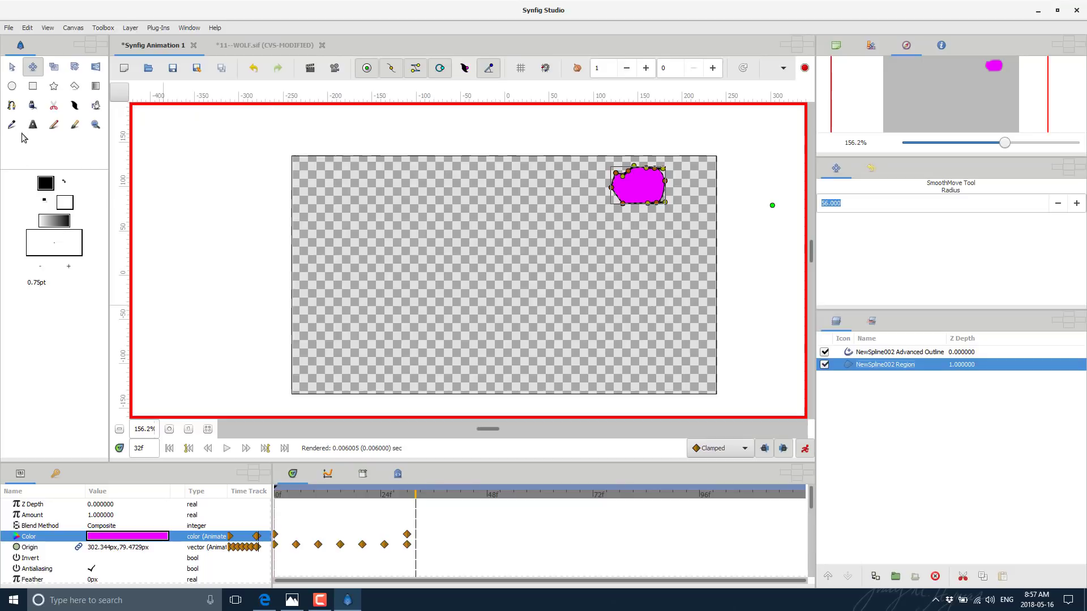
# Try two alternative layouts from Window > Workspace, then restore the Default workspace.
pyautogui.click(188, 28)
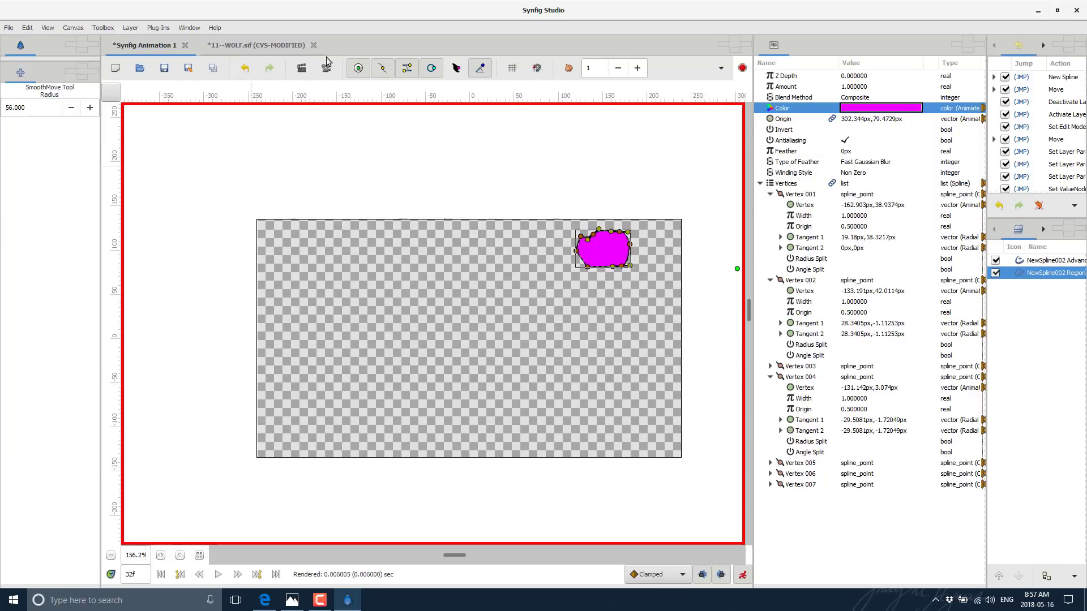
pyautogui.moveTo(523, 337)
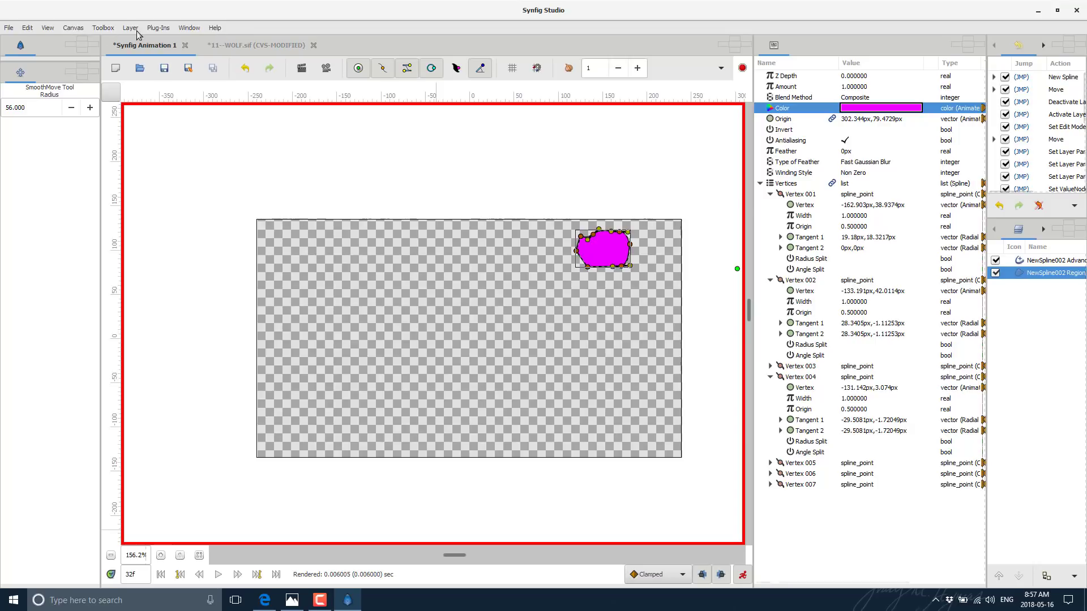
pyautogui.click(189, 28)
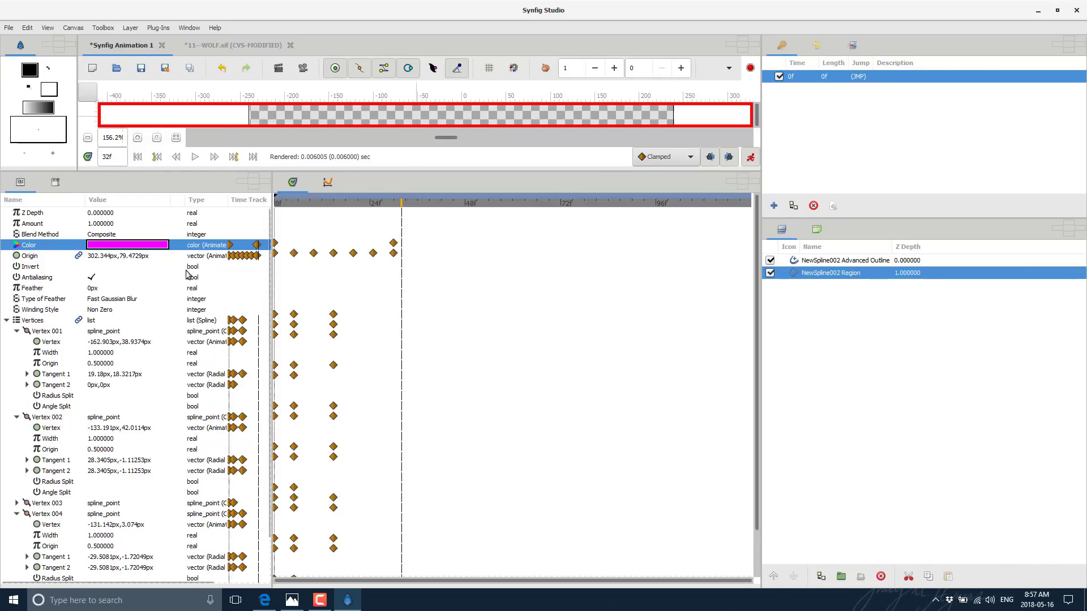
pyautogui.moveTo(276, 471)
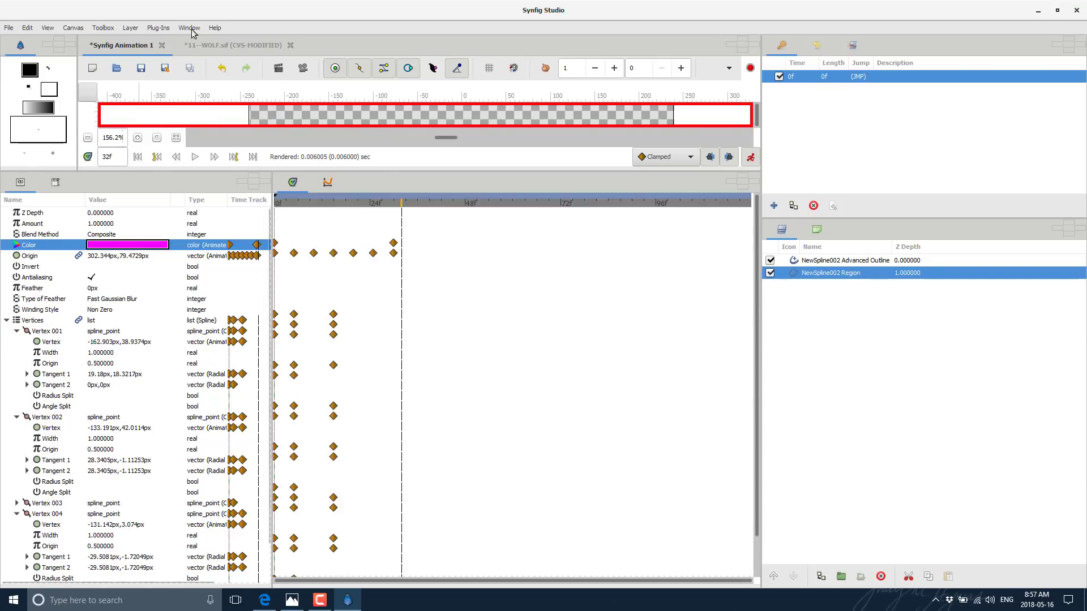
pyautogui.click(189, 28)
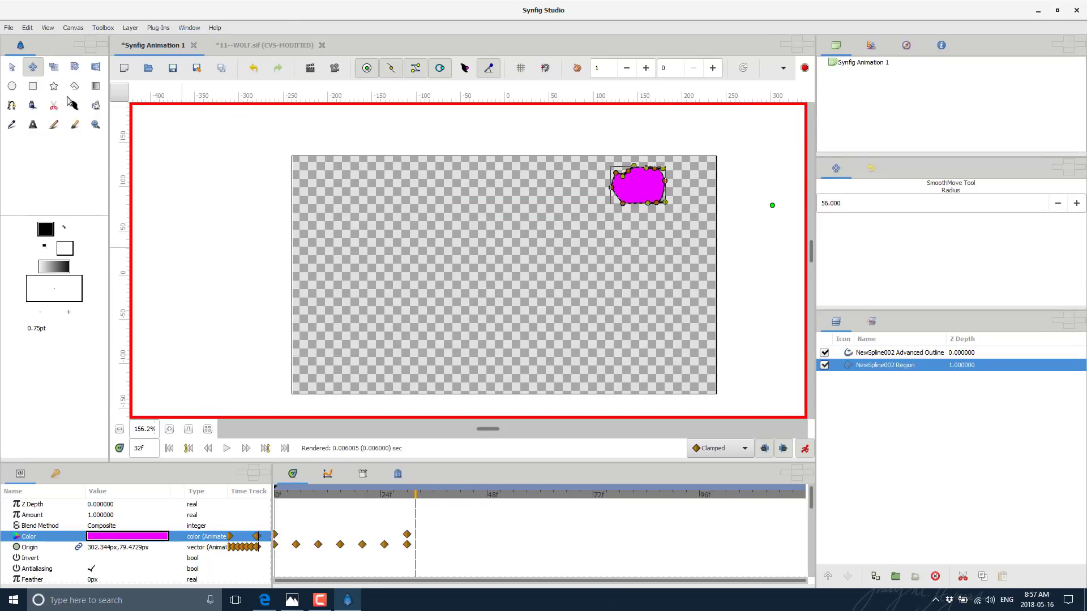
pyautogui.moveTo(212, 142)
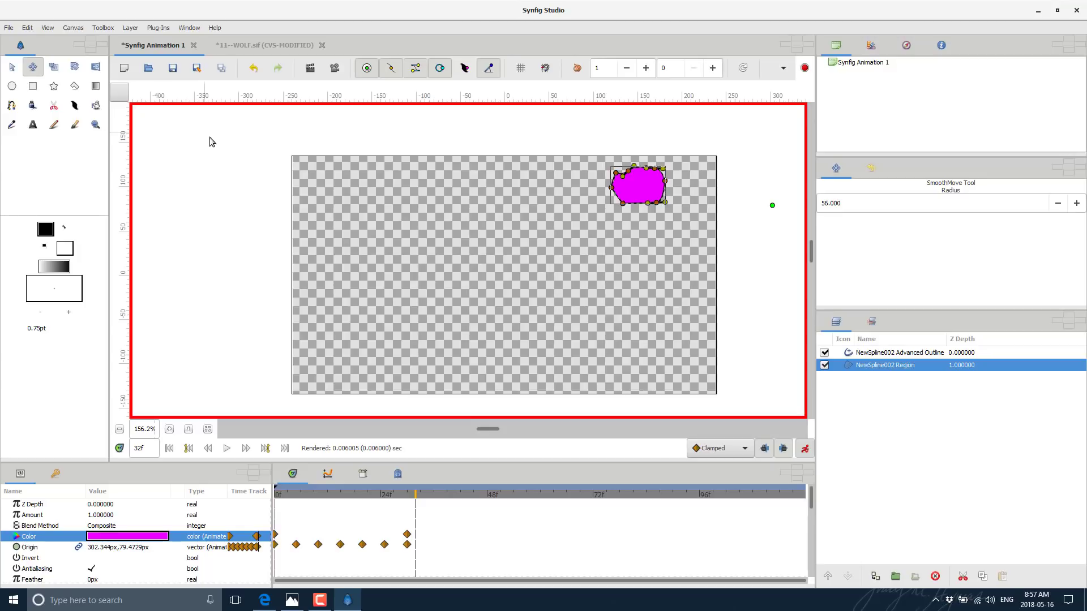
pyautogui.moveTo(599, 313)
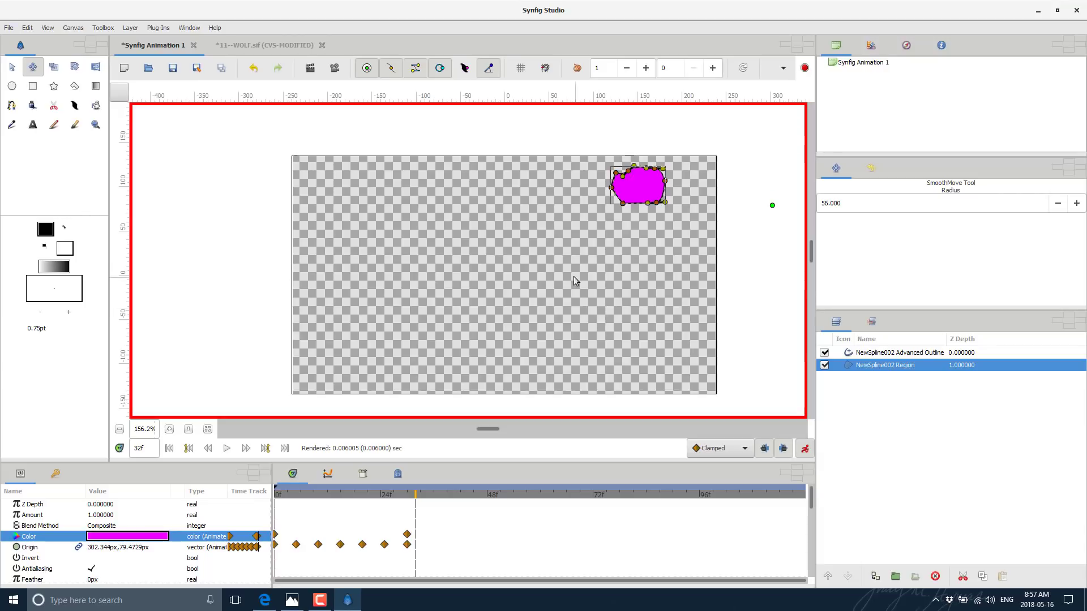
# Open the View menu to show grid, guide, onion skin and zoom options.
pyautogui.click(47, 28)
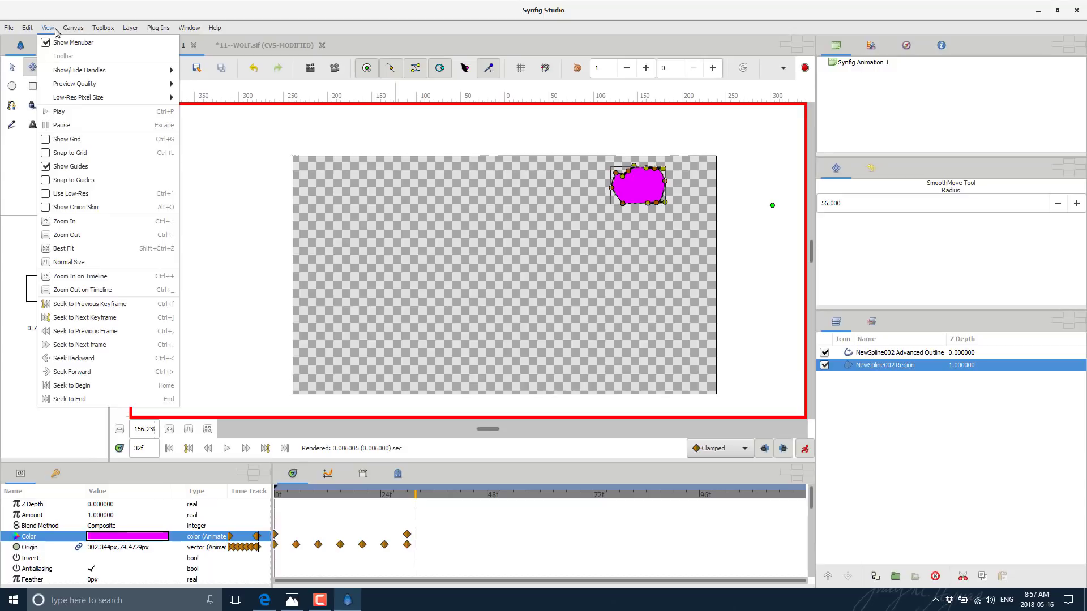
pyautogui.moveTo(75, 206)
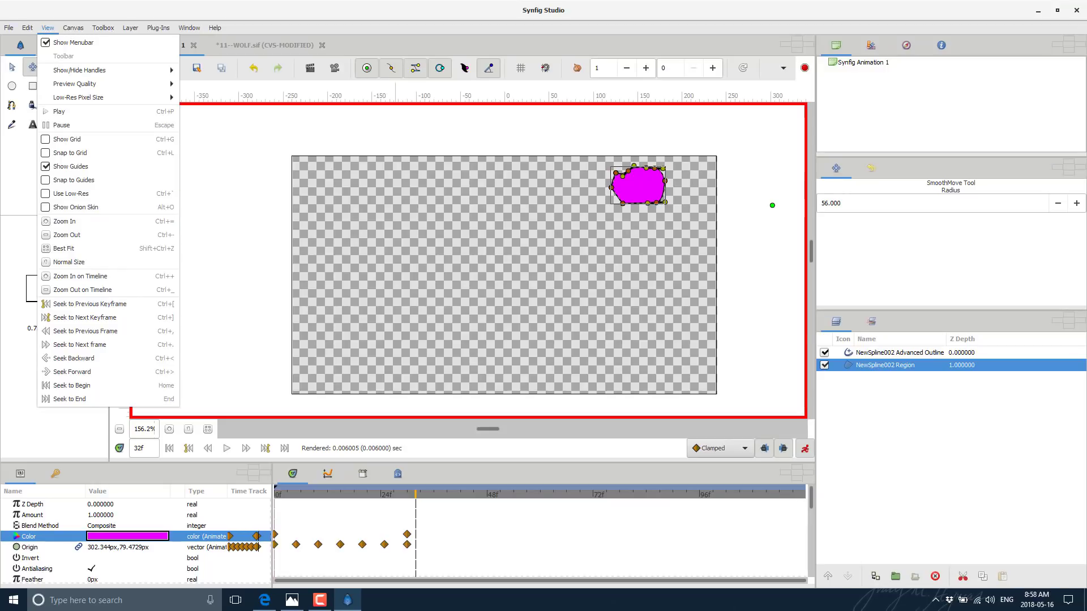
# Look over the File menu's Import, Preview and Render commands, then close it unchanged.
pyautogui.click(8, 27)
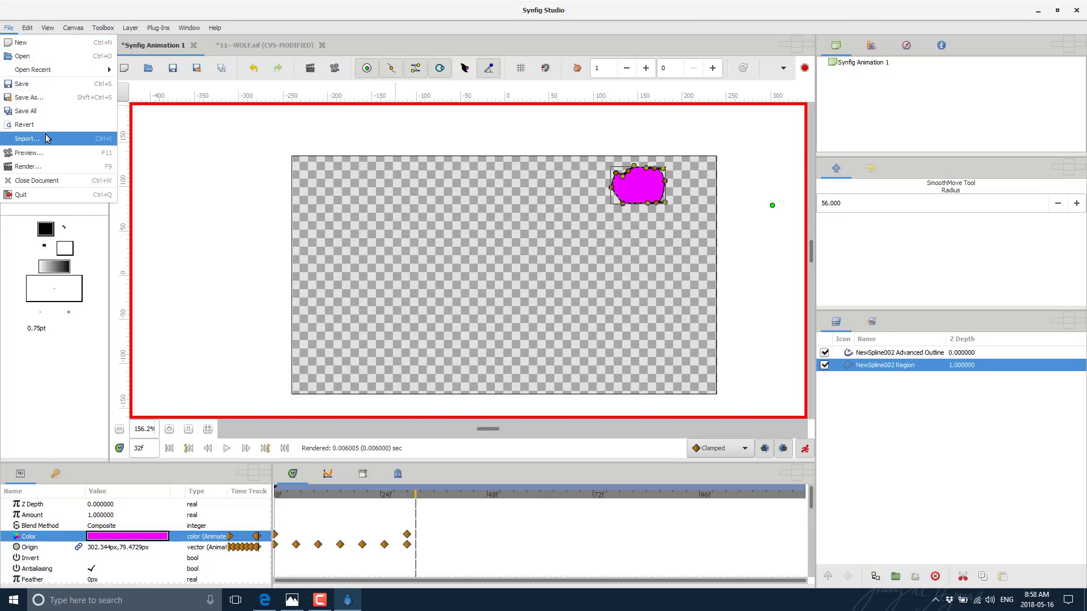
pyautogui.moveTo(49, 155)
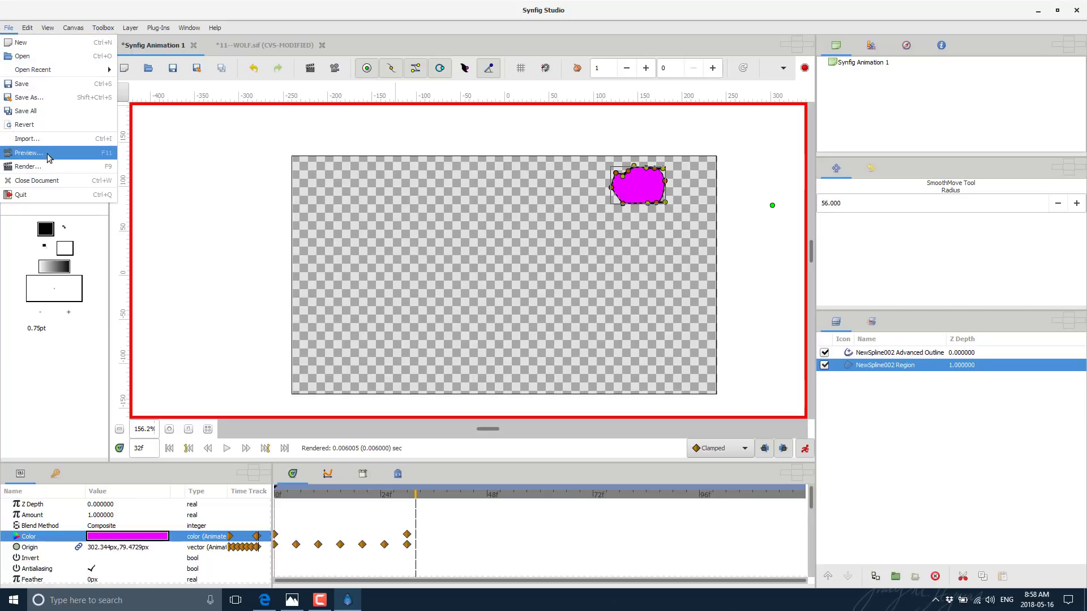
pyautogui.moveTo(31, 166)
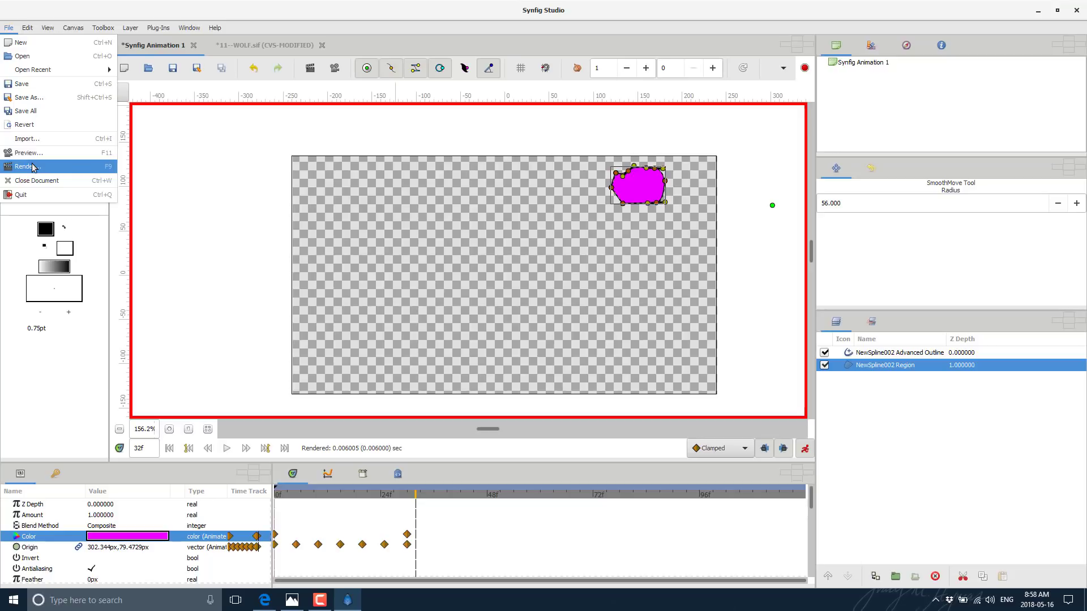
pyautogui.moveTo(240, 209)
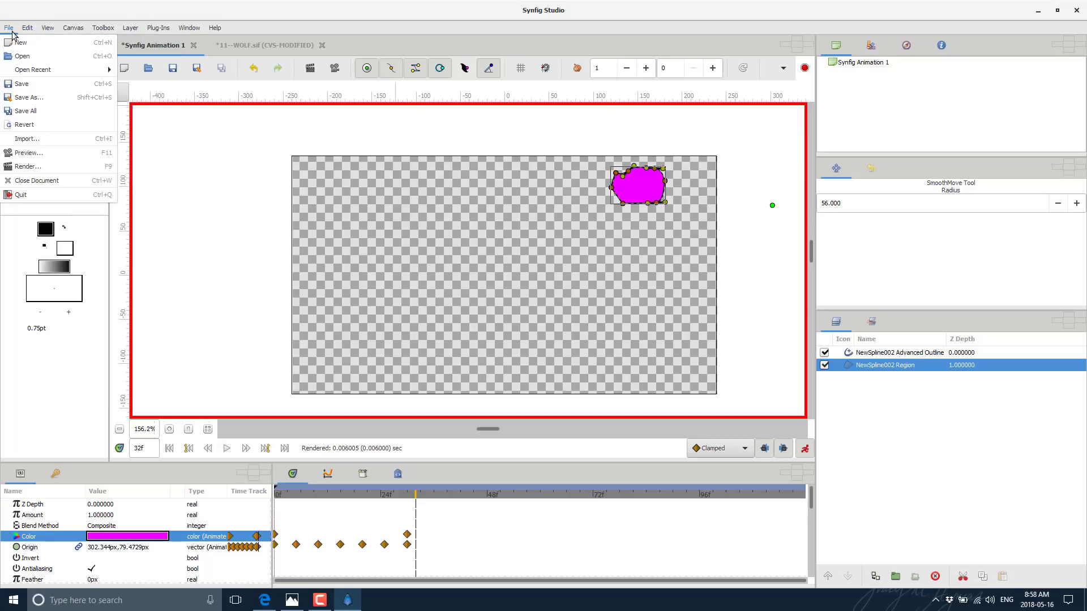
pyautogui.click(214, 27)
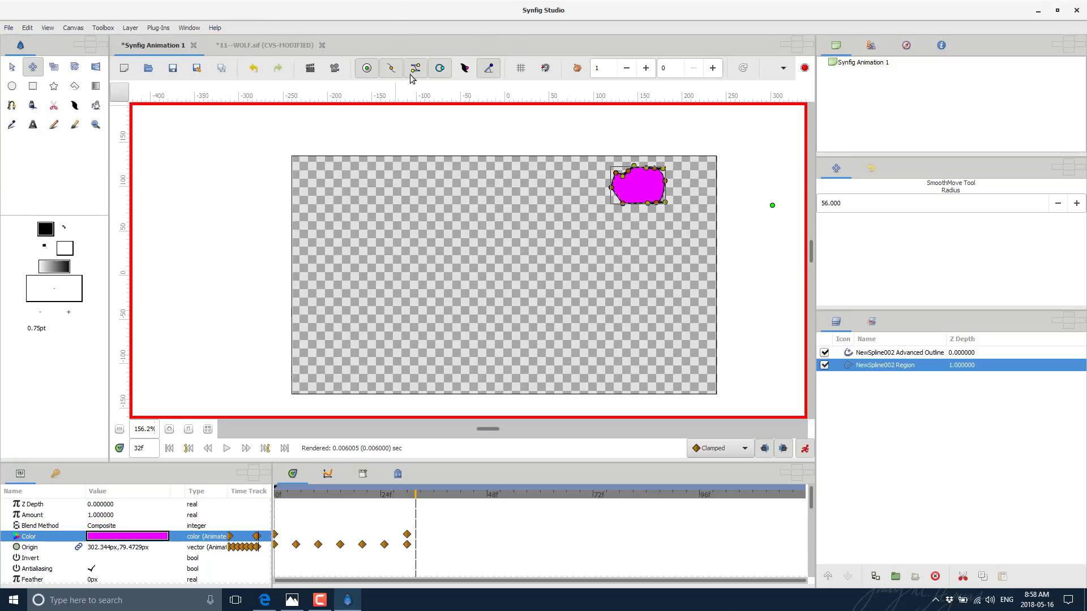
pyautogui.moveTo(391, 68)
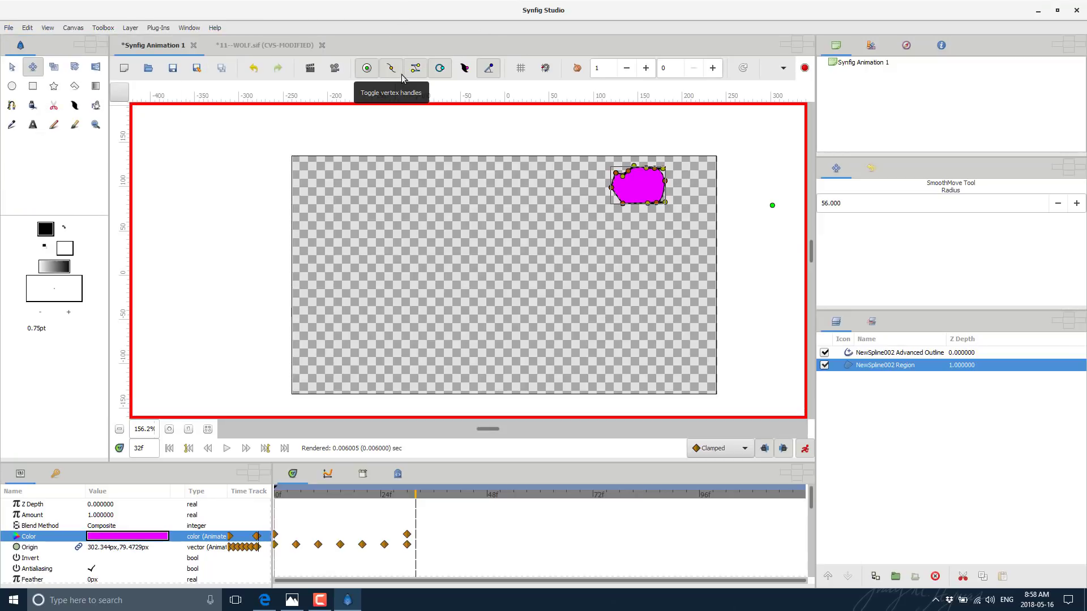